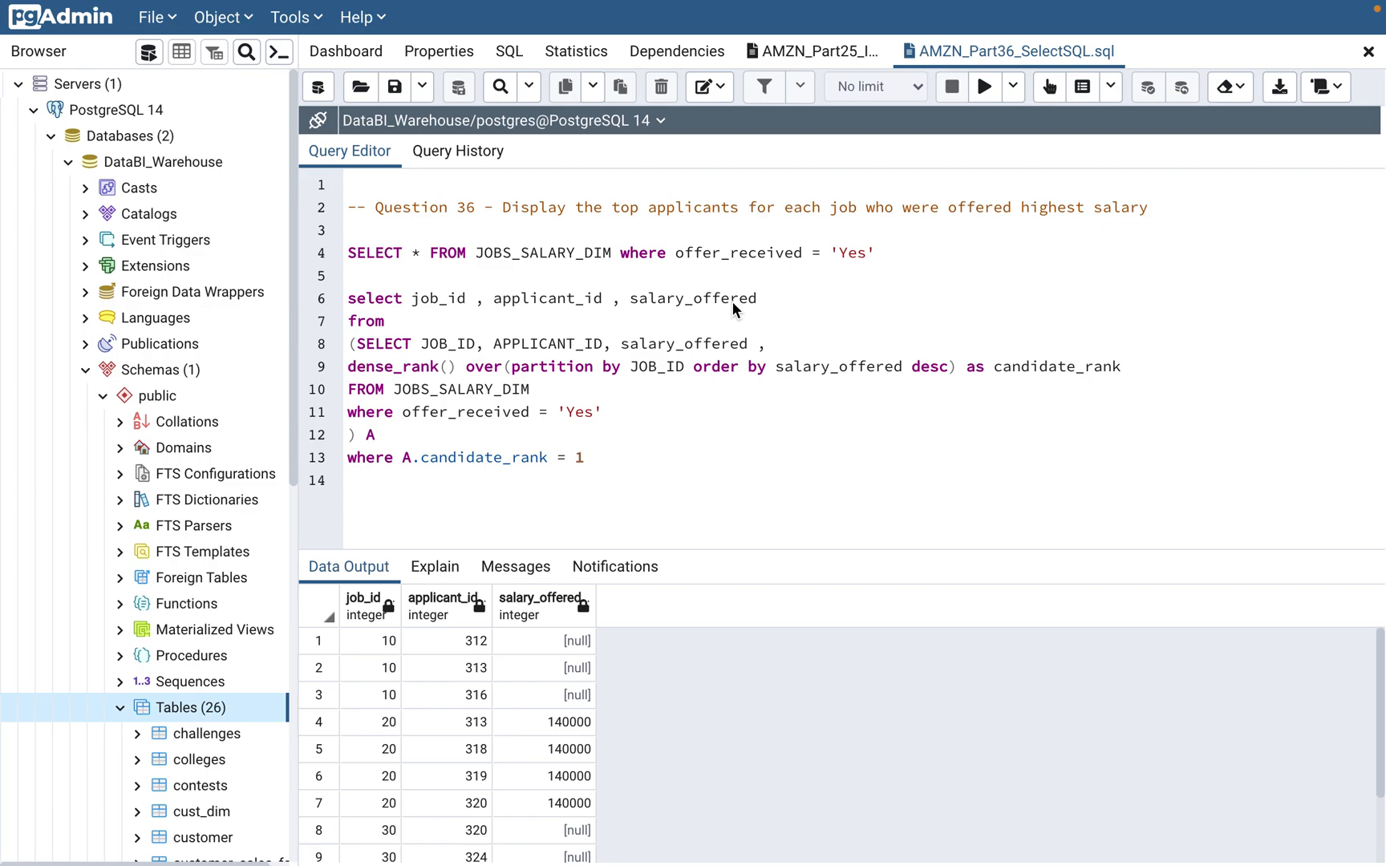
mouse_move(760, 248)
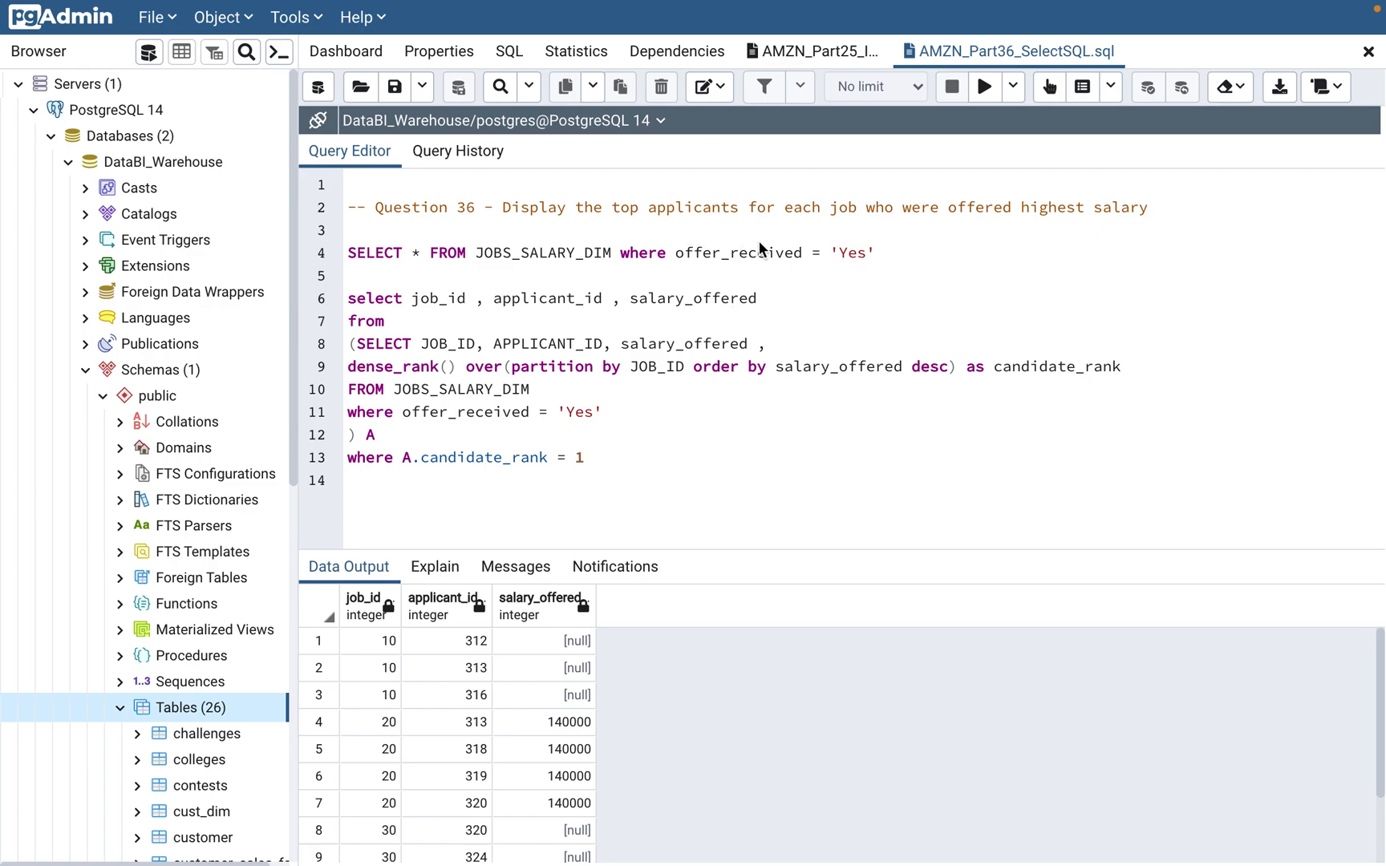
mouse_move(717, 270)
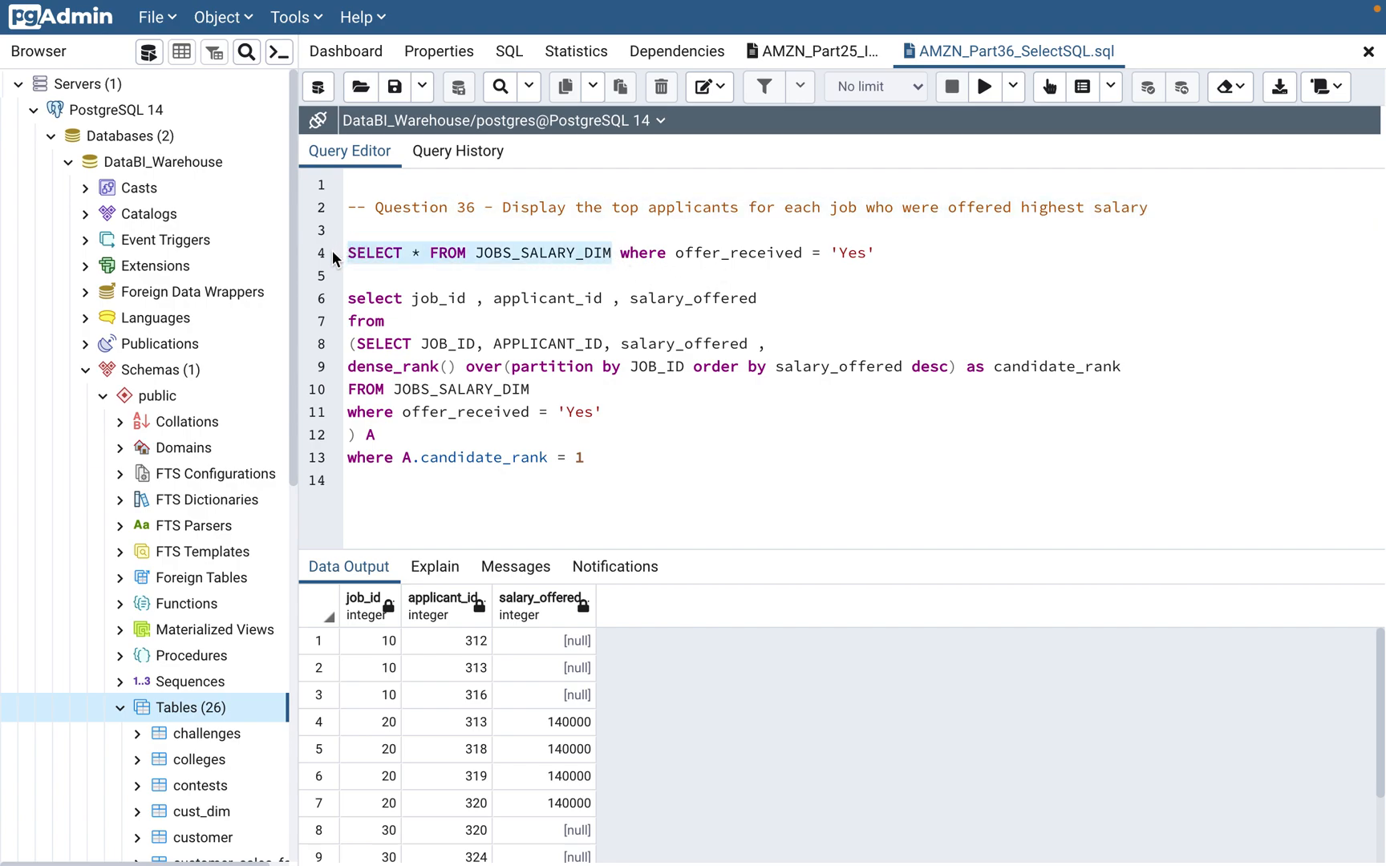
Run only the selected SELECT * query to list every JOBS_SALARY_DIM row with offer and salary columns
left_click(984, 87)
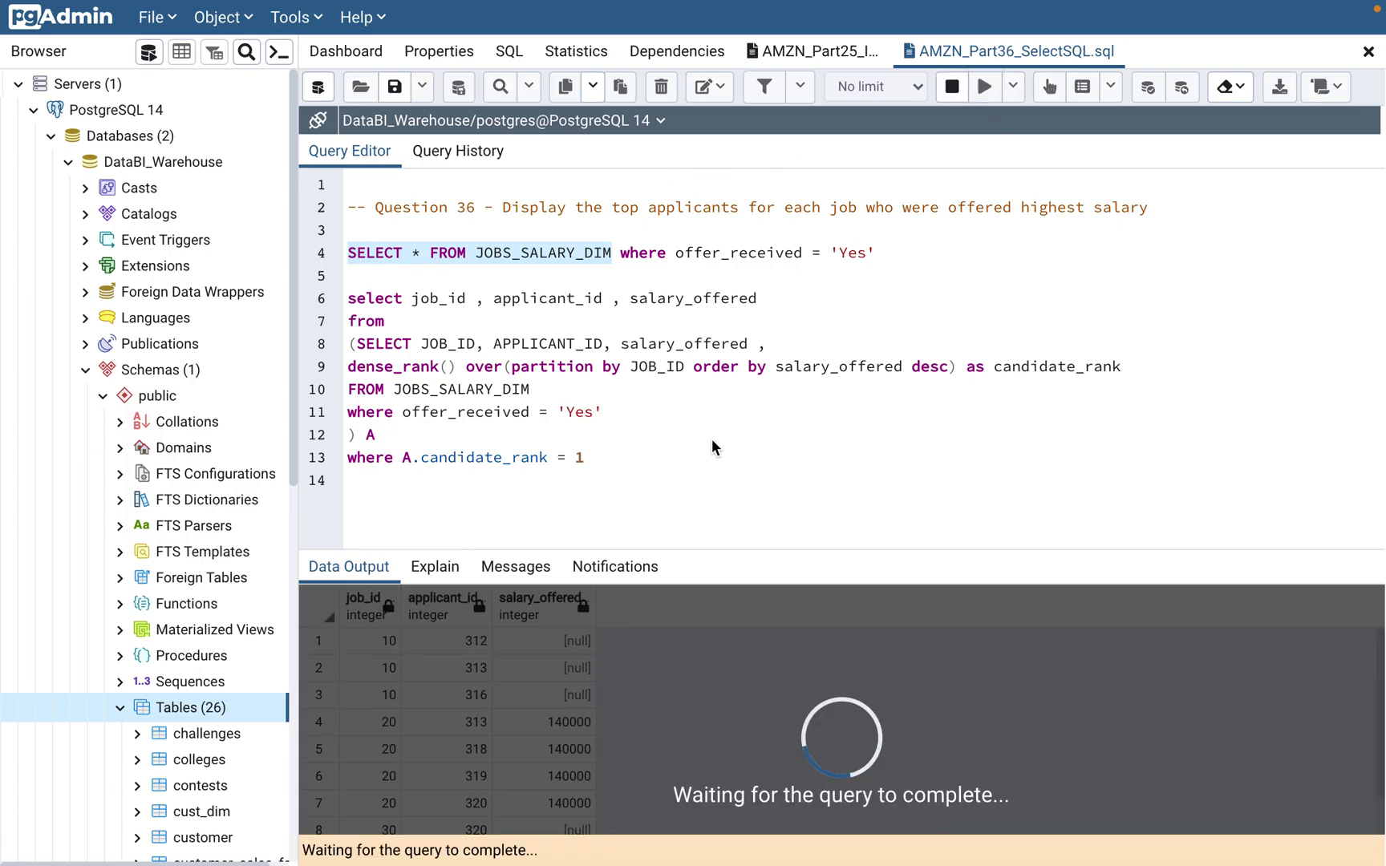
left_click(982, 87)
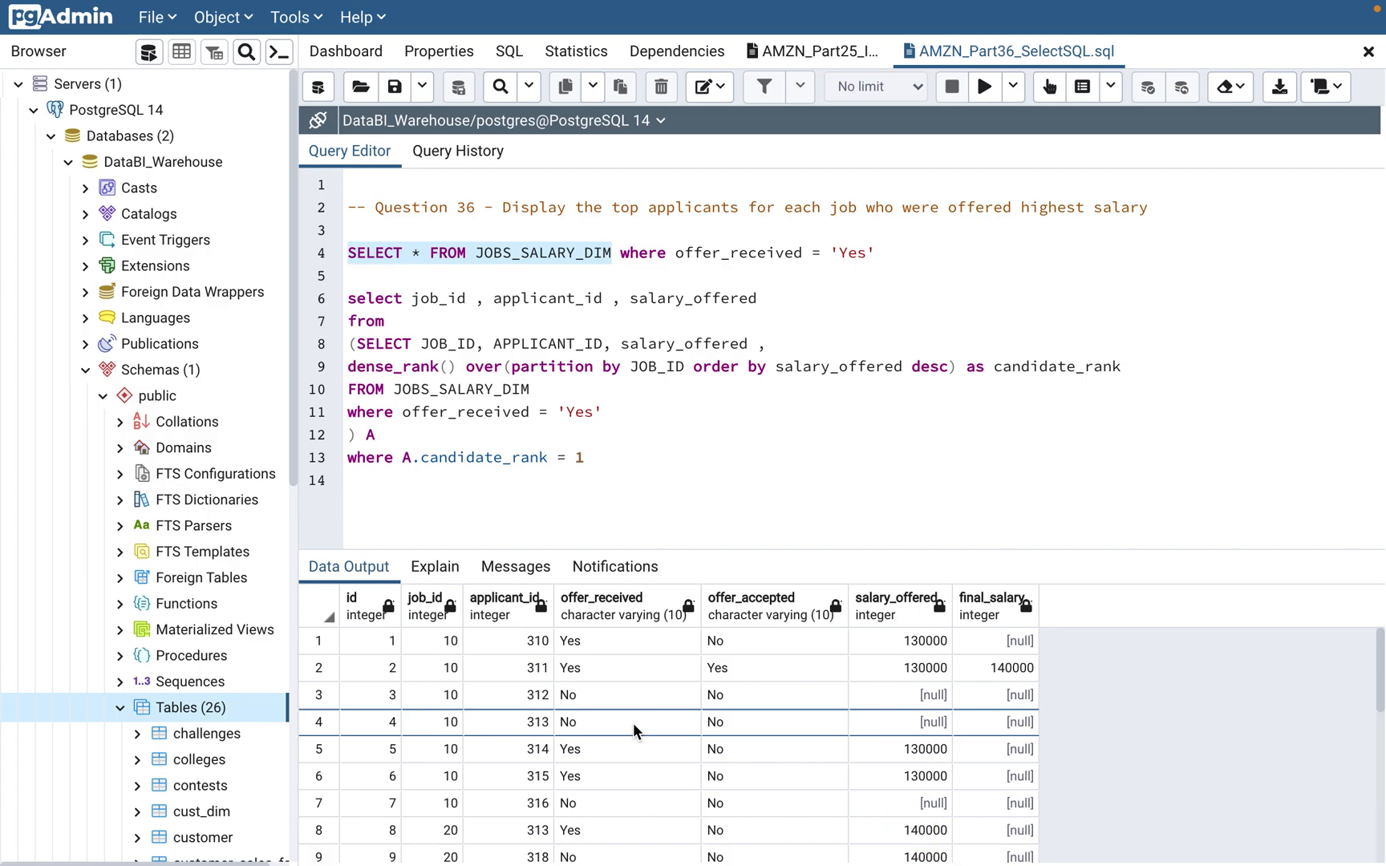
mouse_move(446, 695)
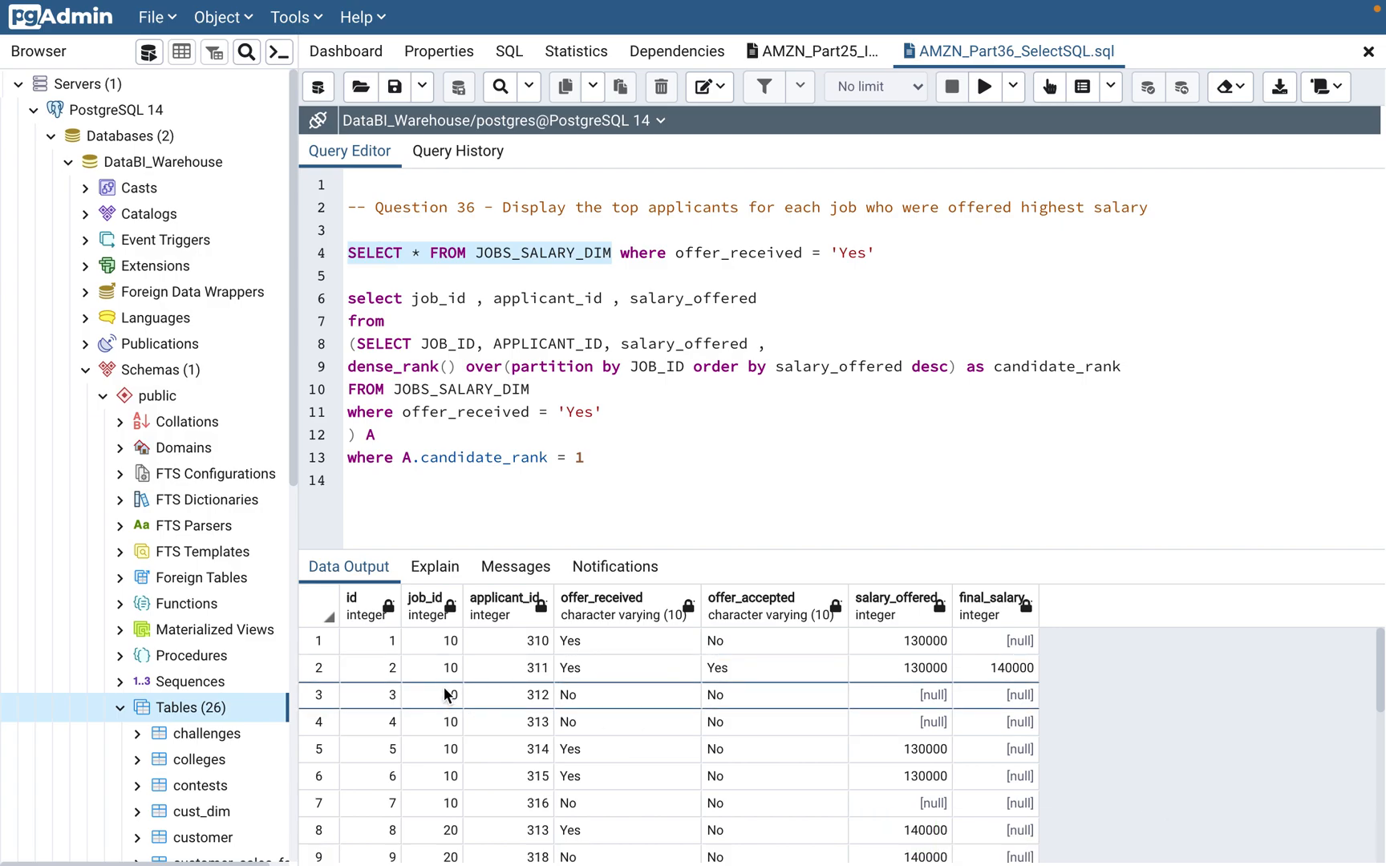
scroll("down", 3)
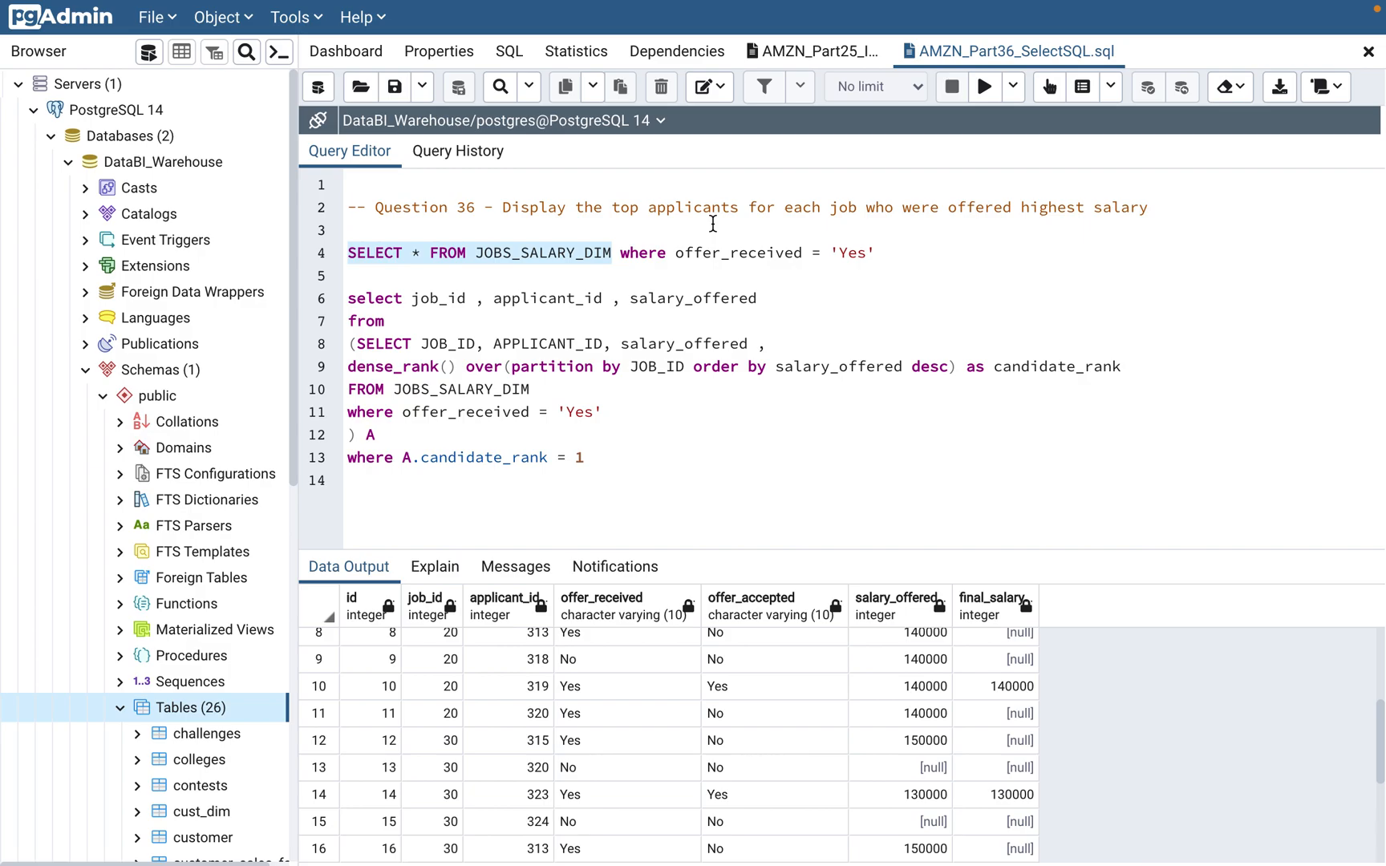
mouse_move(849, 261)
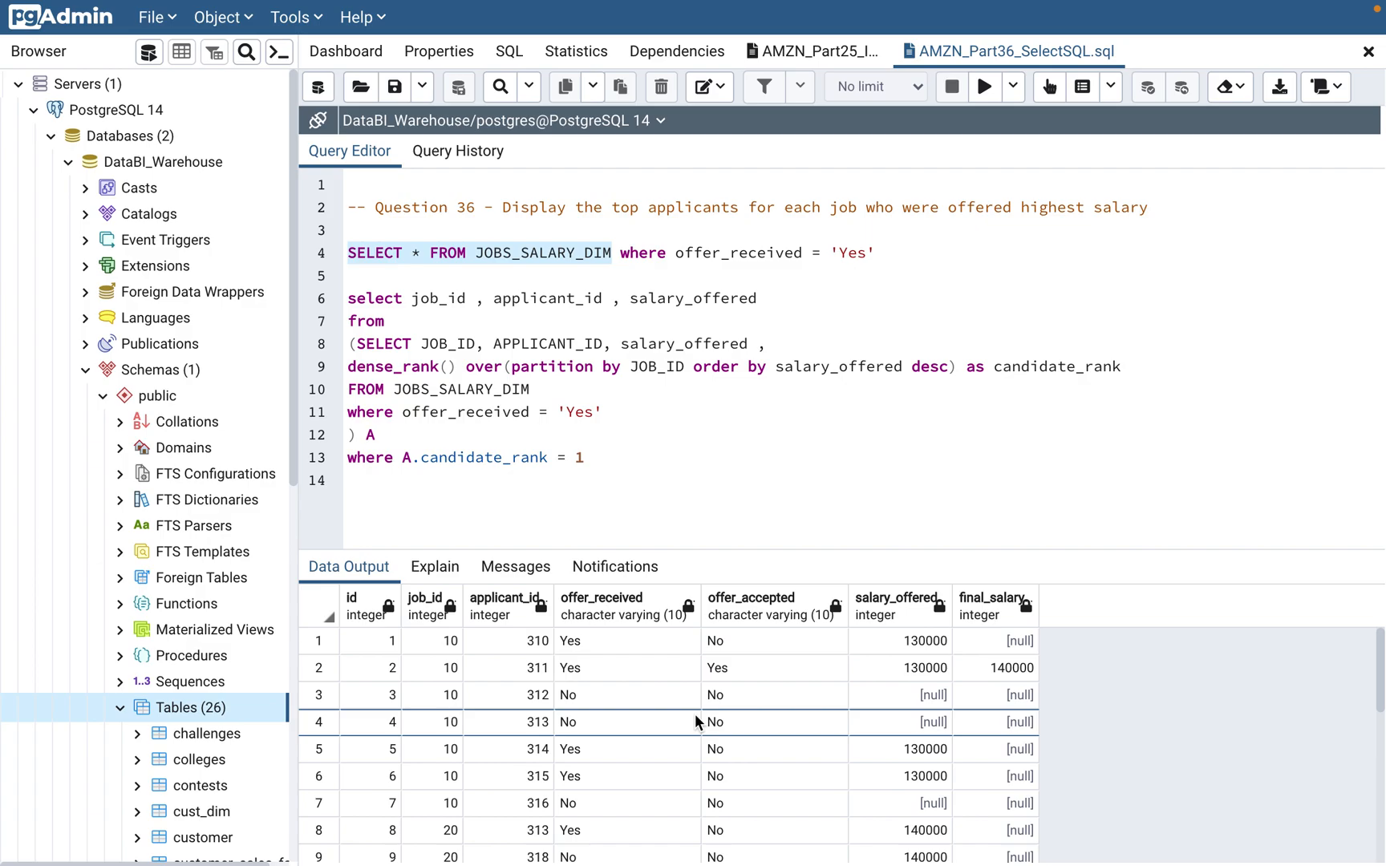
scroll("down", 3)
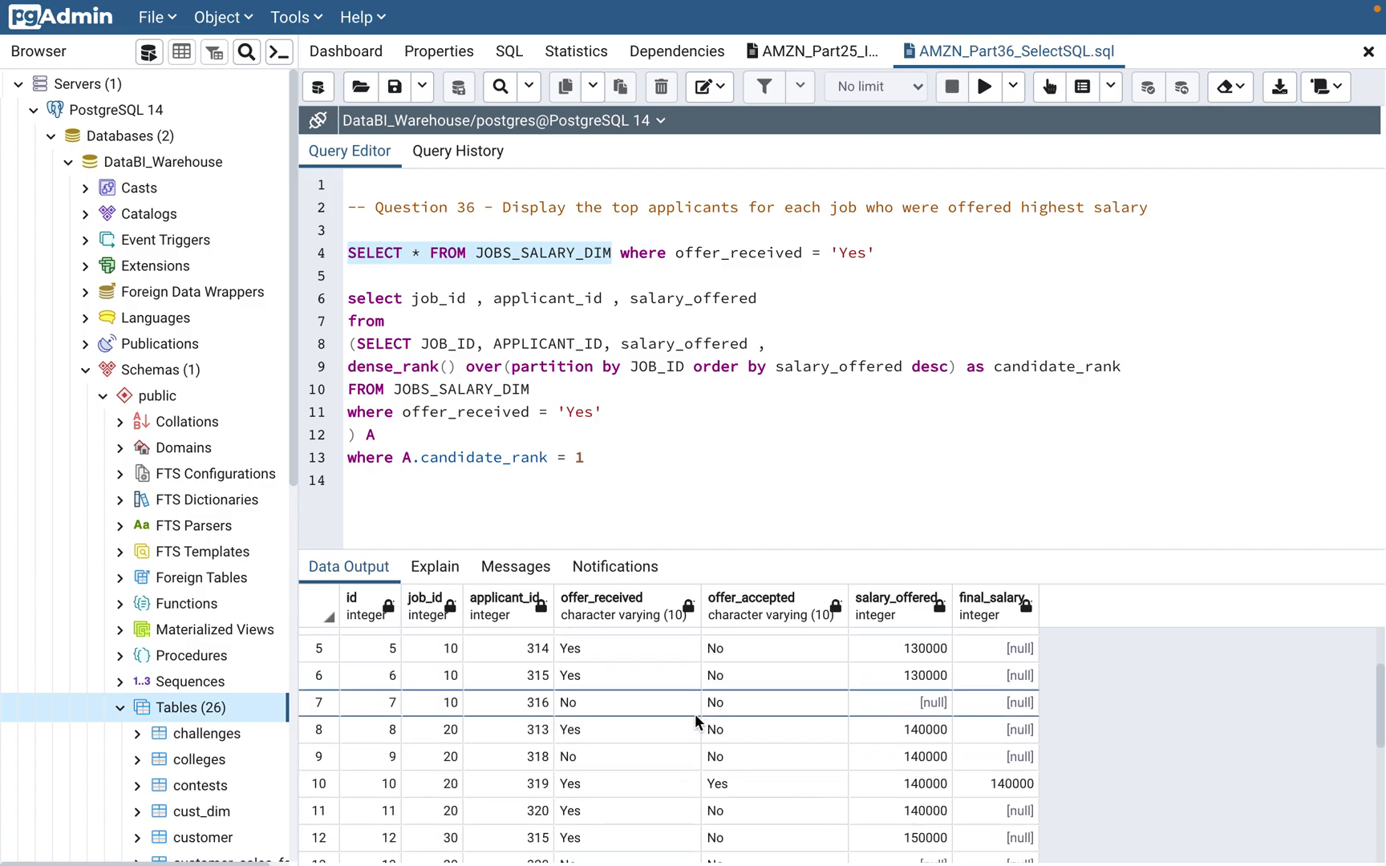
scroll("down", 3)
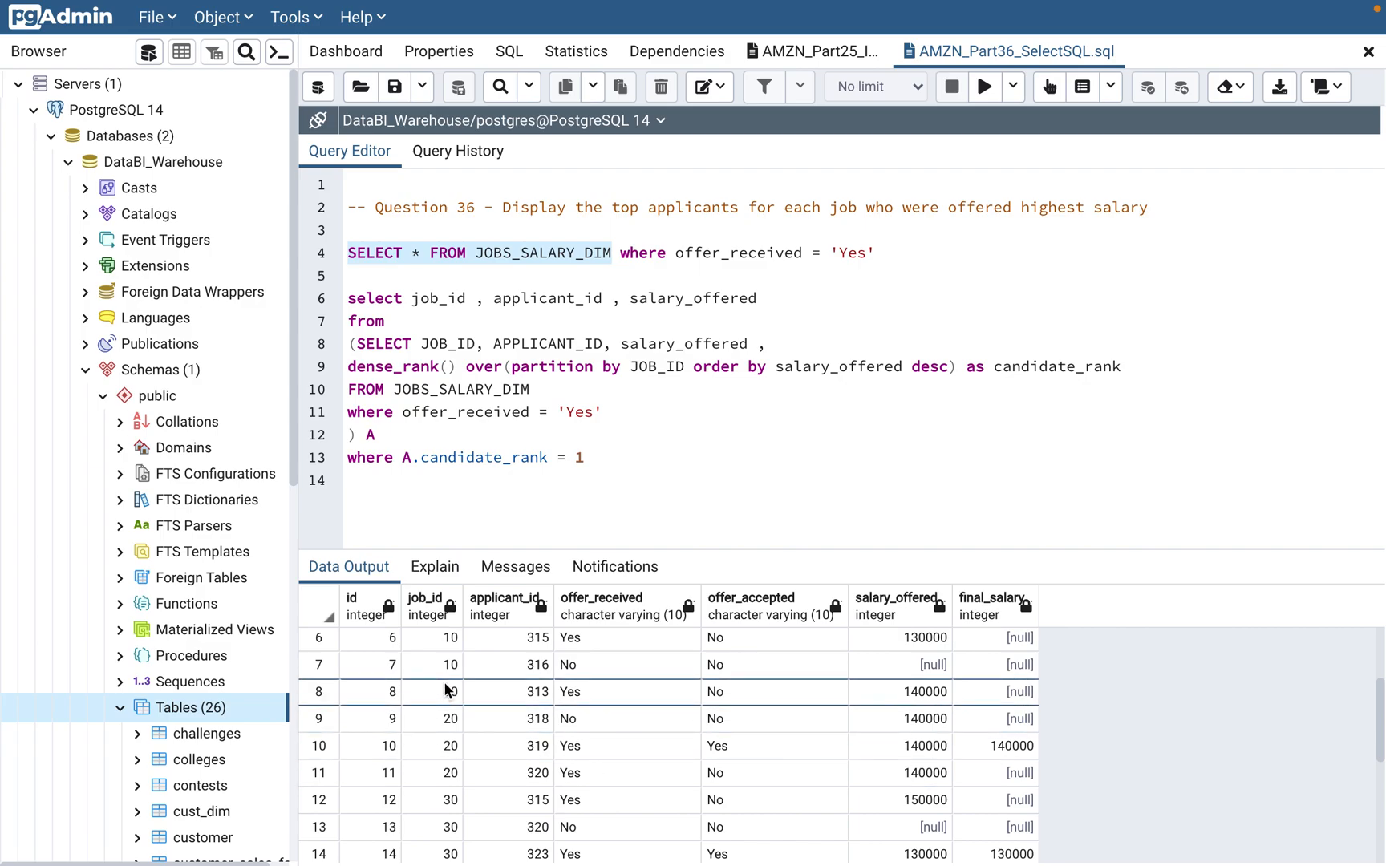
left_click(430, 691)
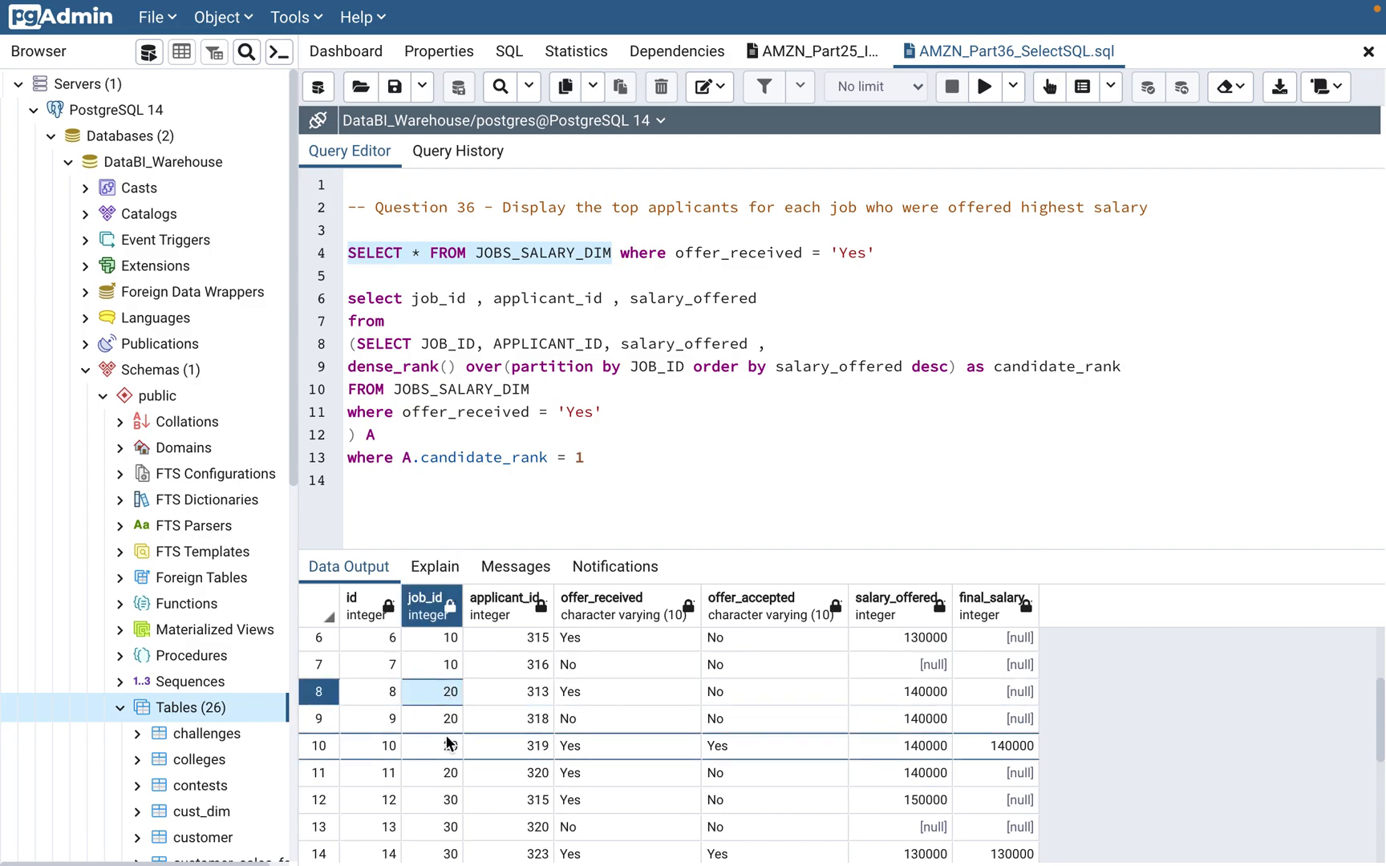
scroll("down", 3)
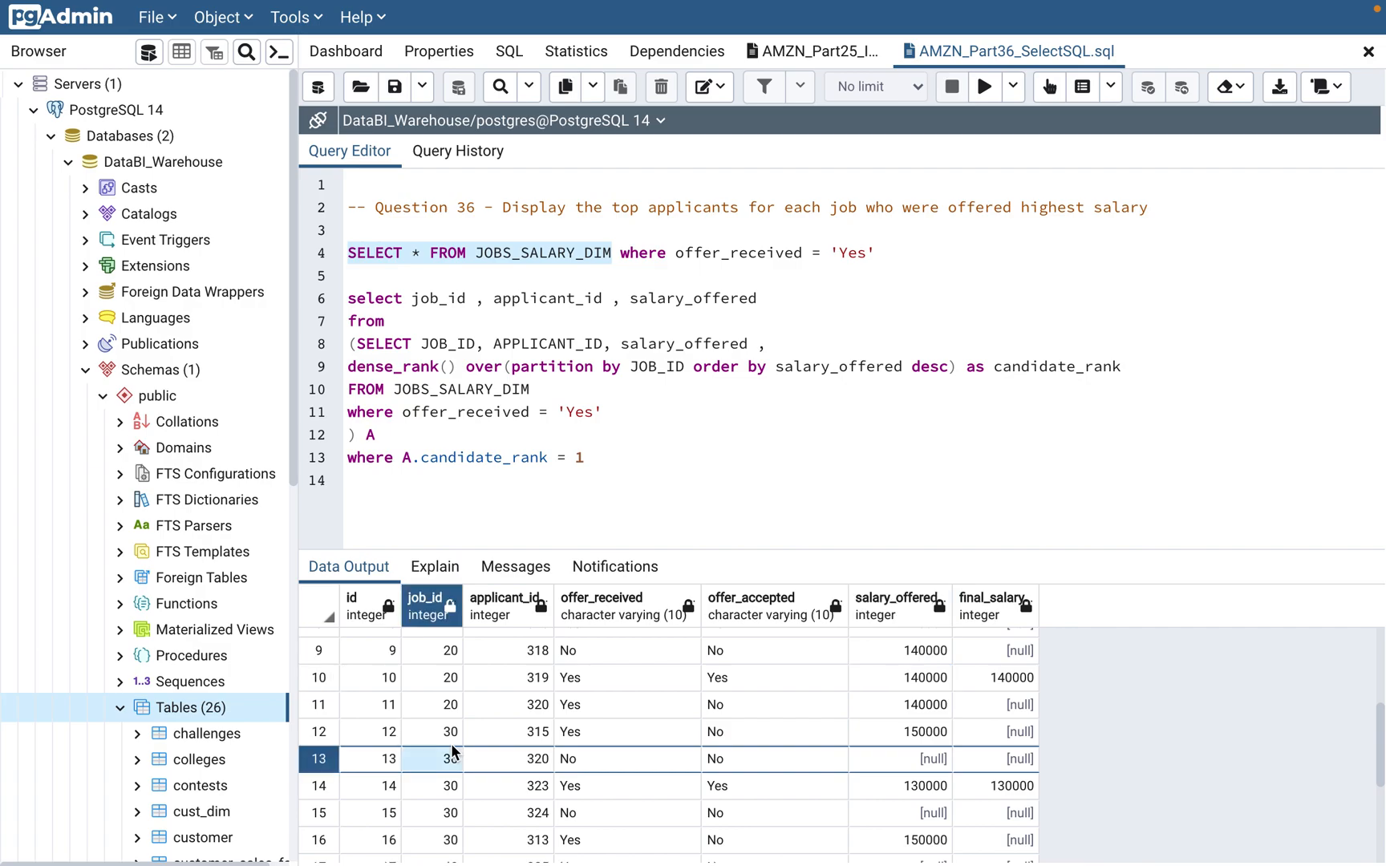
left_click(449, 786)
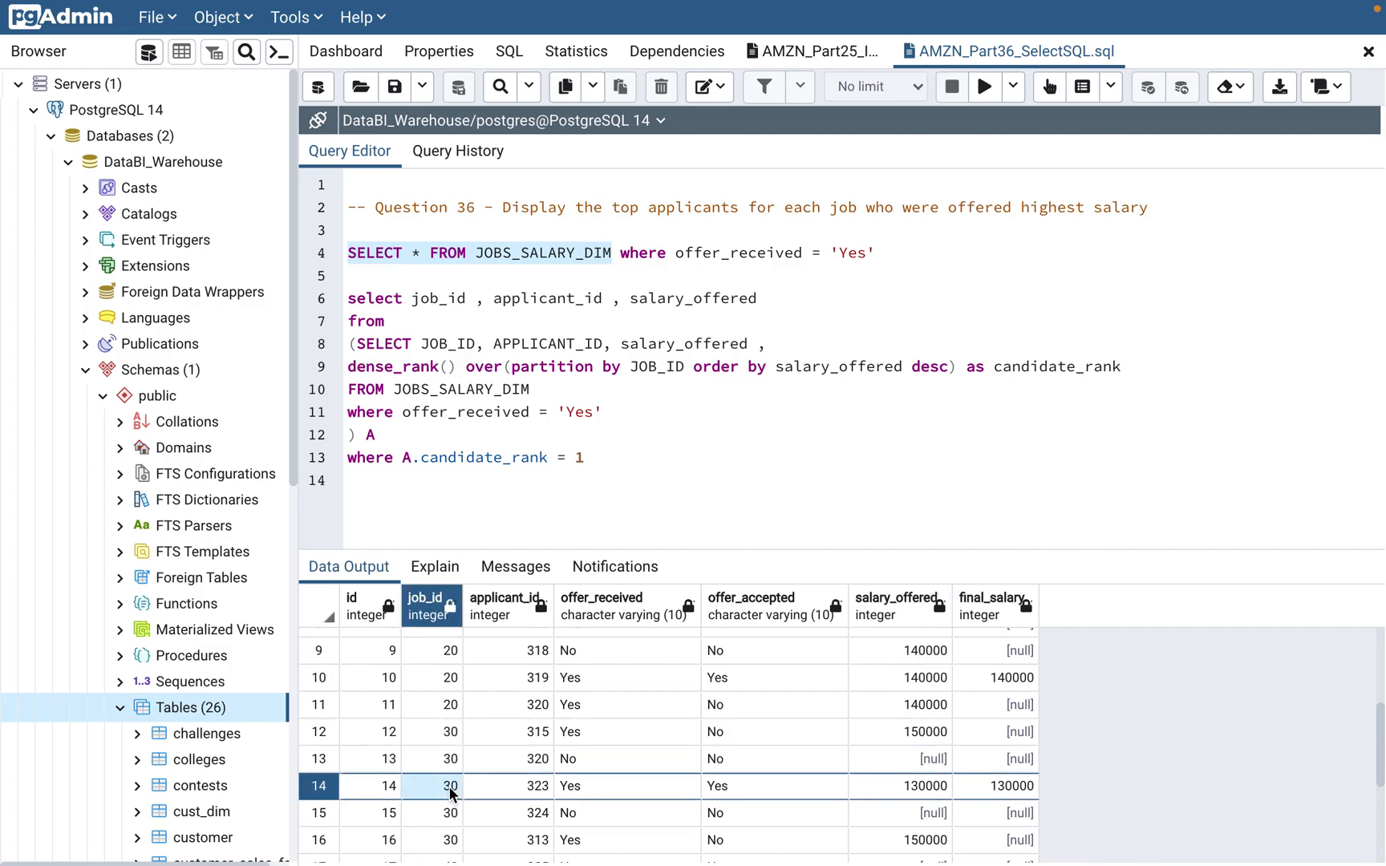
left_click(449, 731)
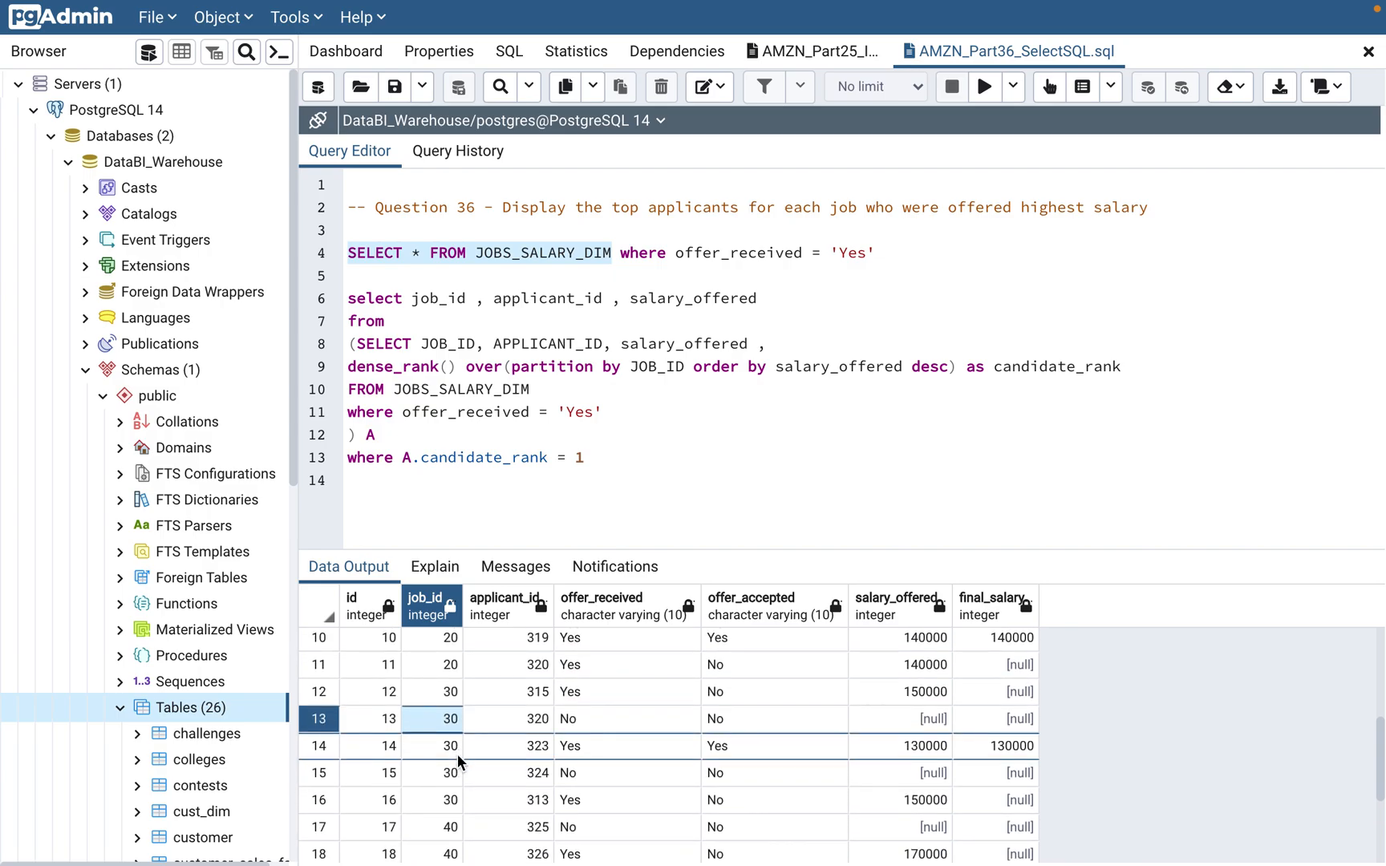
scroll("down", 3)
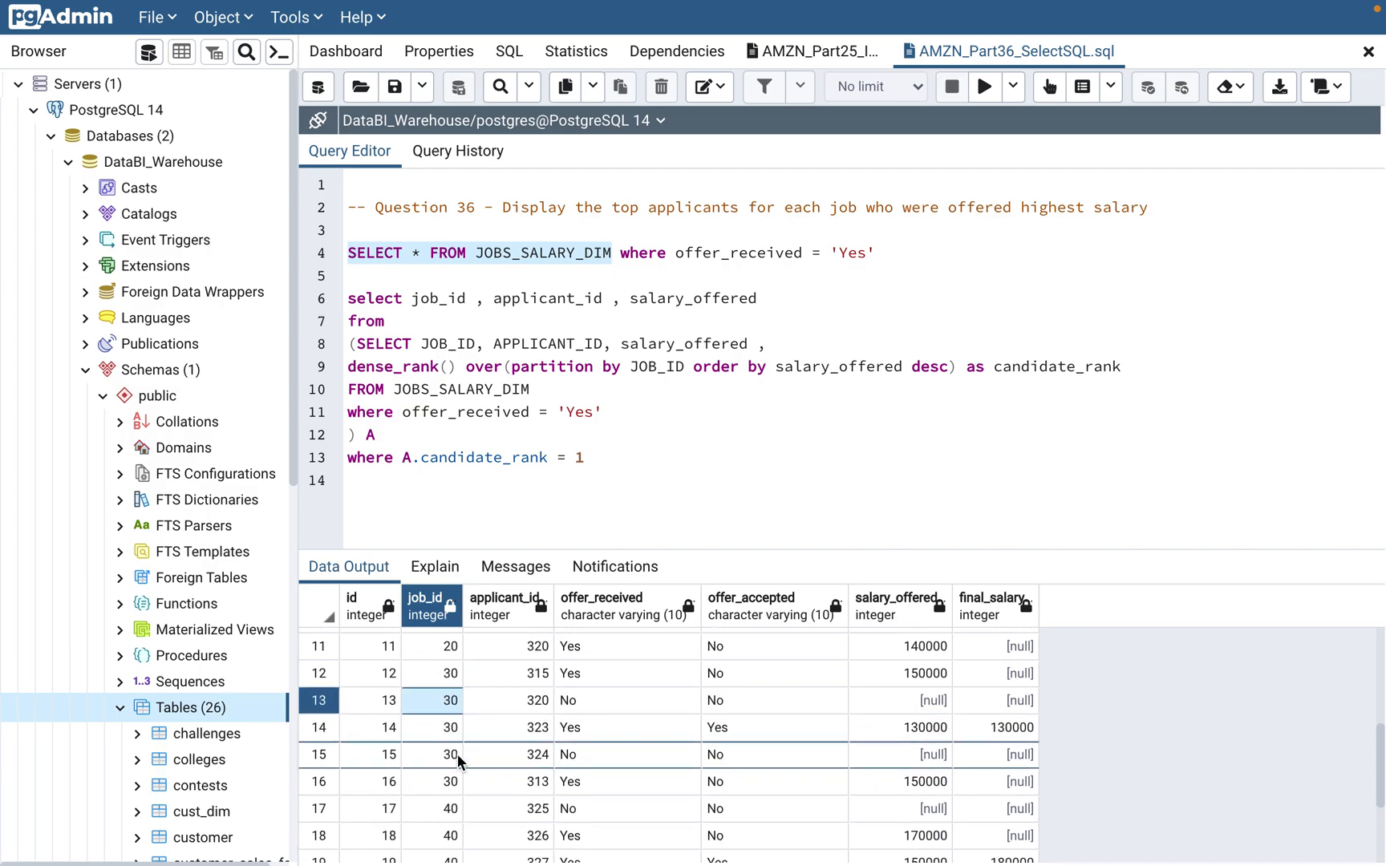
left_click(432, 754)
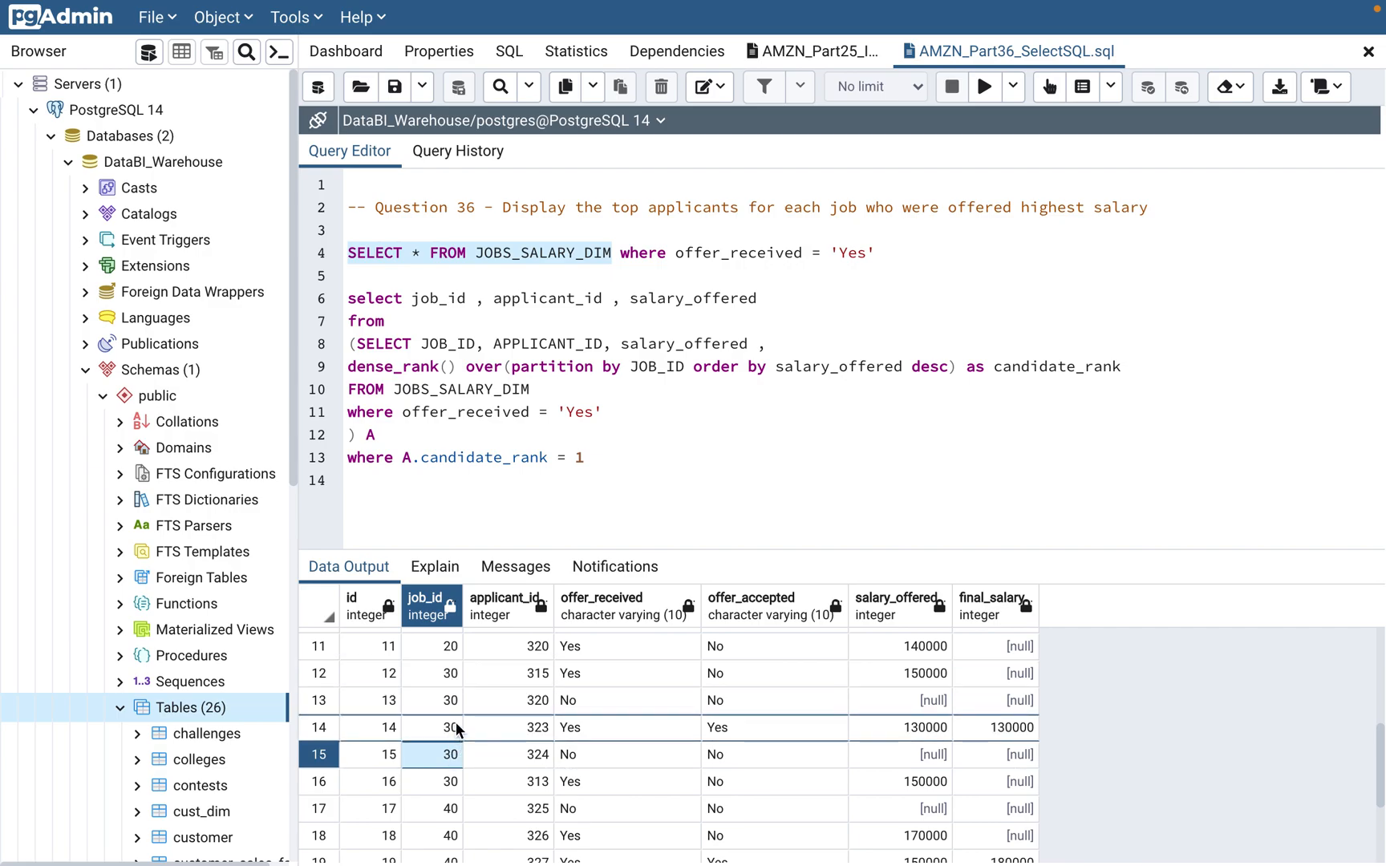
left_click(449, 672)
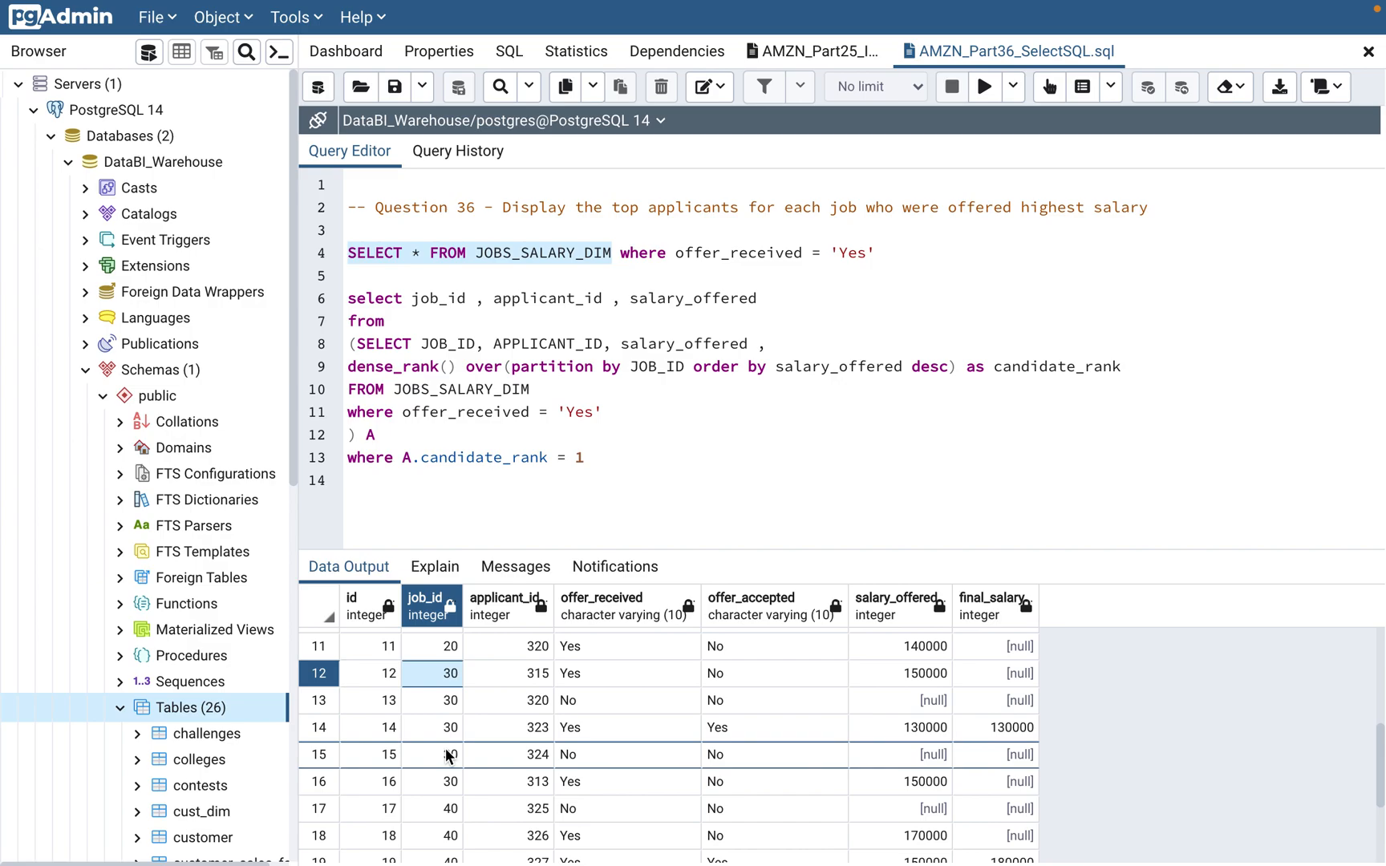
left_click(451, 781)
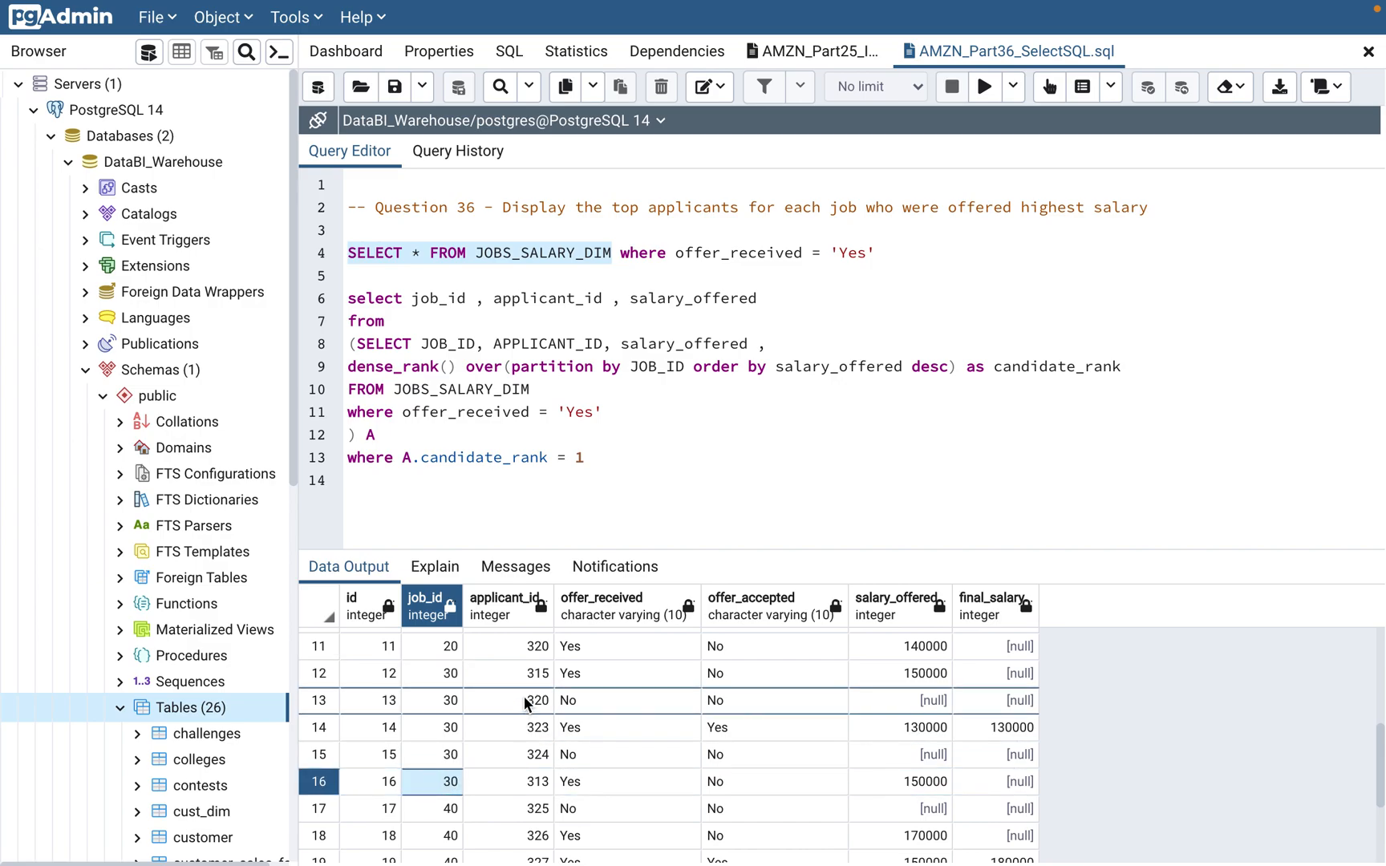
scroll("down", 3)
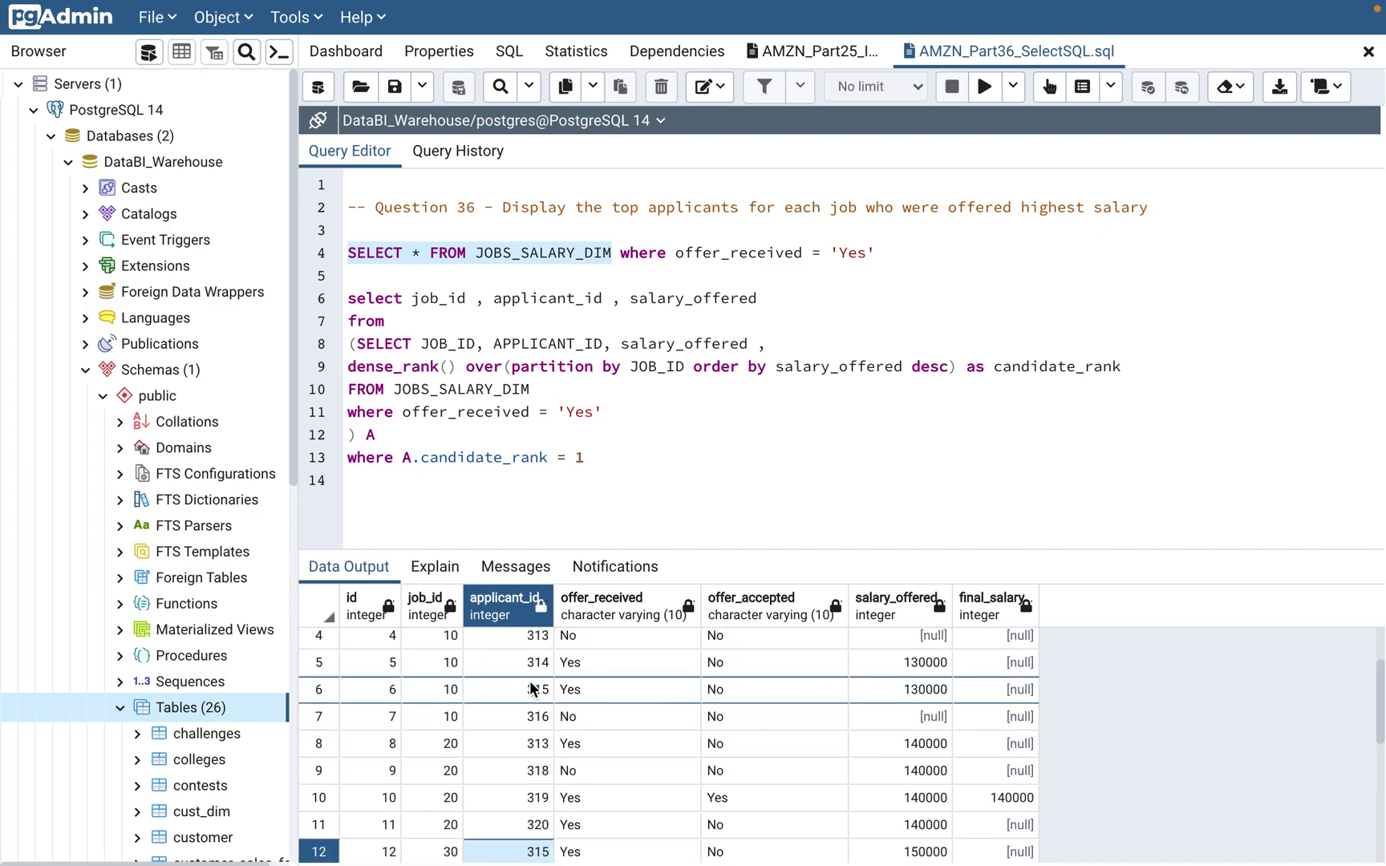
scroll("down", 3)
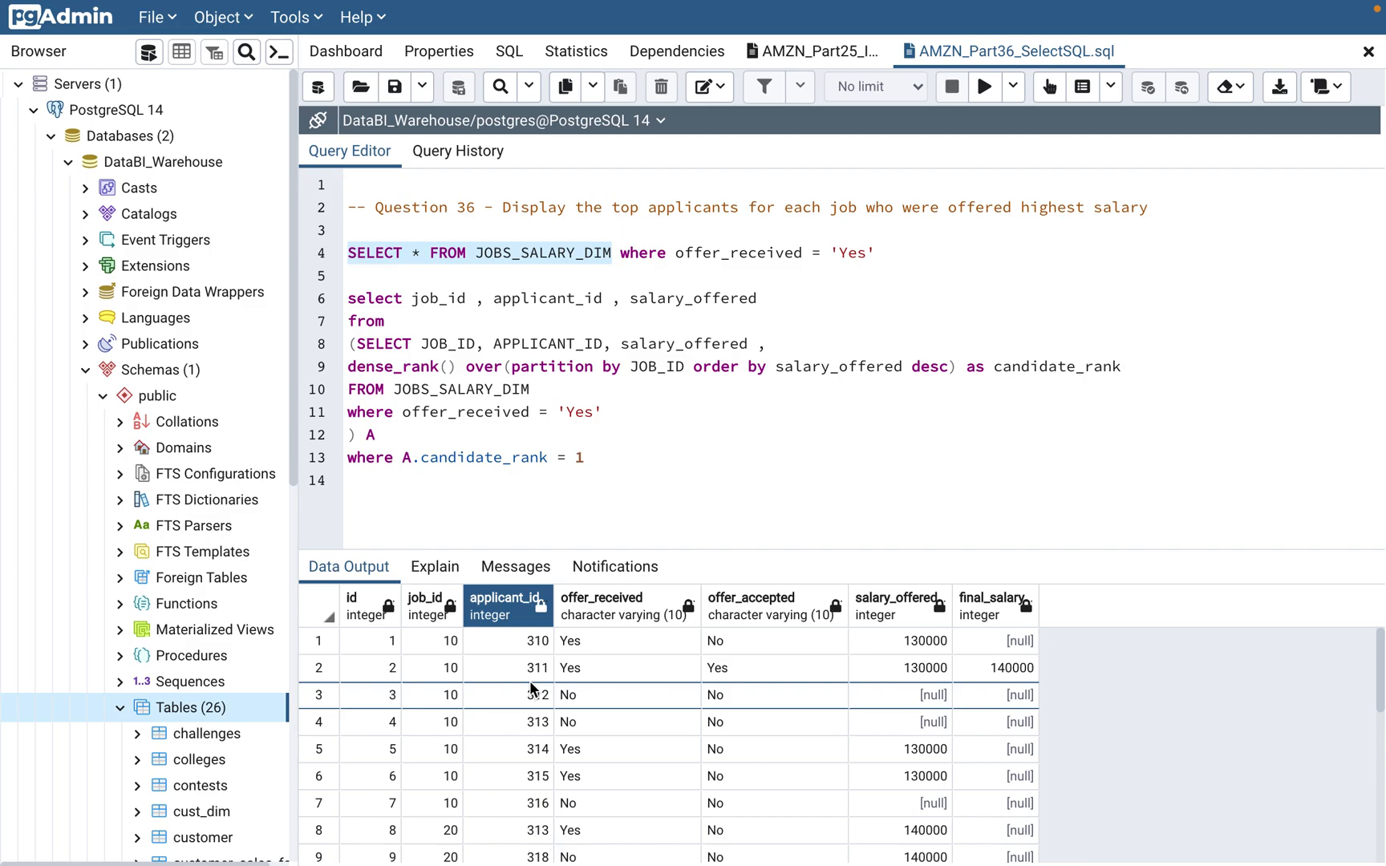
mouse_move(531, 664)
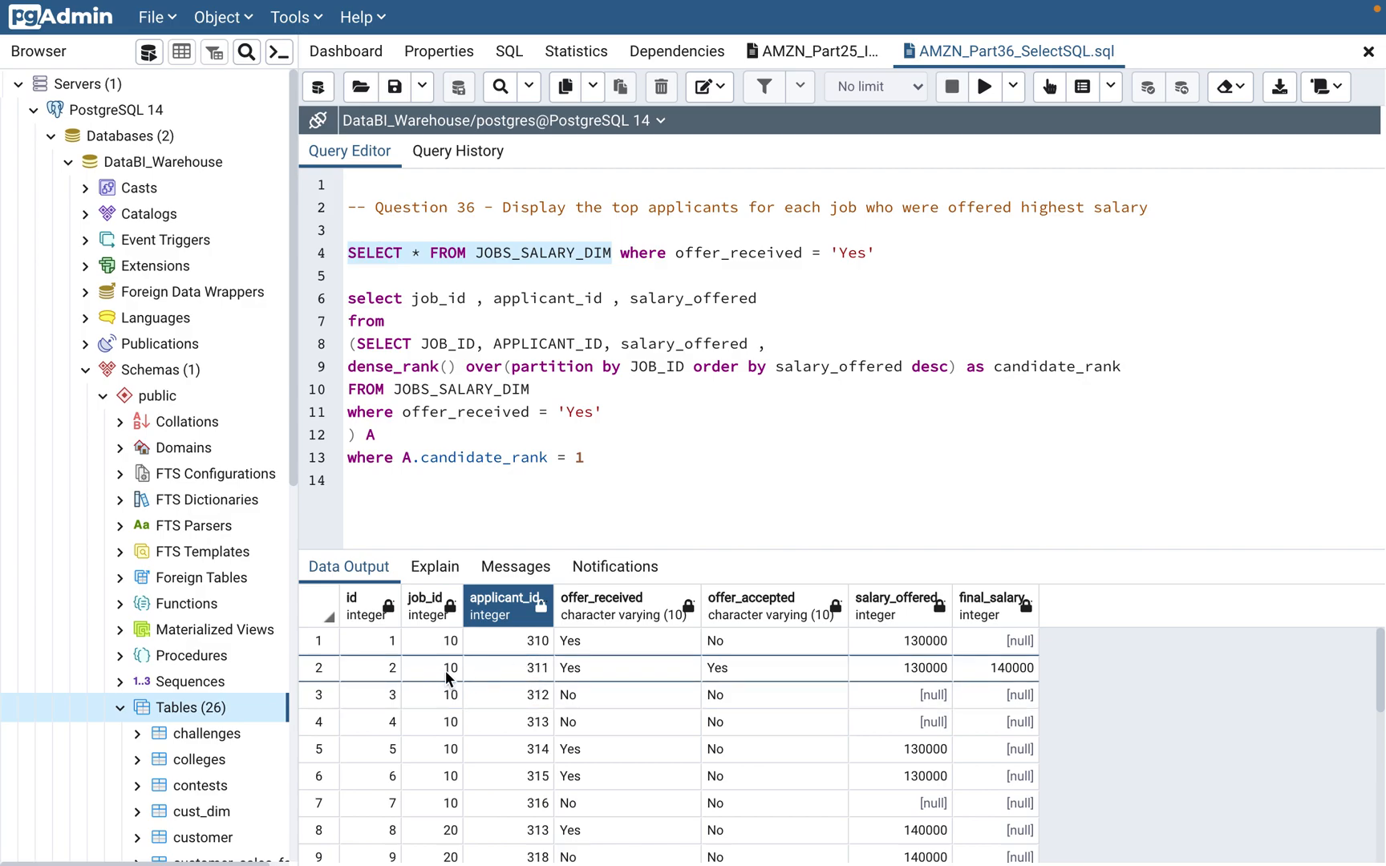
left_click(431, 667)
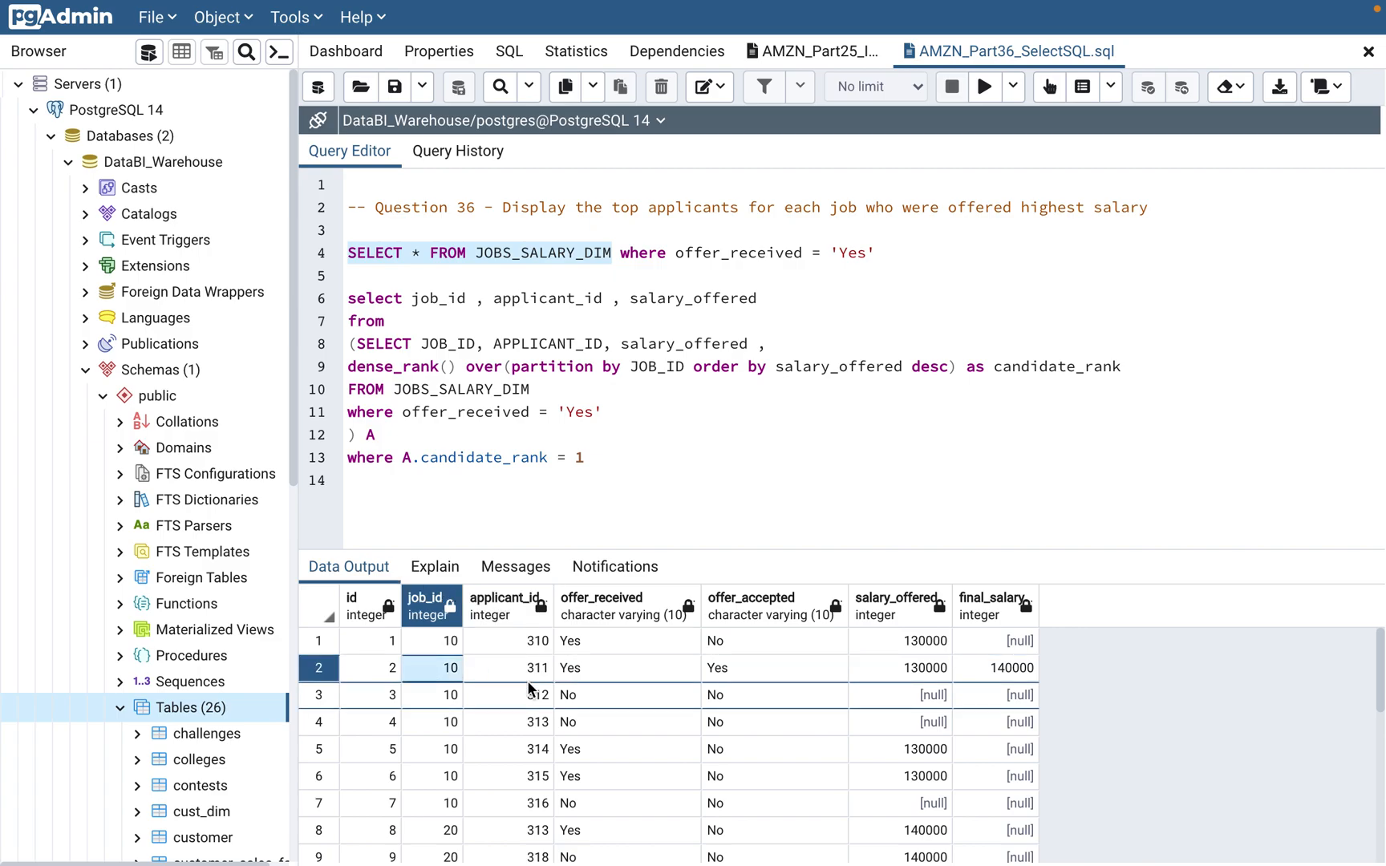
left_click(507, 694)
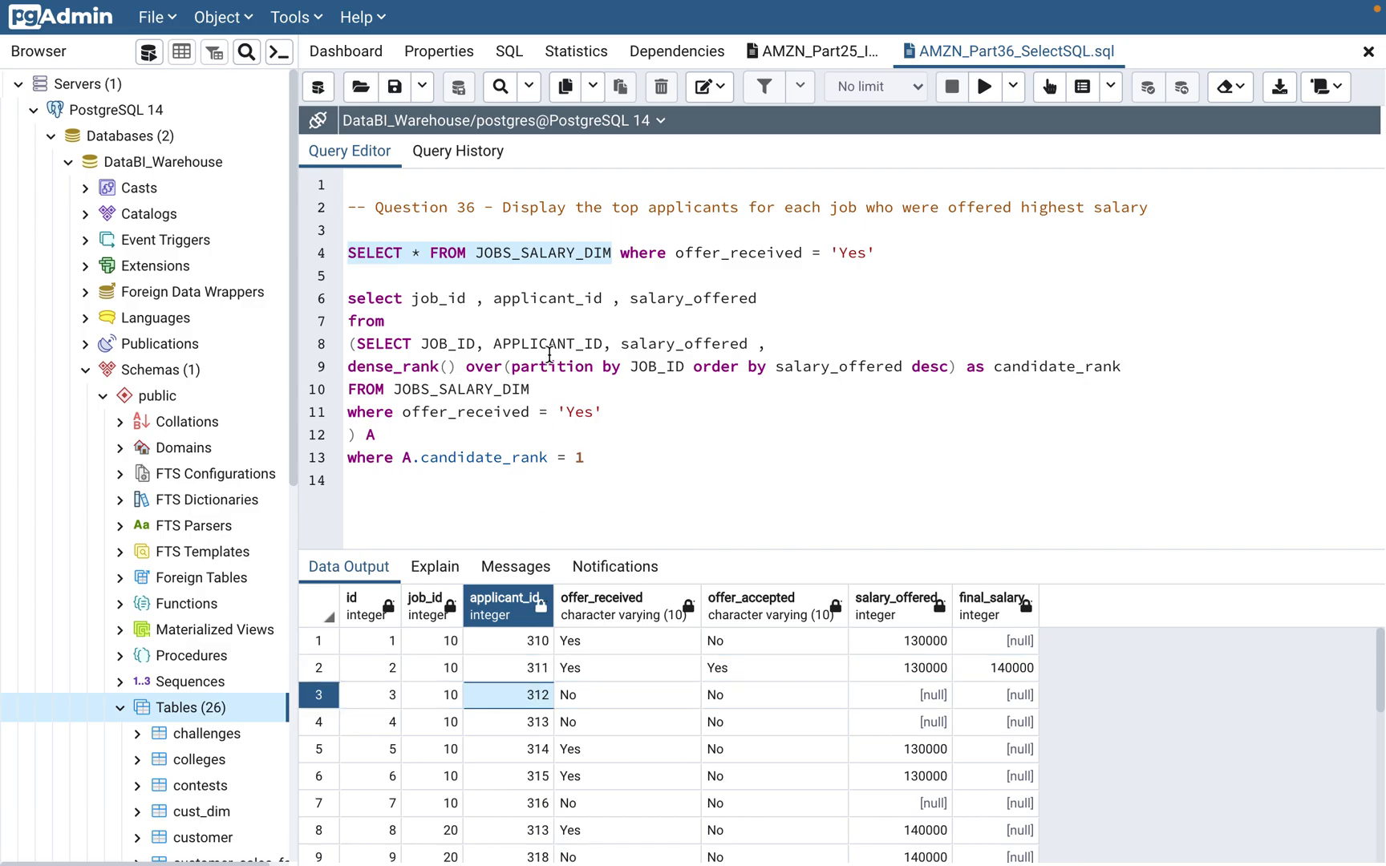
mouse_move(620, 273)
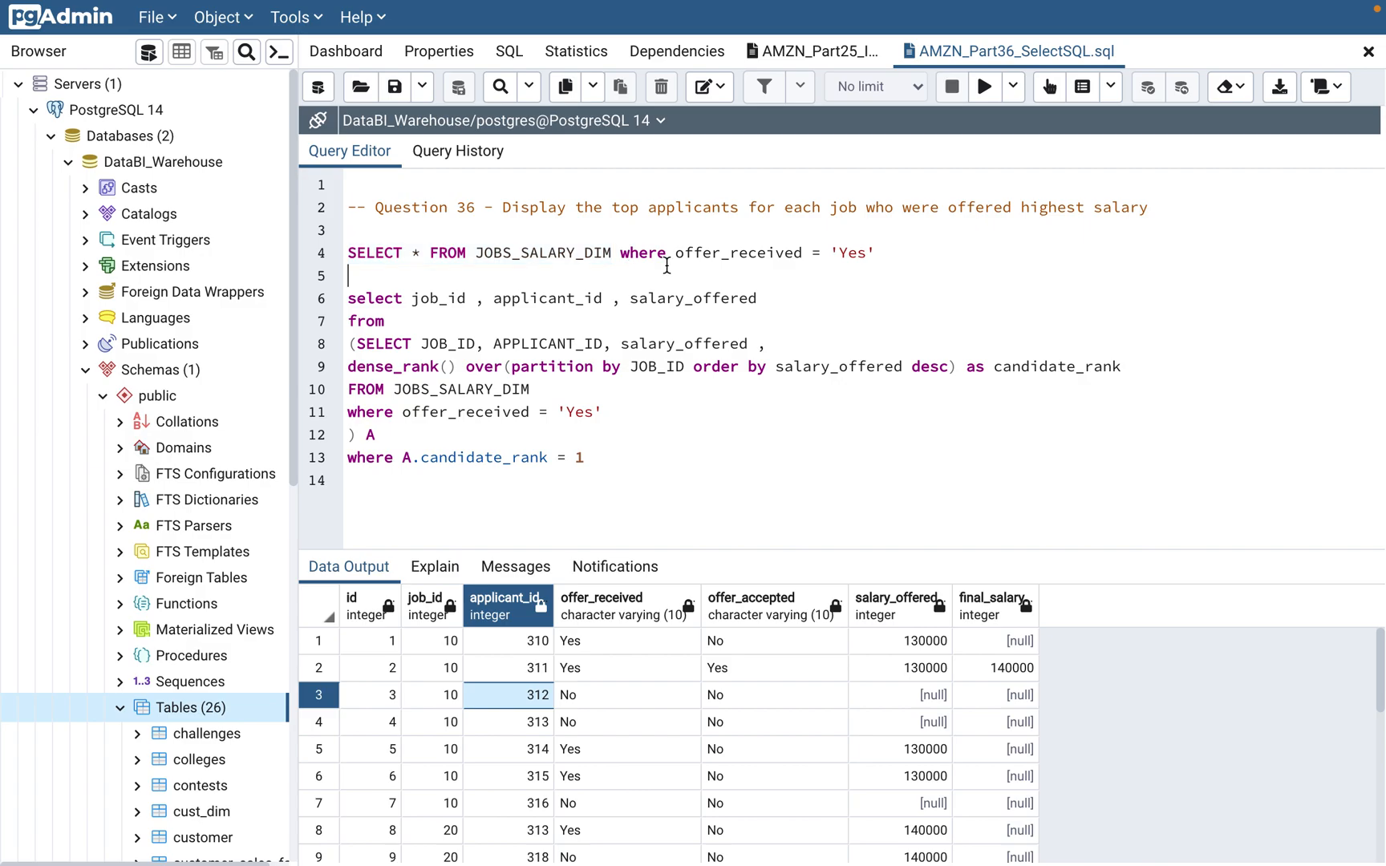
mouse_move(916, 215)
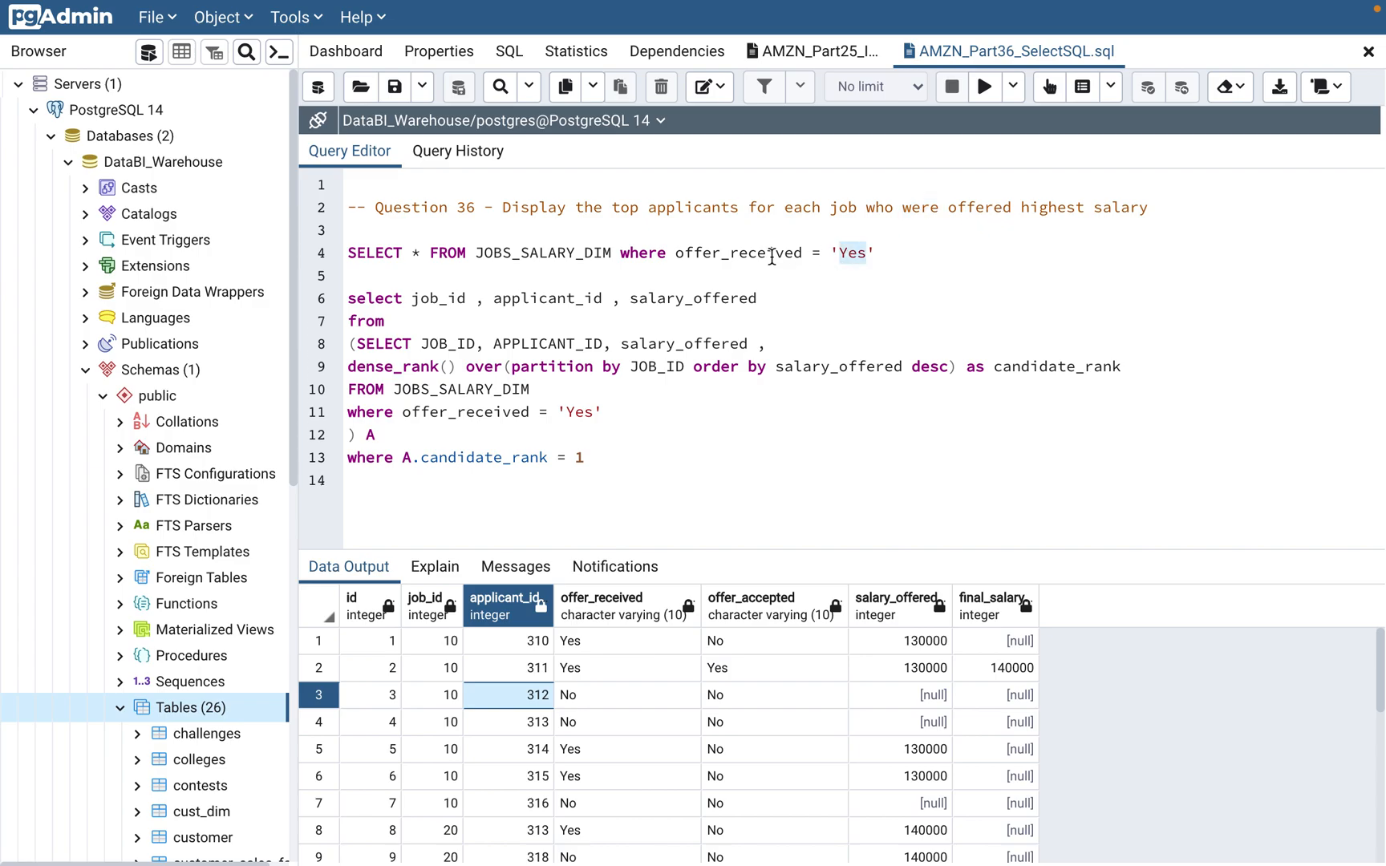
double_click(738, 254)
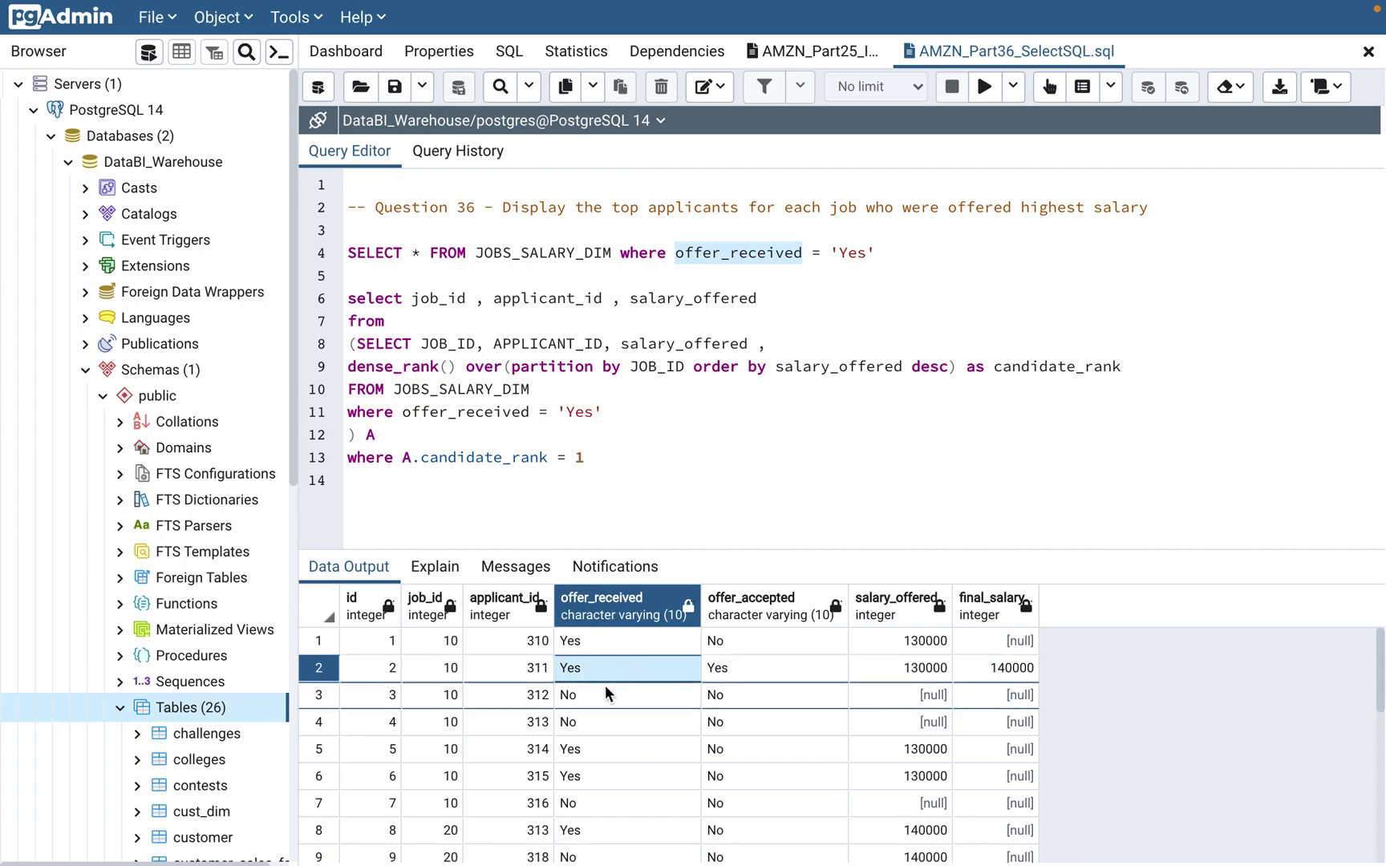
left_click(604, 695)
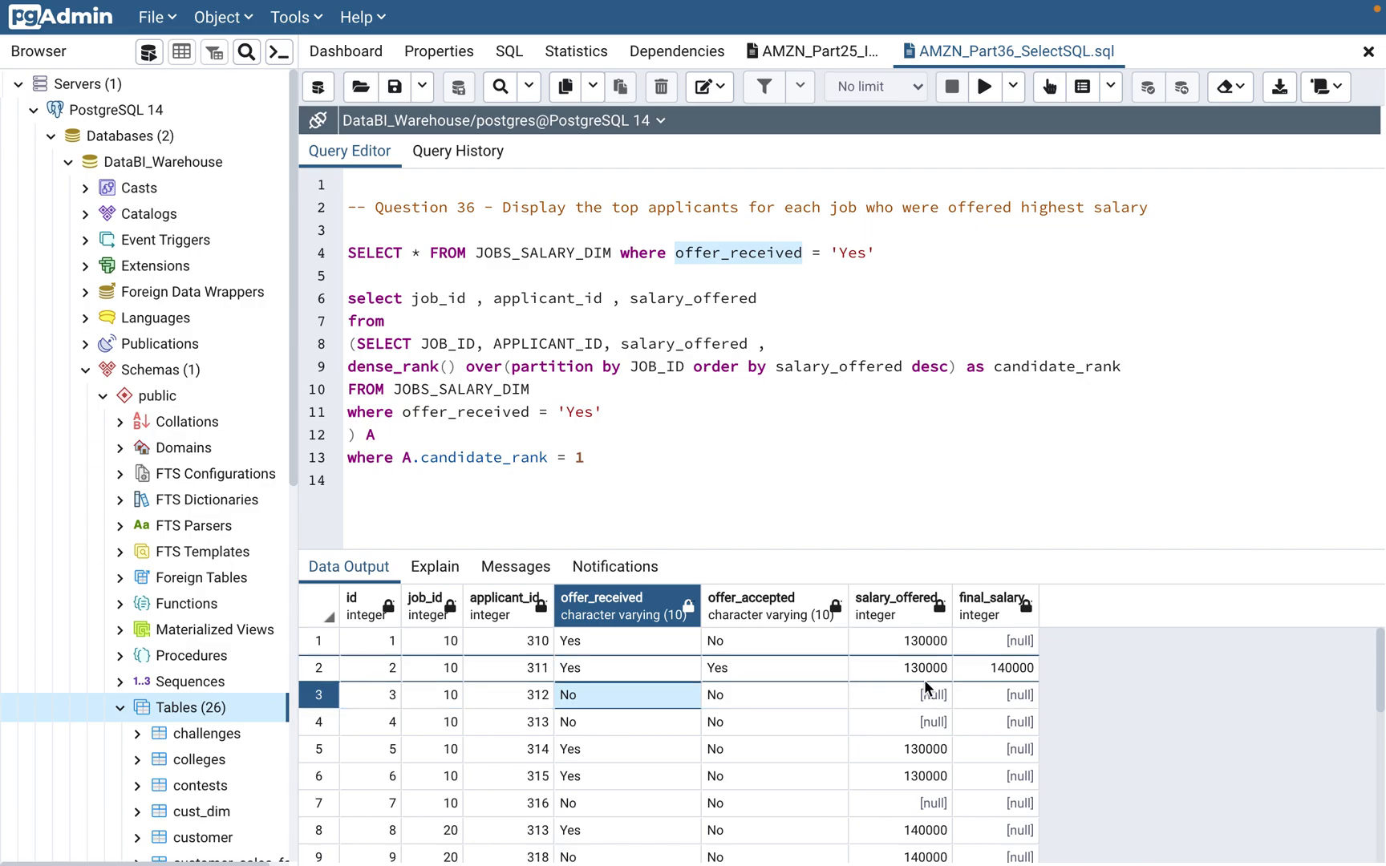
left_click(898, 695)
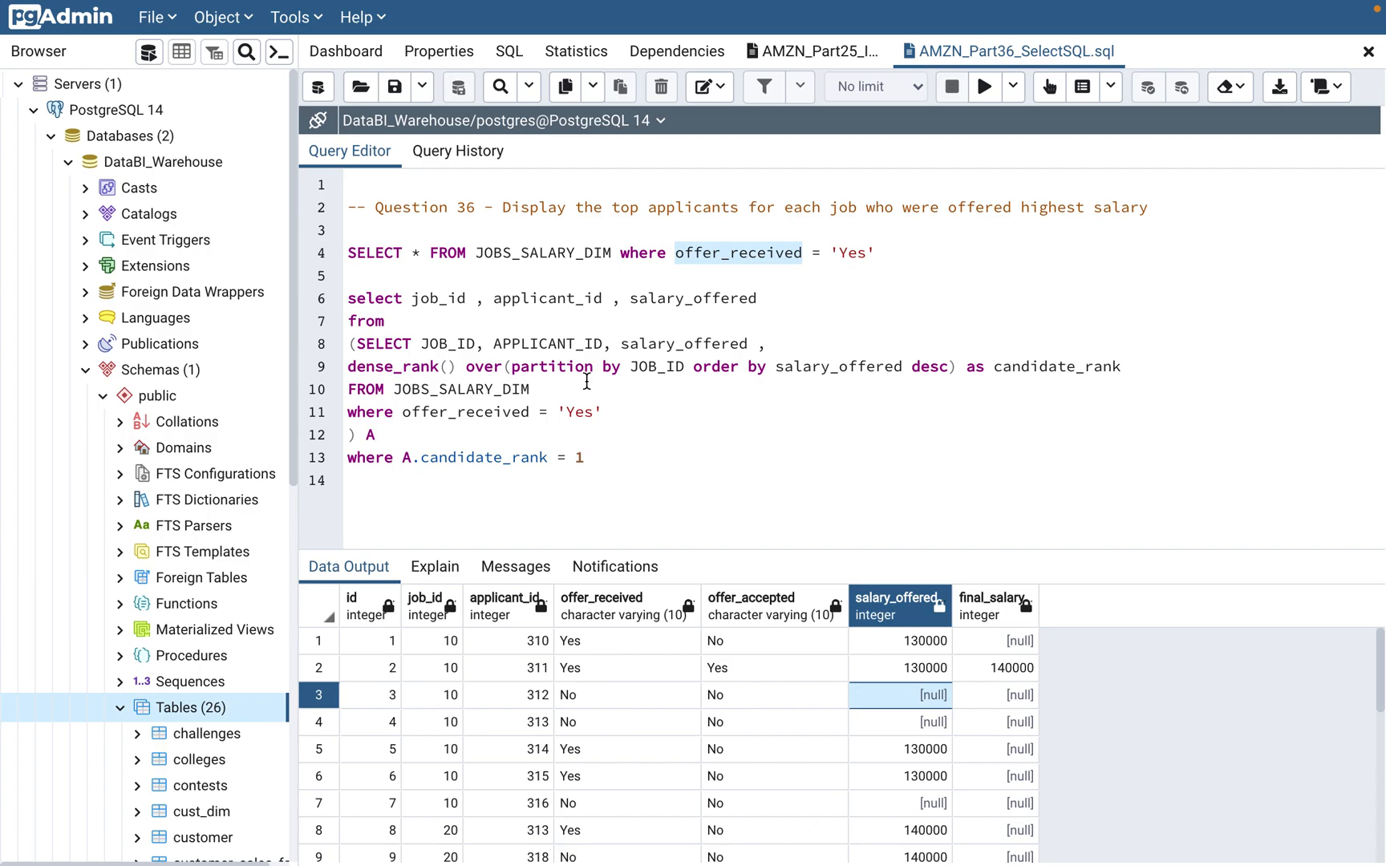
left_click(862, 254)
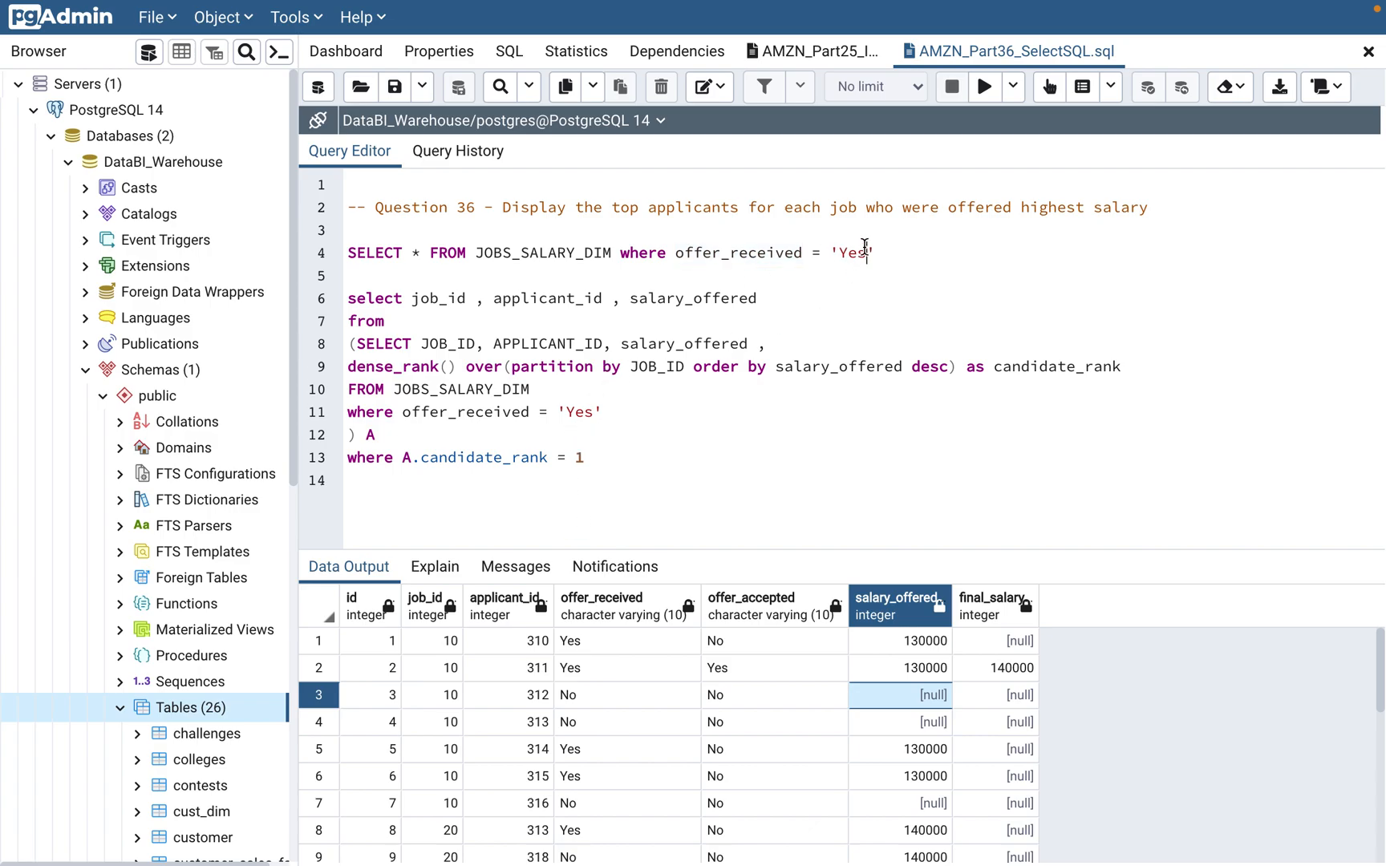
double_click(577, 412)
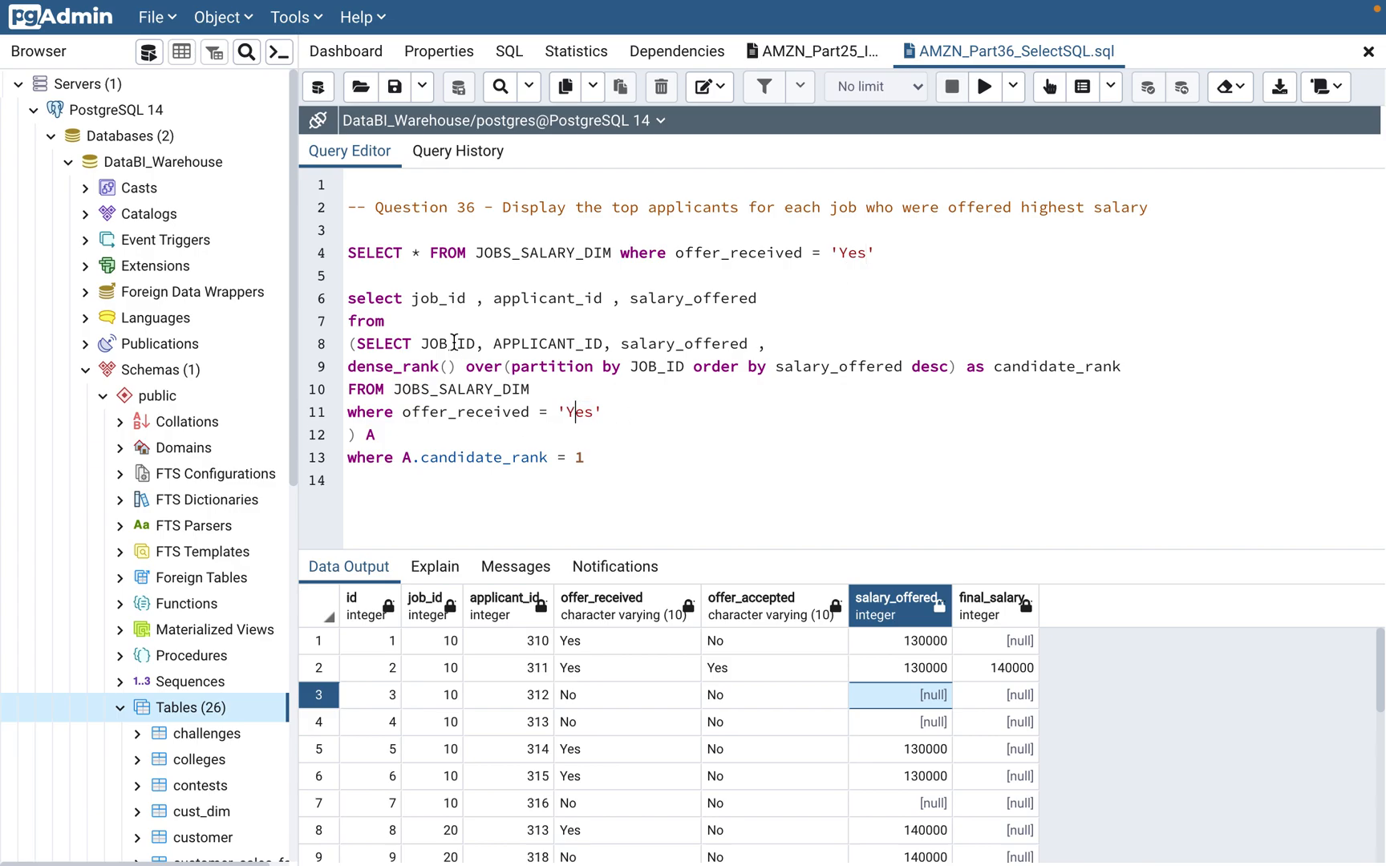
mouse_move(688, 695)
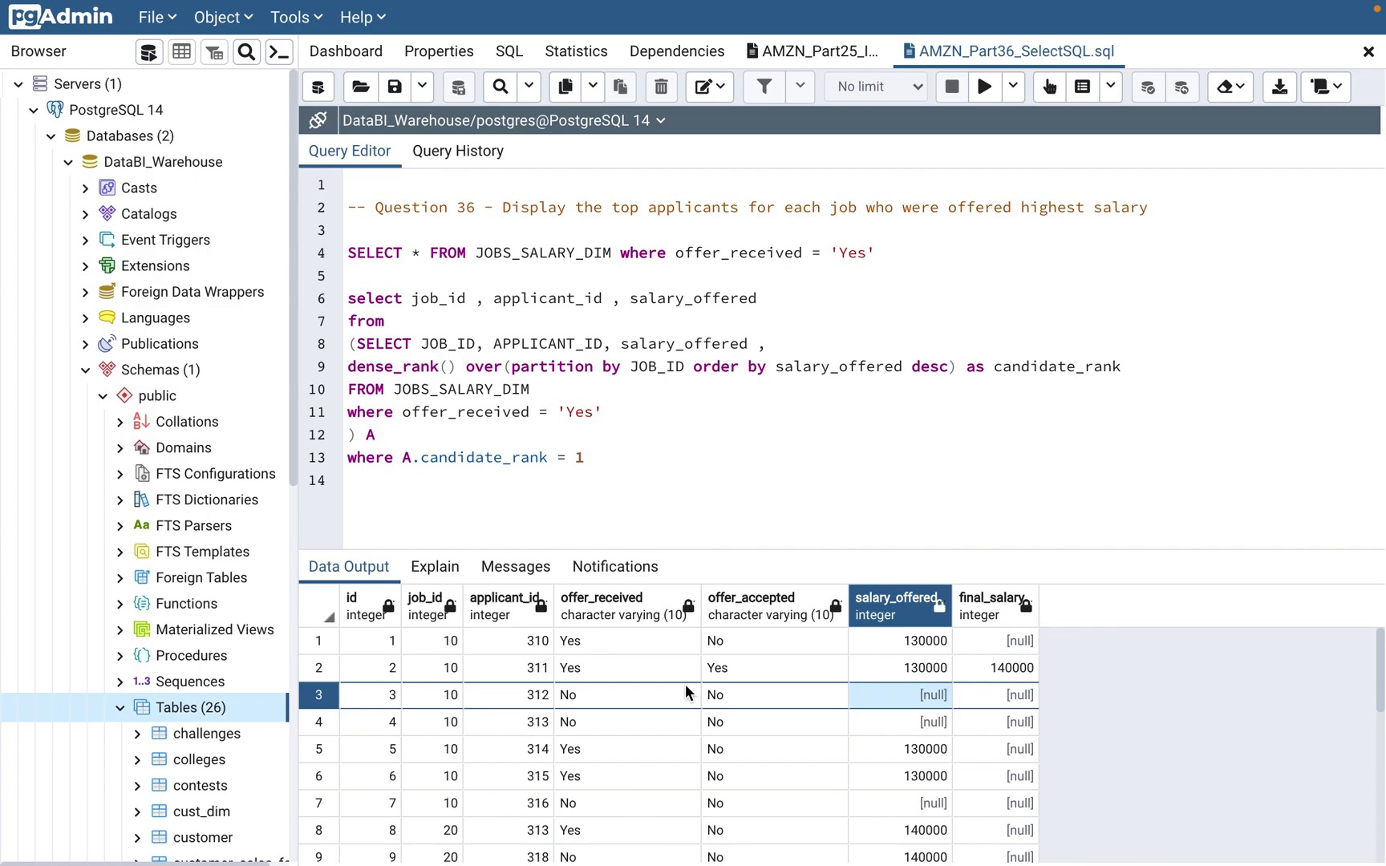
left_click(574, 410)
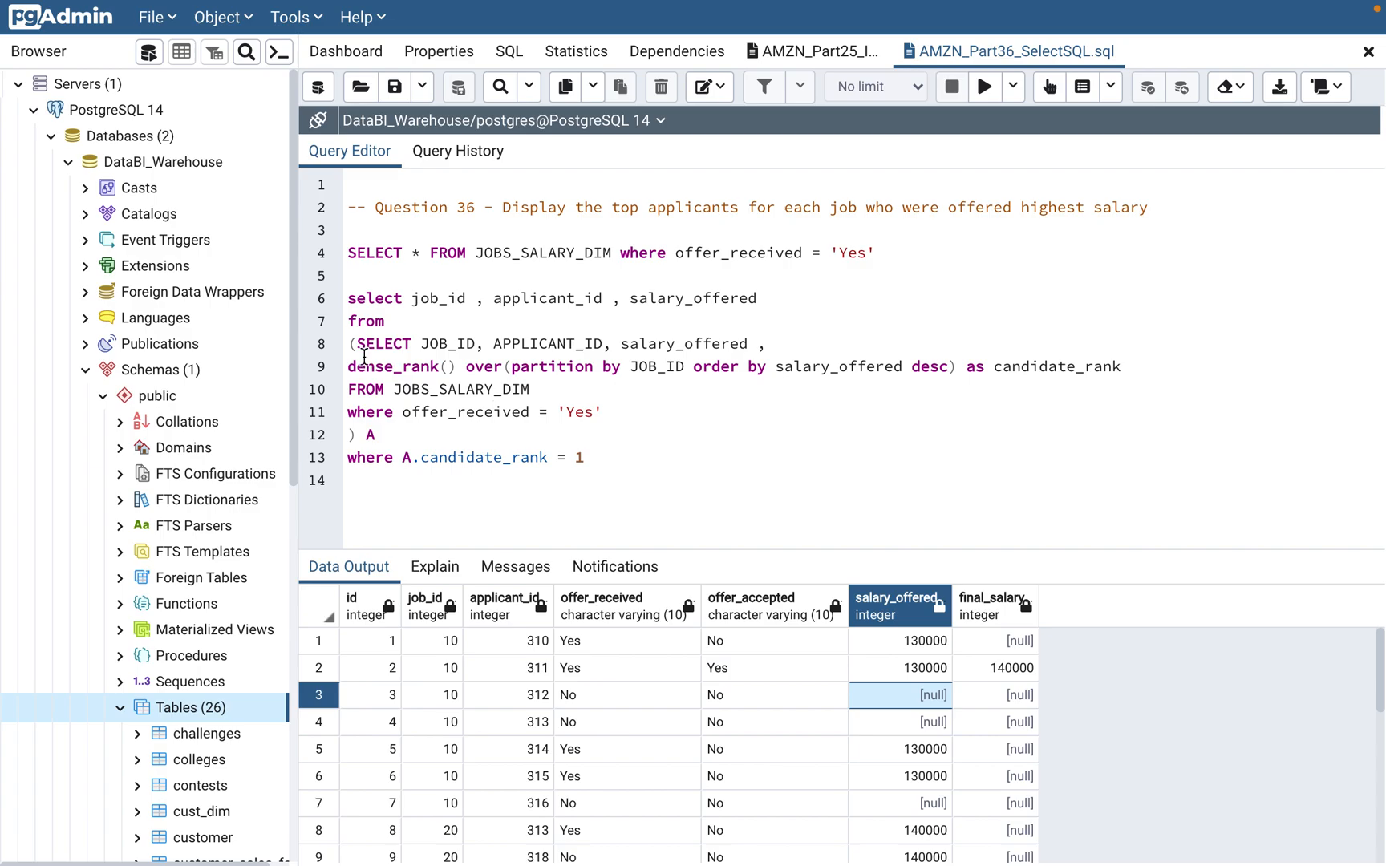
left_click_drag(353, 343, 482, 412)
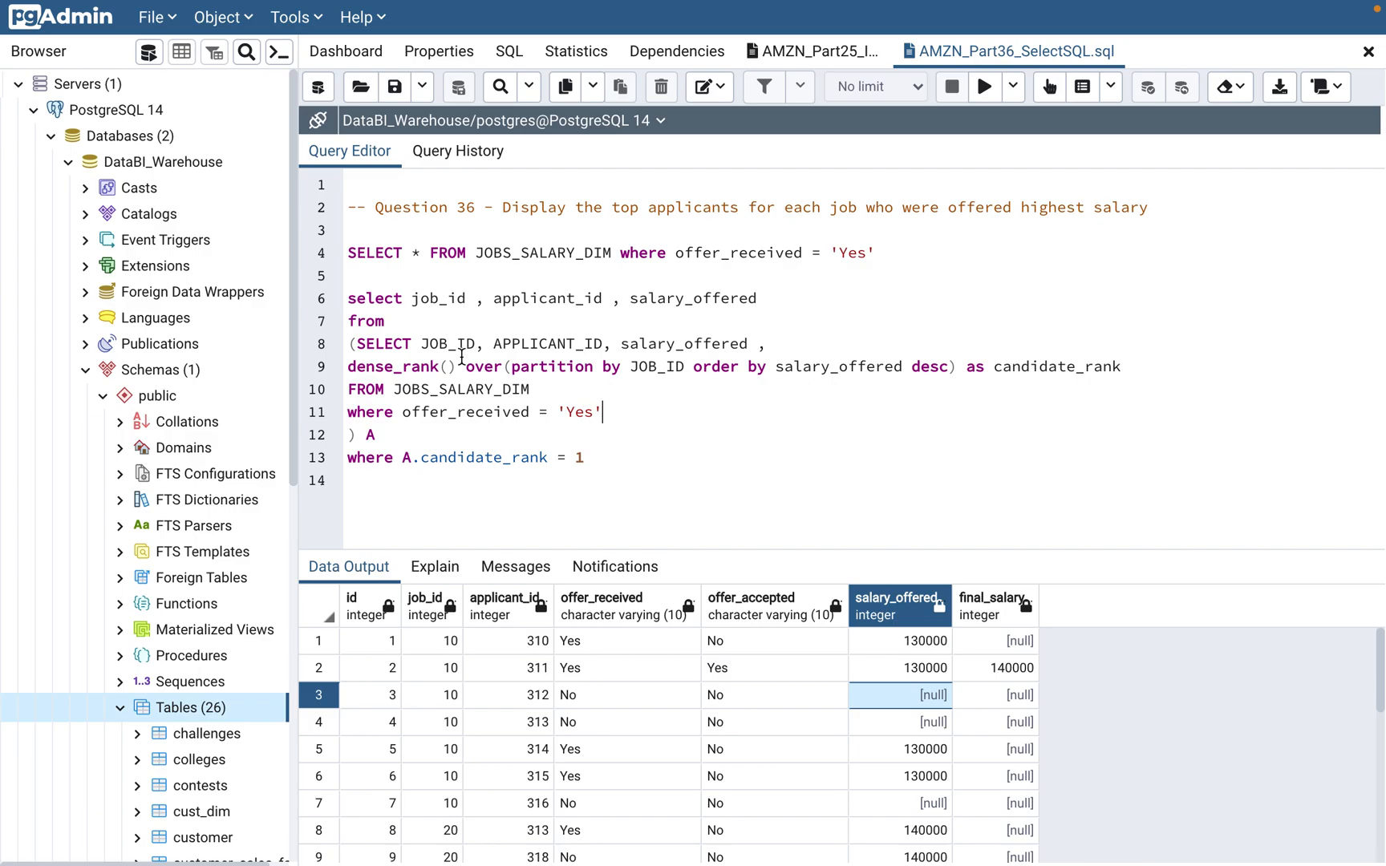
left_click_drag(352, 344, 544, 412)
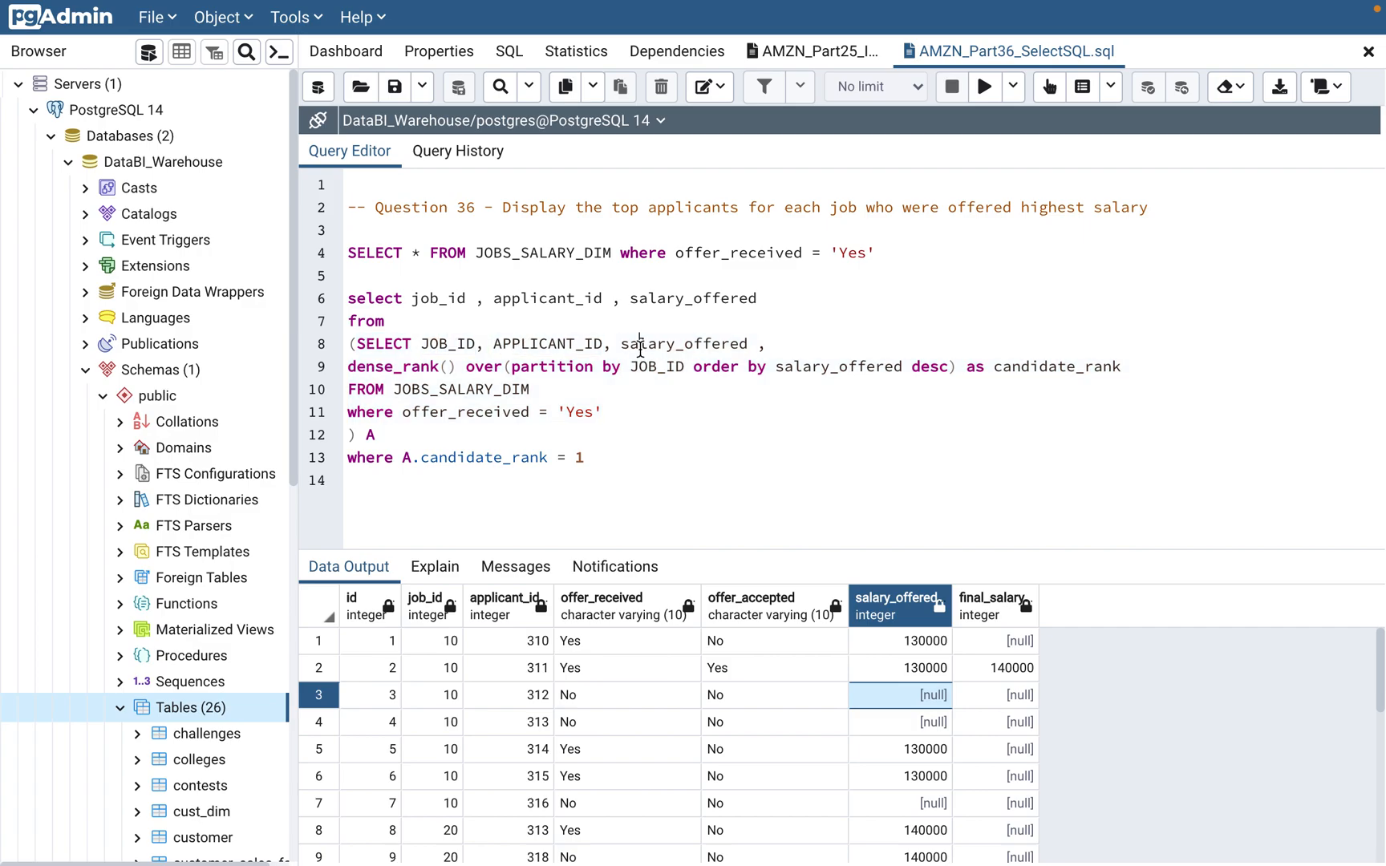
double_click(684, 343)
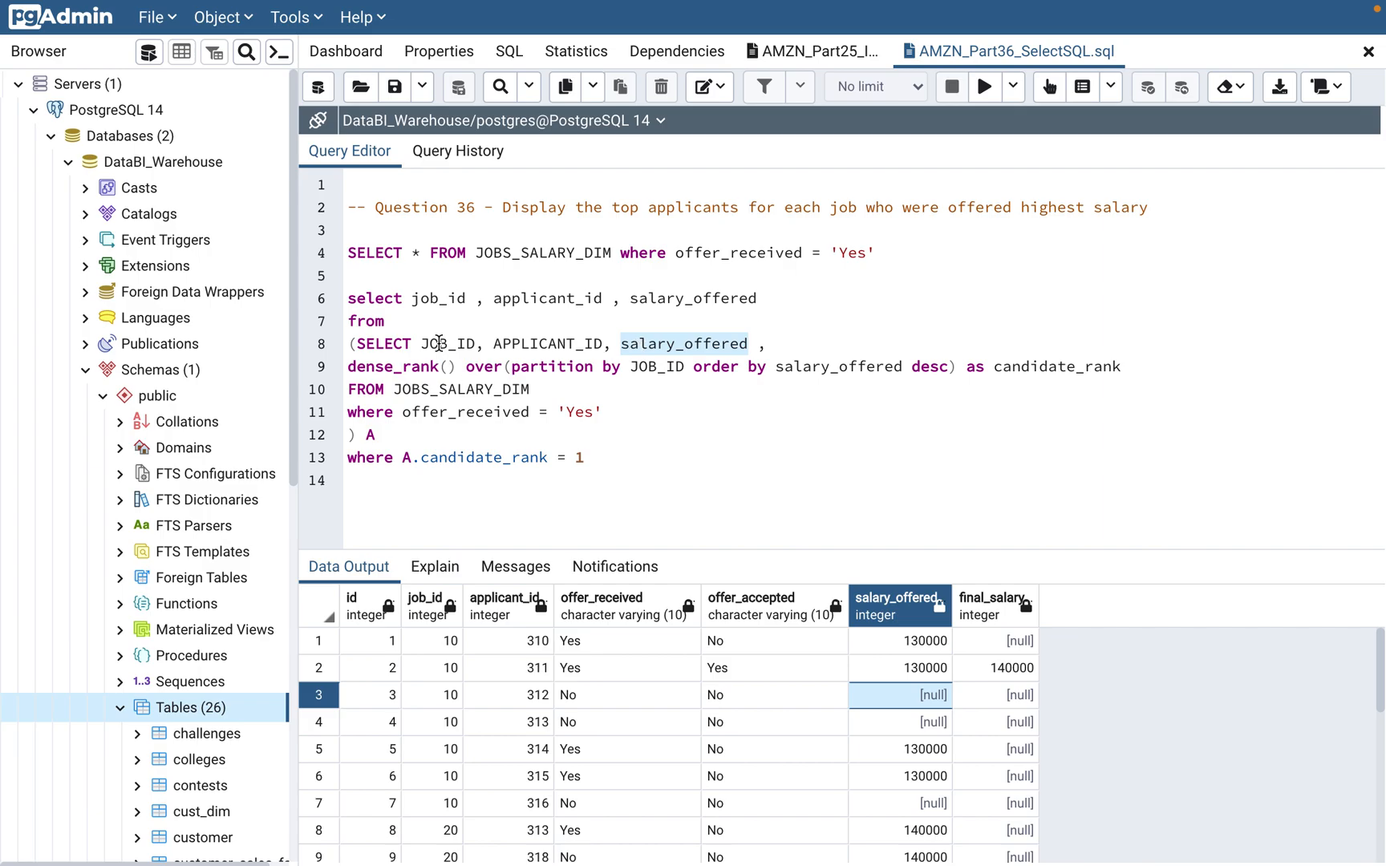
left_click(393, 366)
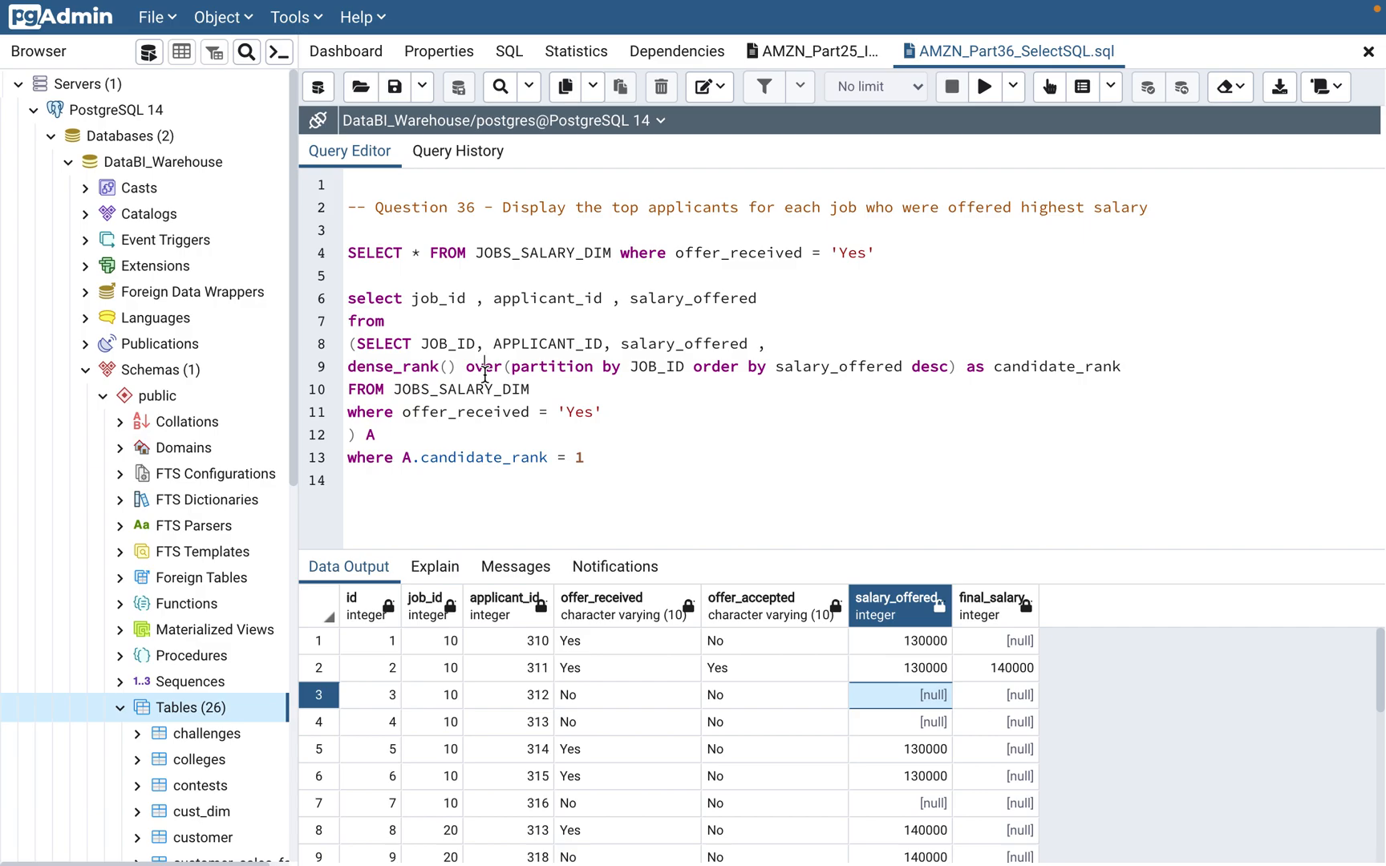
mouse_move(554, 368)
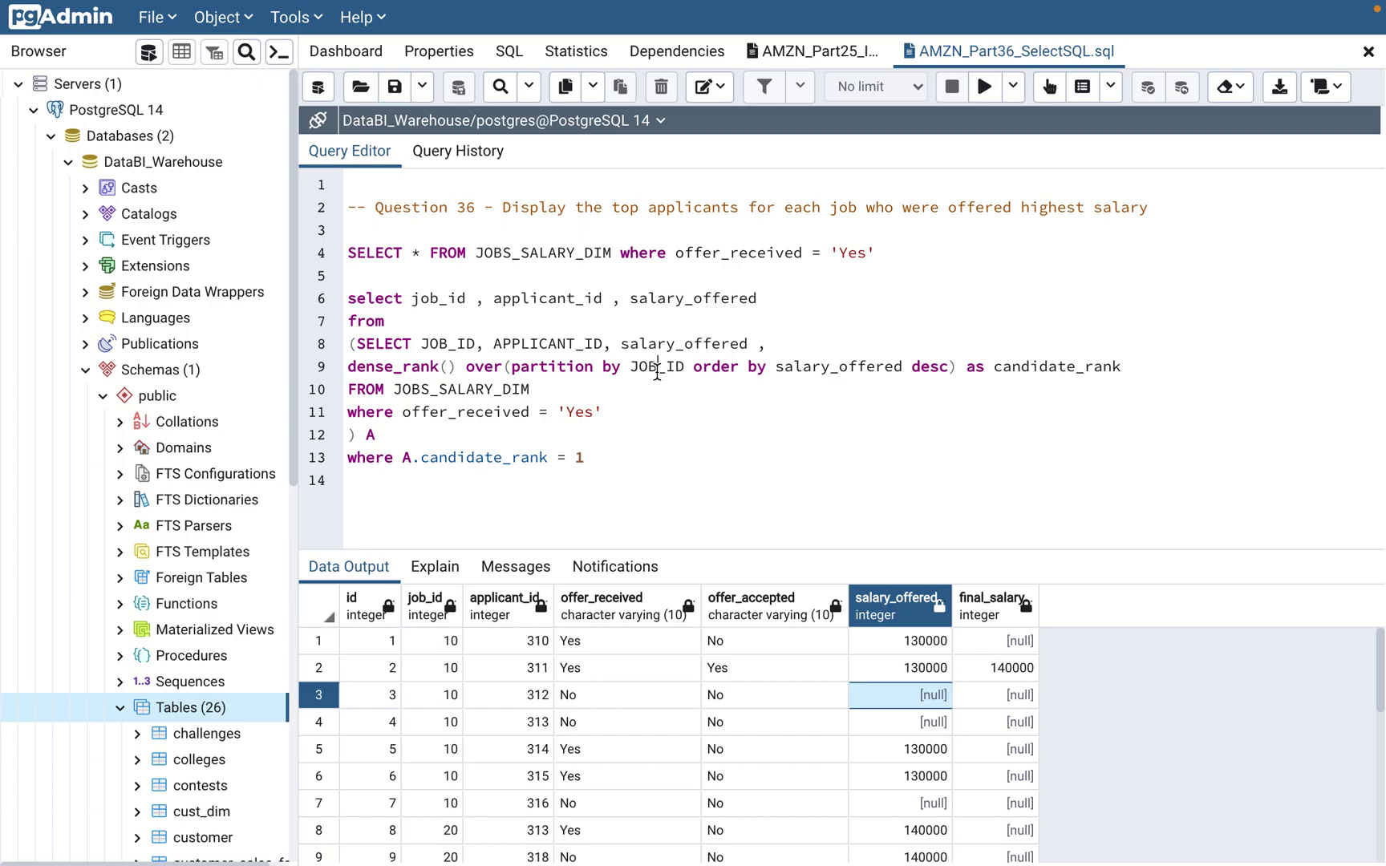
double_click(655, 367)
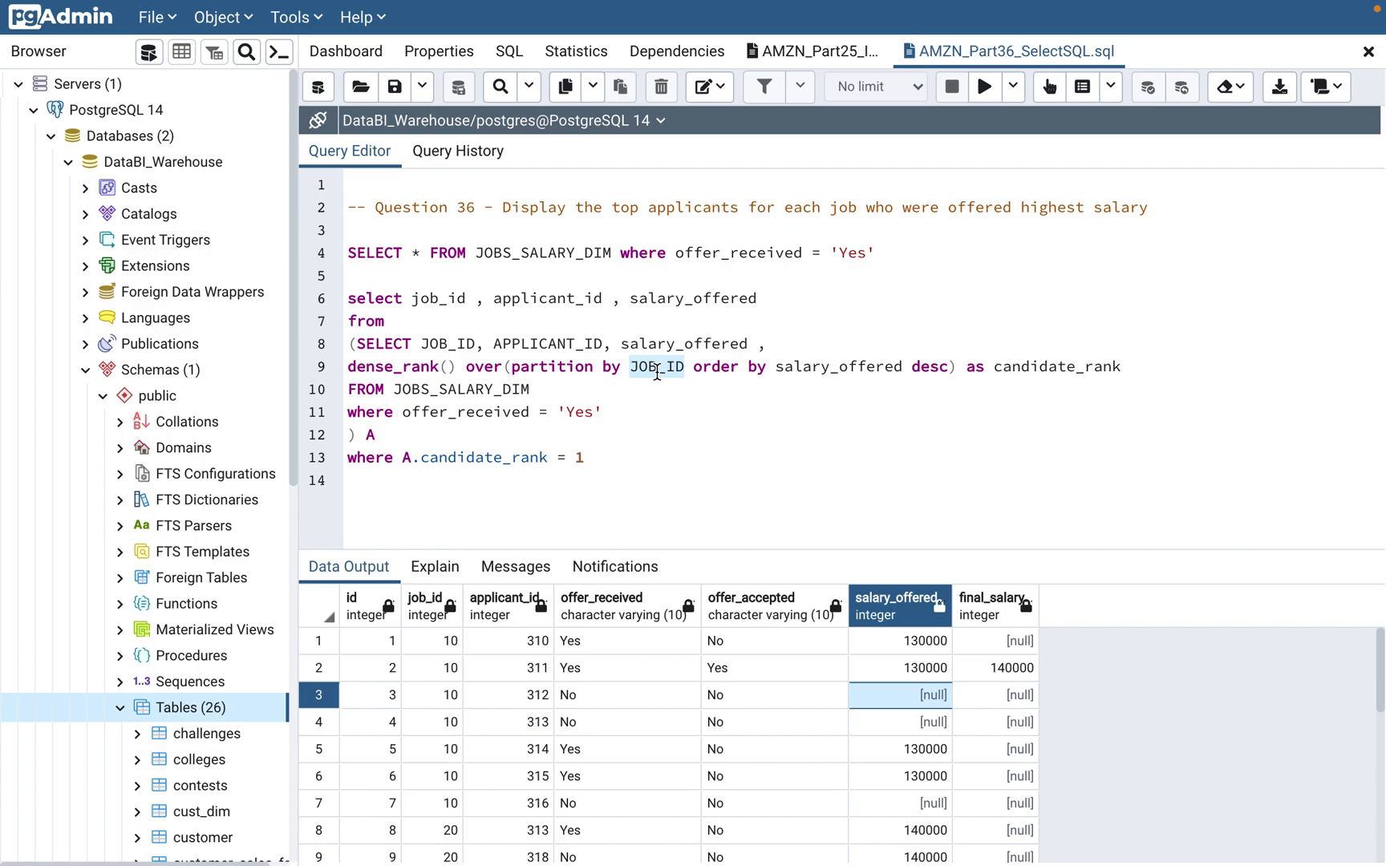
mouse_move(727, 367)
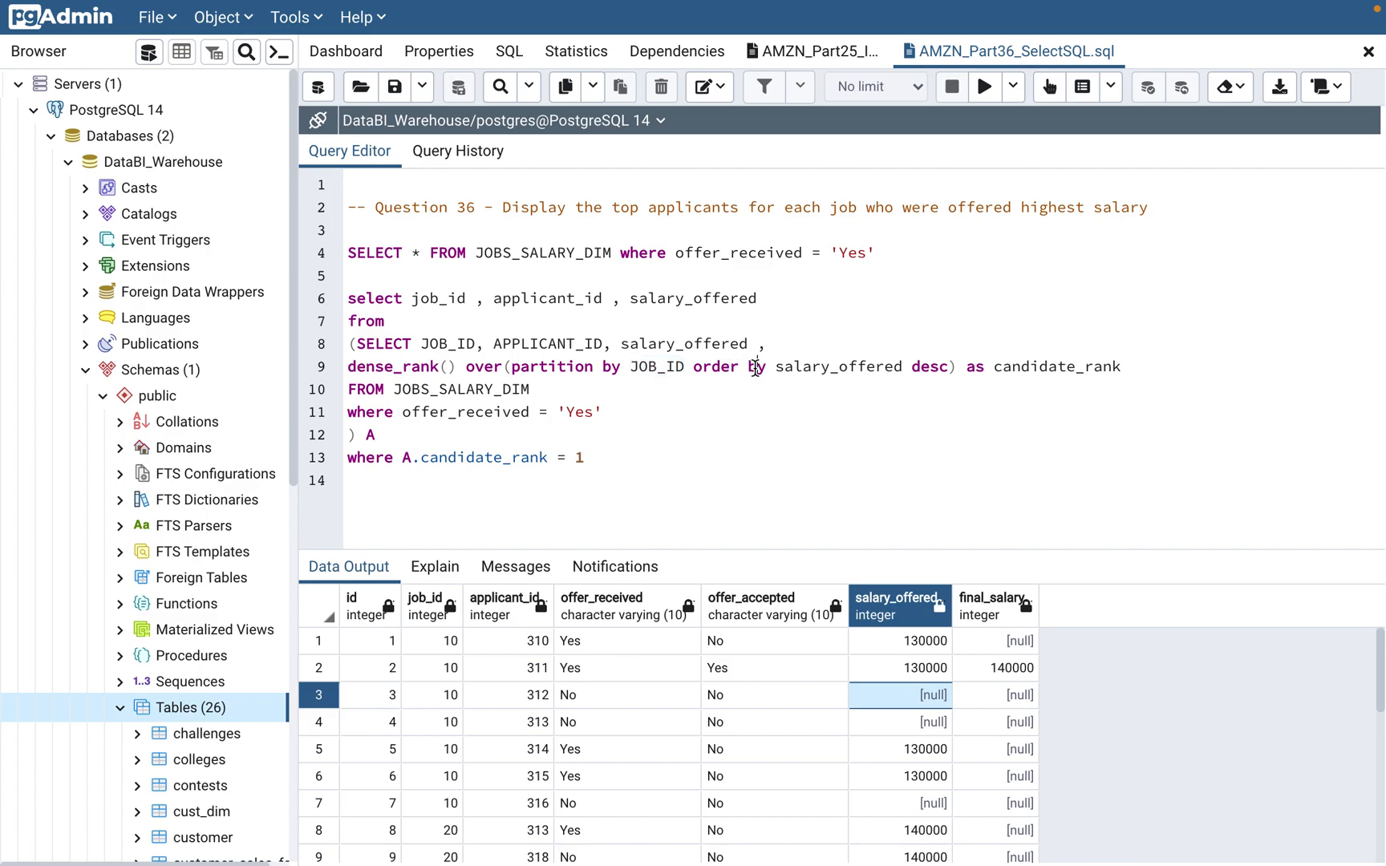
left_click(898, 640)
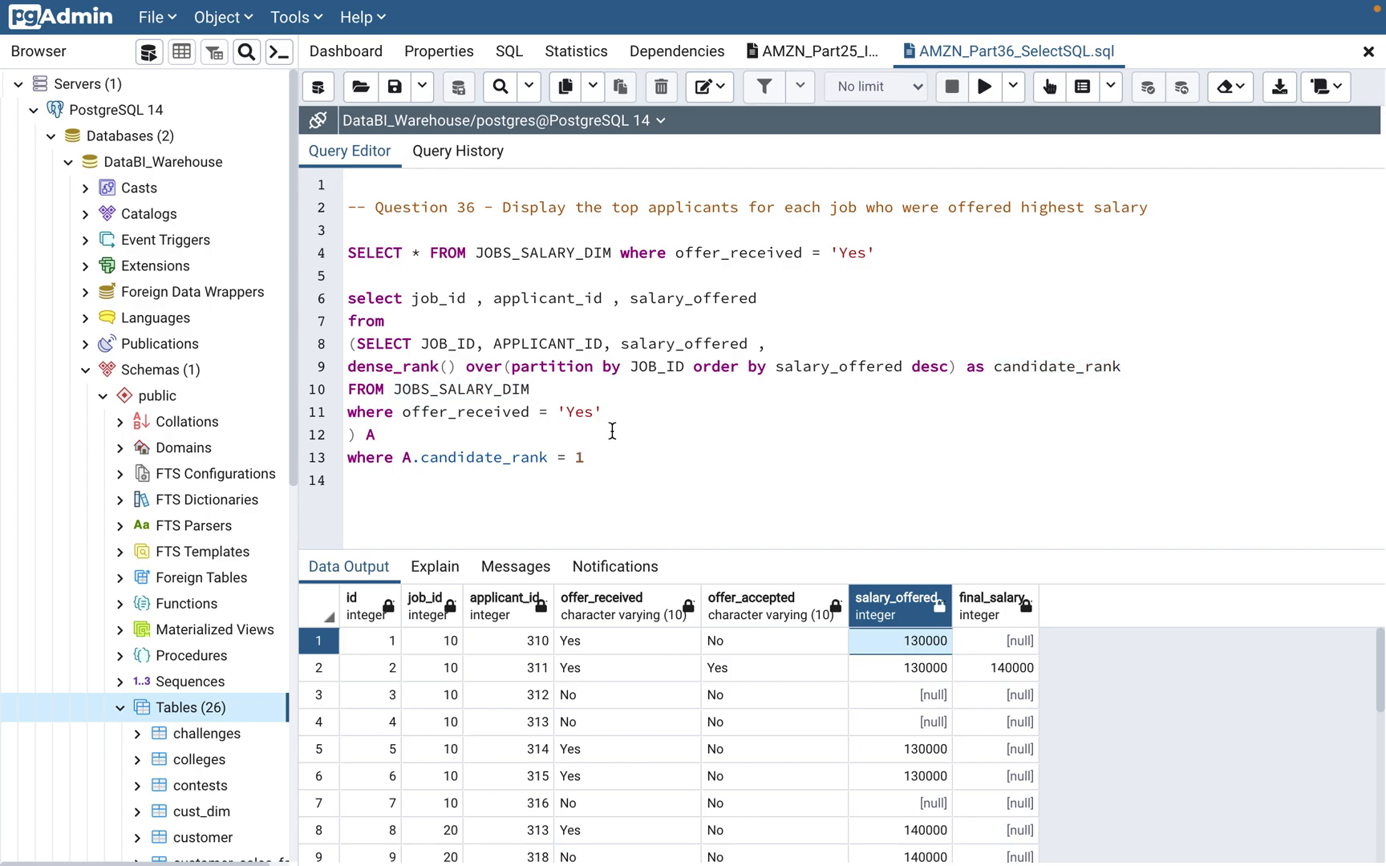
left_click_drag(358, 343, 601, 412)
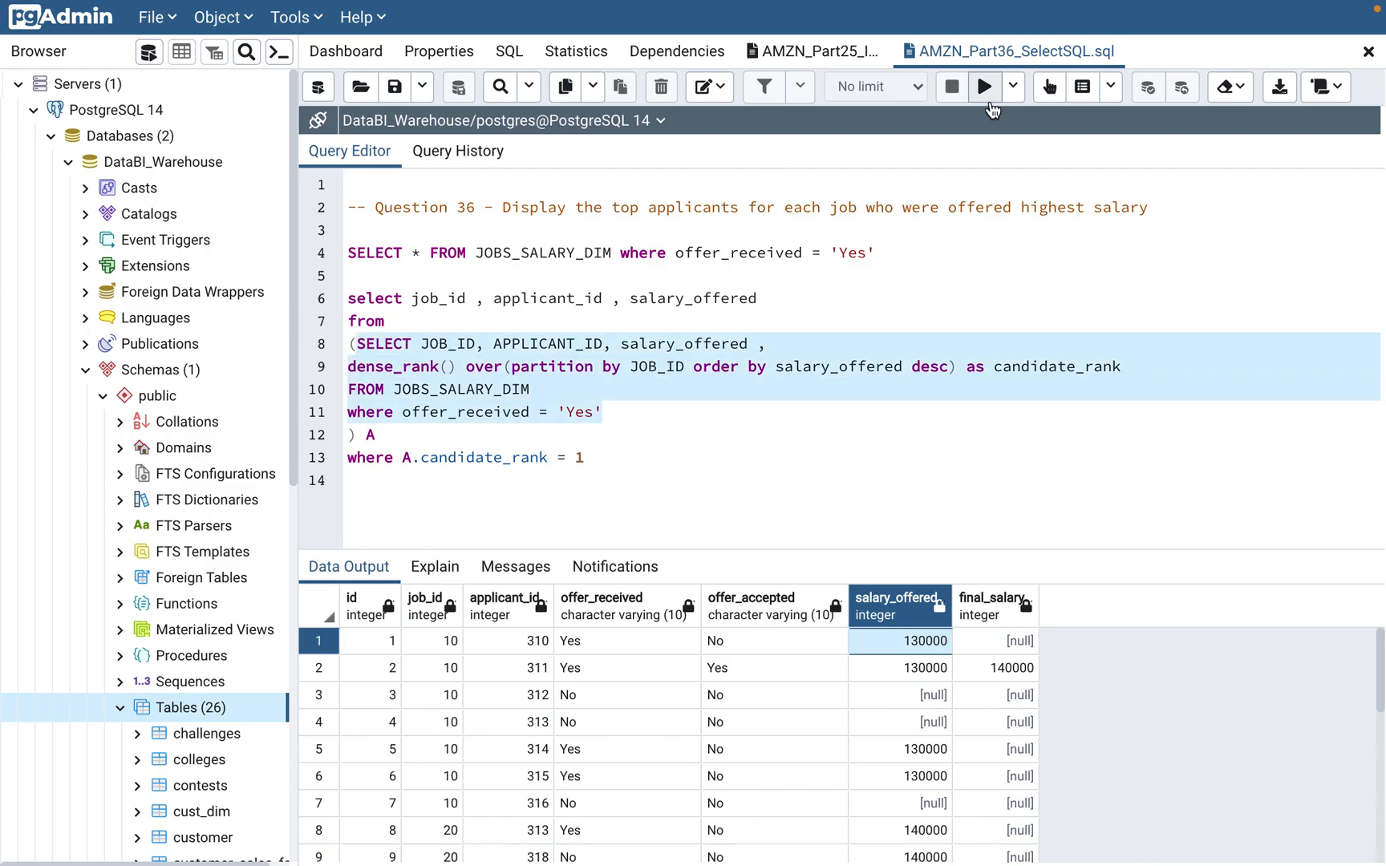
Run the selected dense_rank subquery and inspect the 15 offered applicants' candidate_rank values per job
left_click(983, 86)
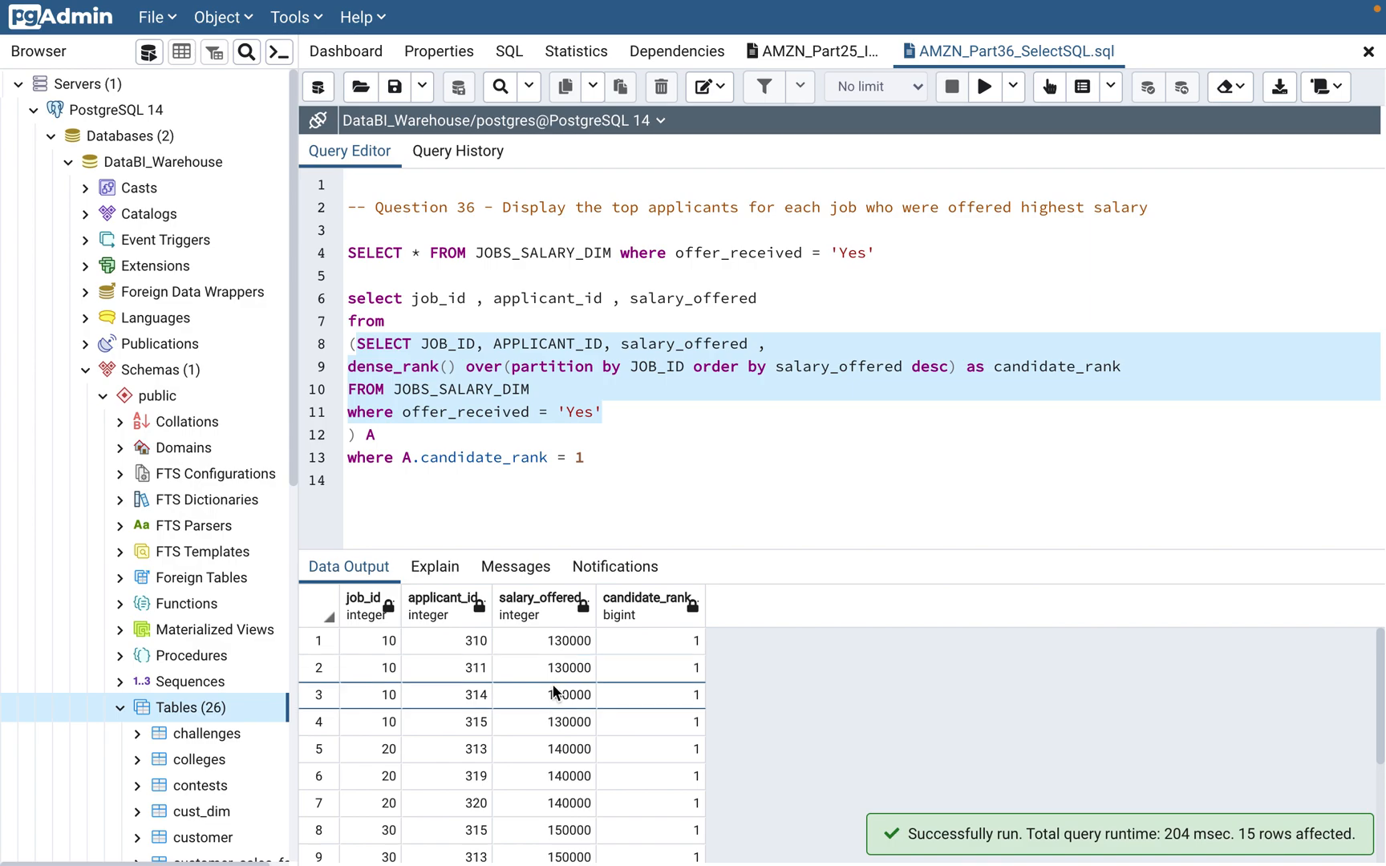
scroll("down", 3)
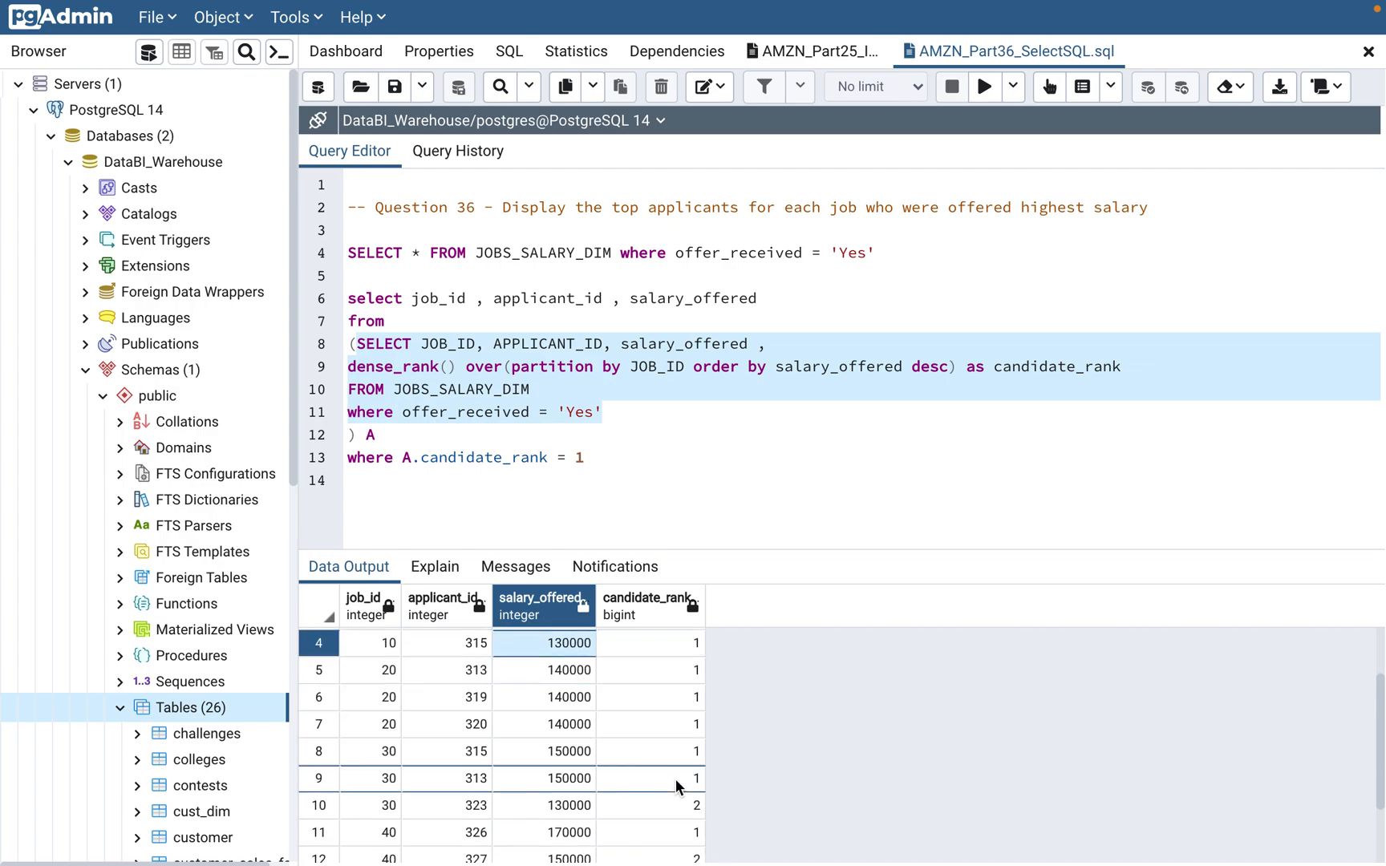
scroll("down", 3)
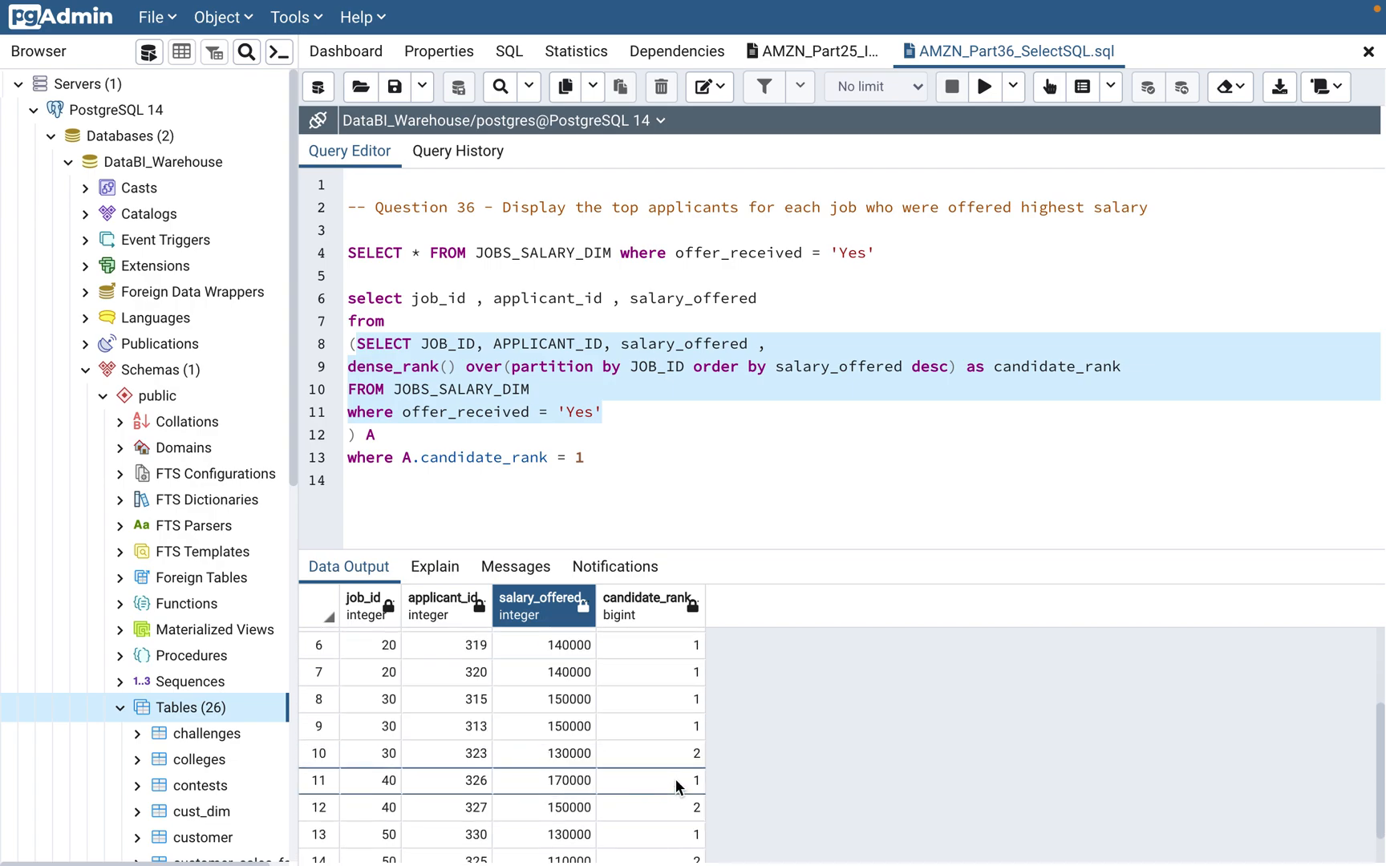
left_click(652, 727)
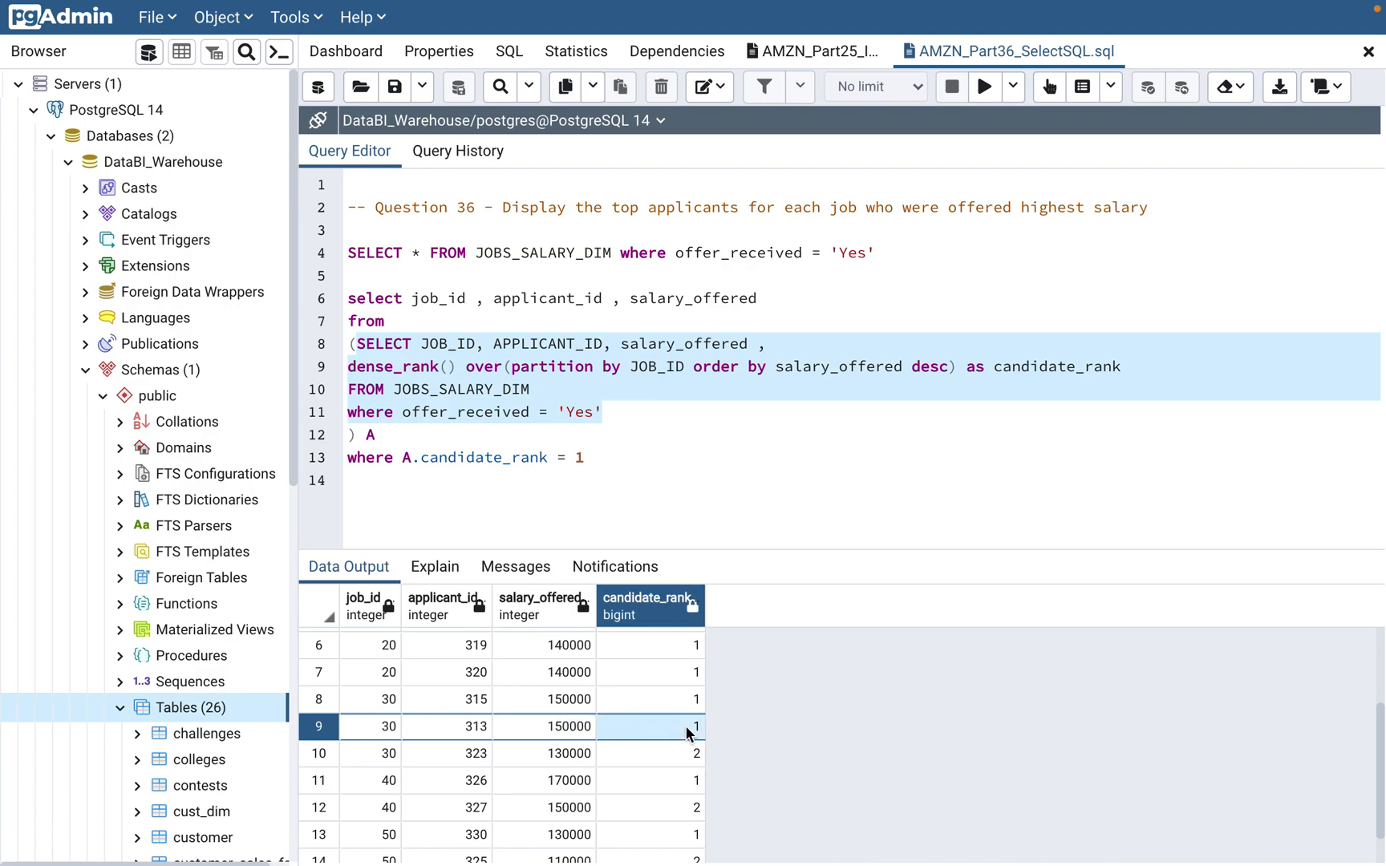
mouse_move(550, 774)
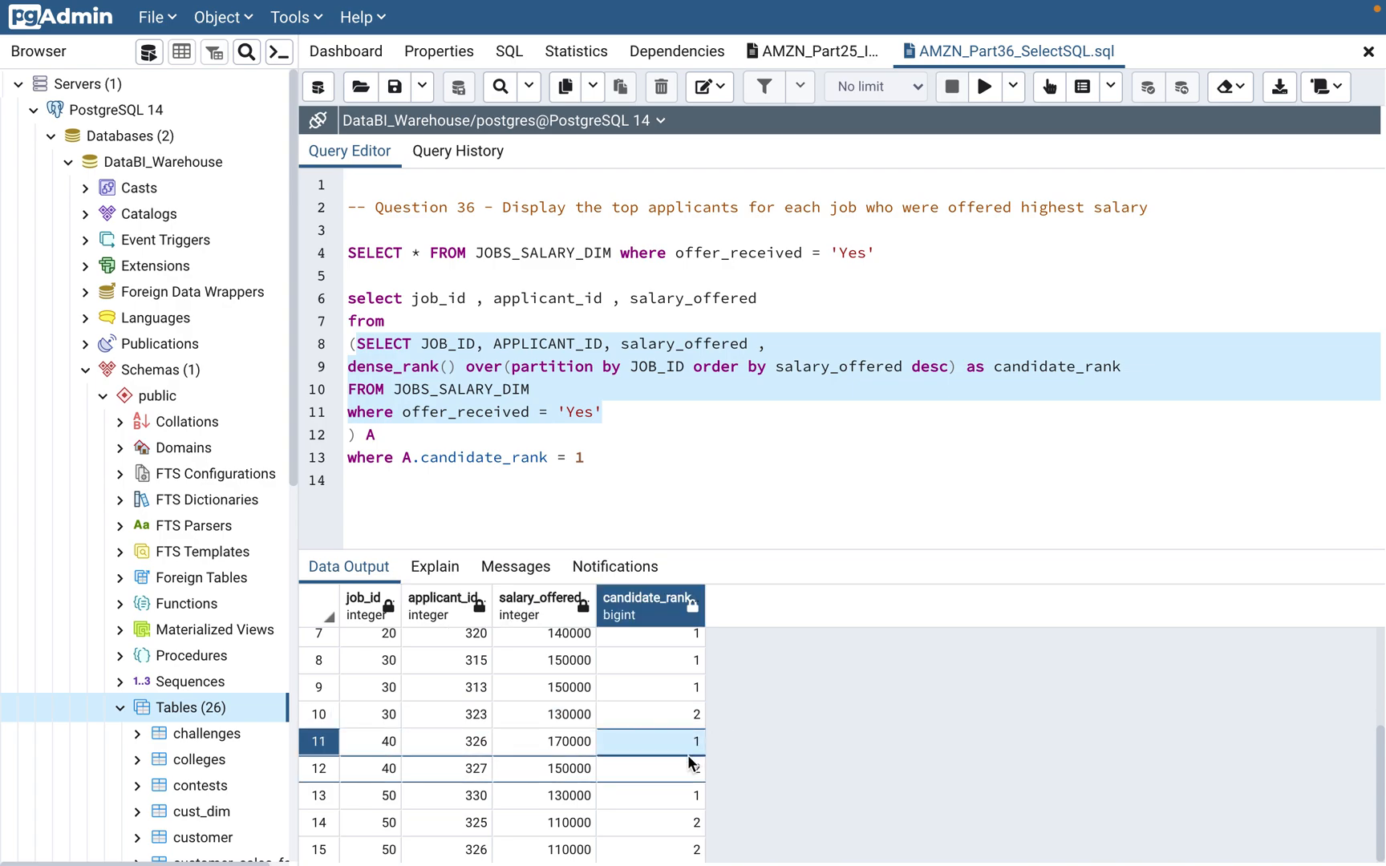
left_click(648, 769)
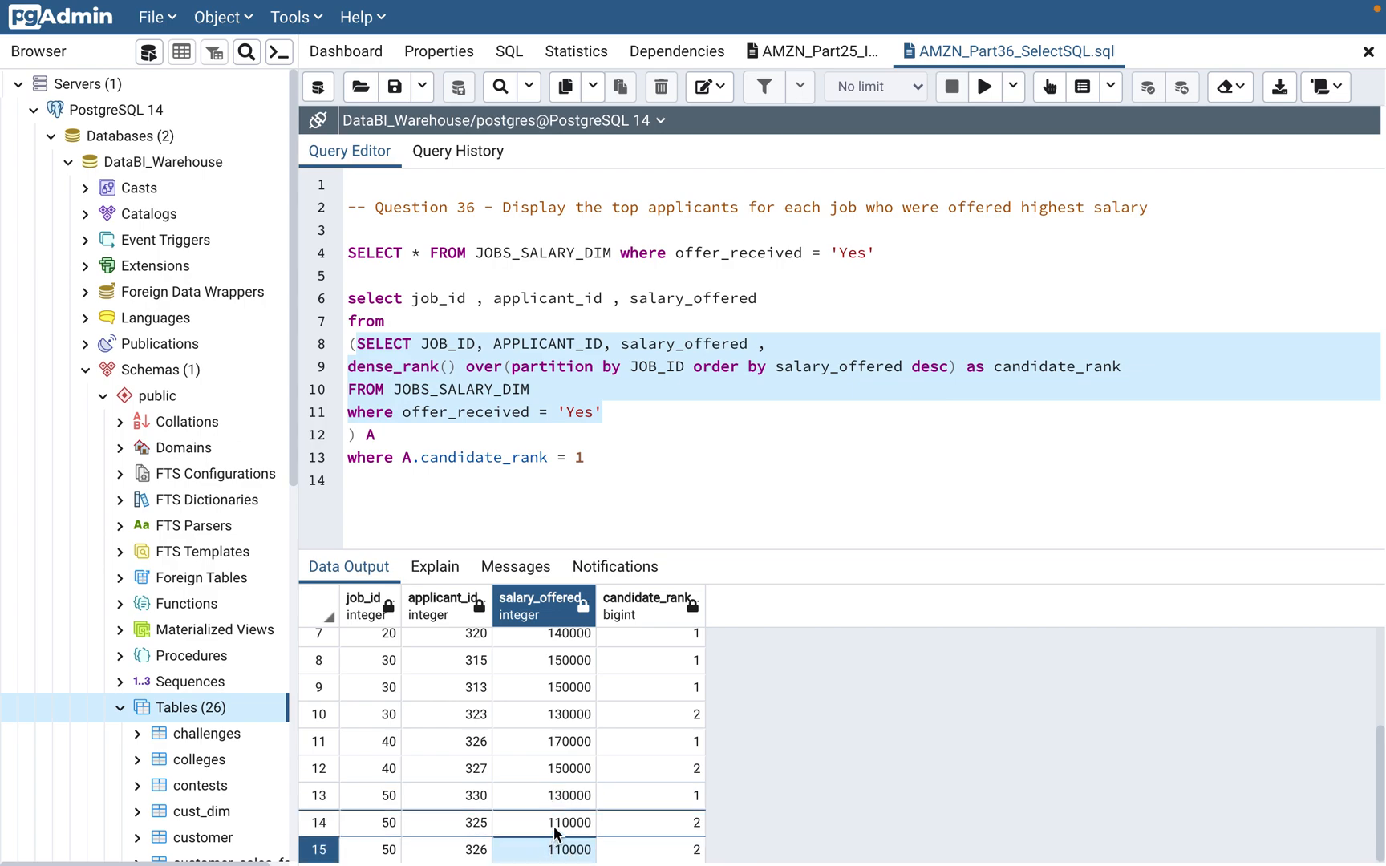
mouse_move(699, 829)
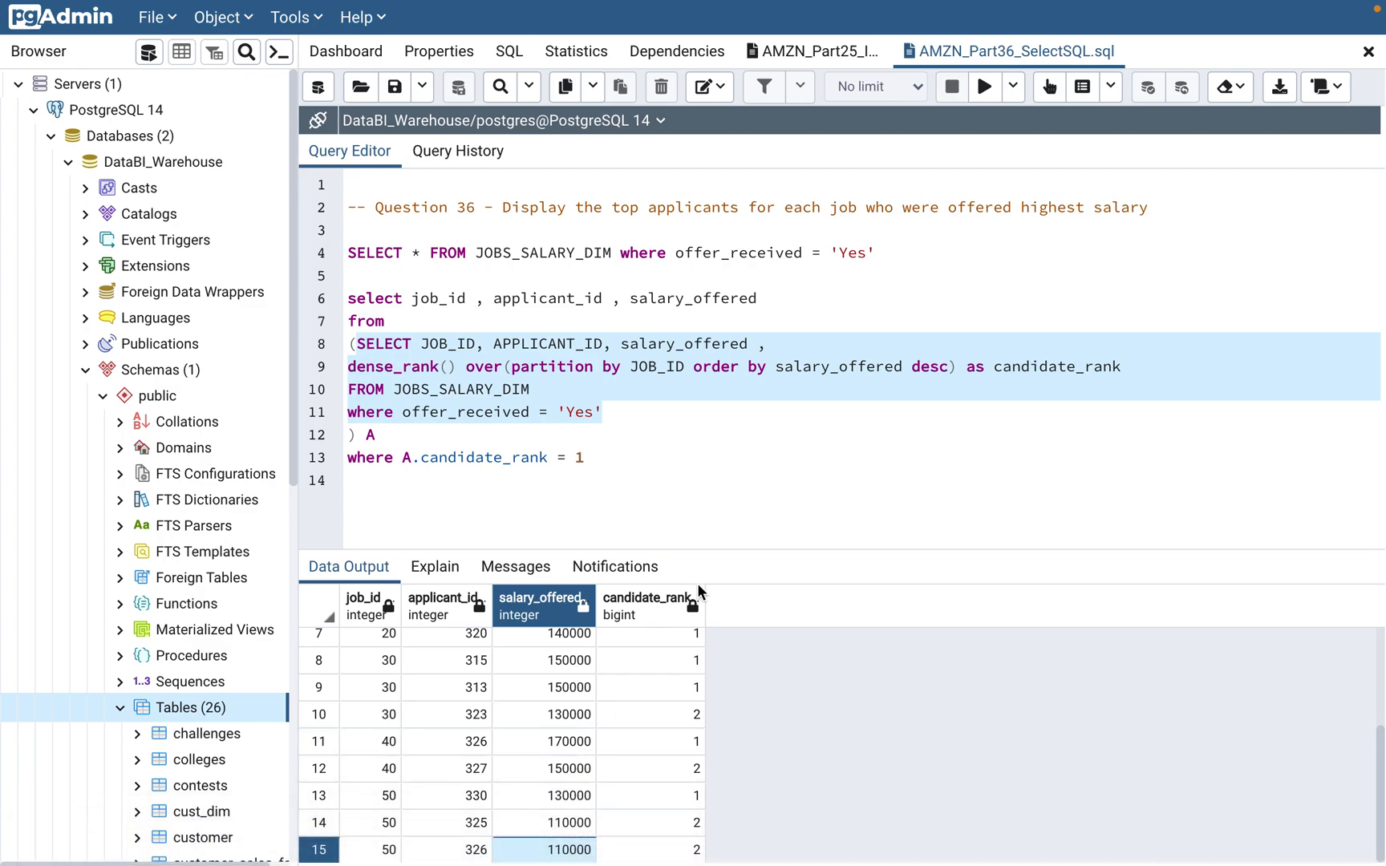
mouse_move(643, 706)
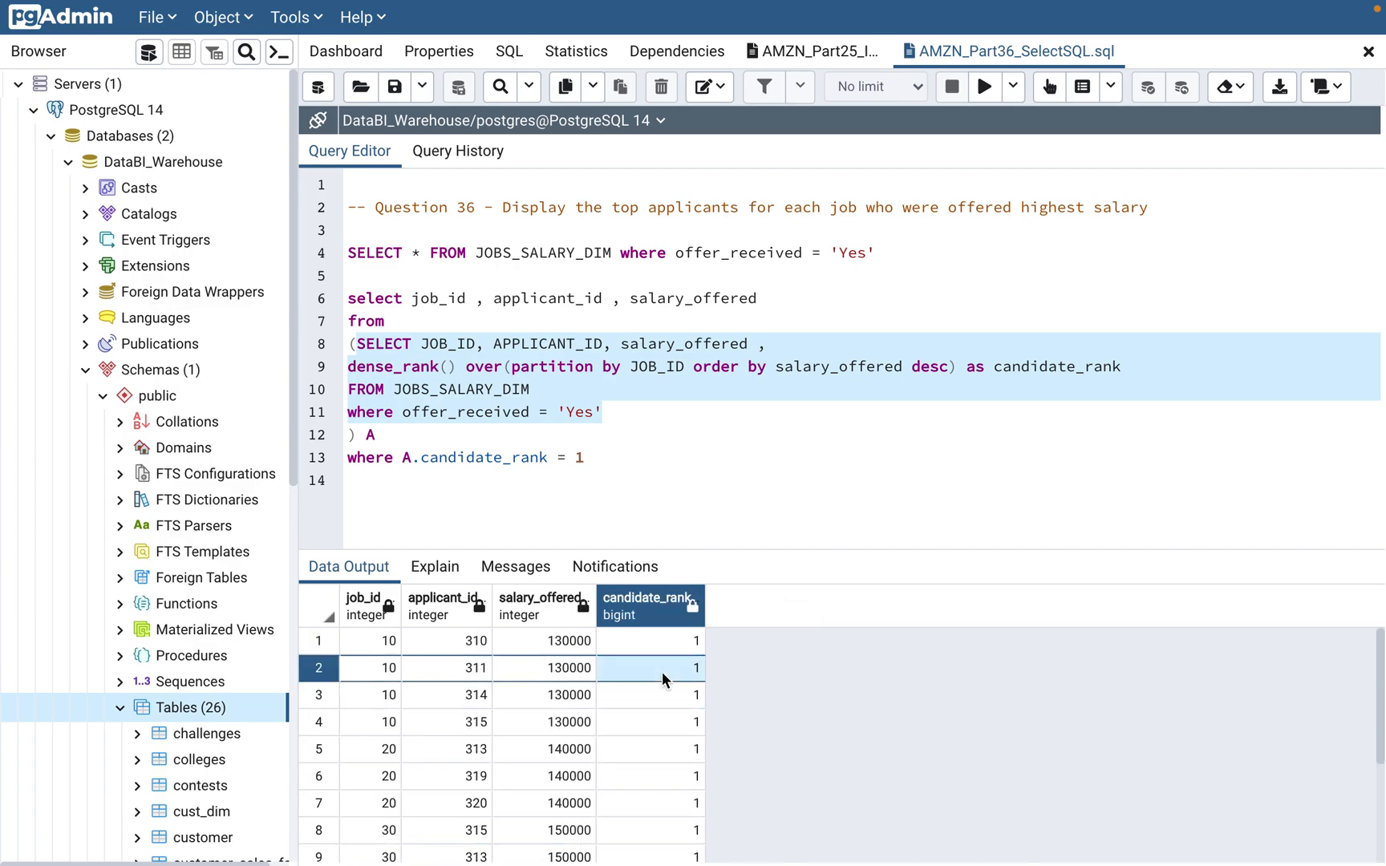
mouse_move(662, 656)
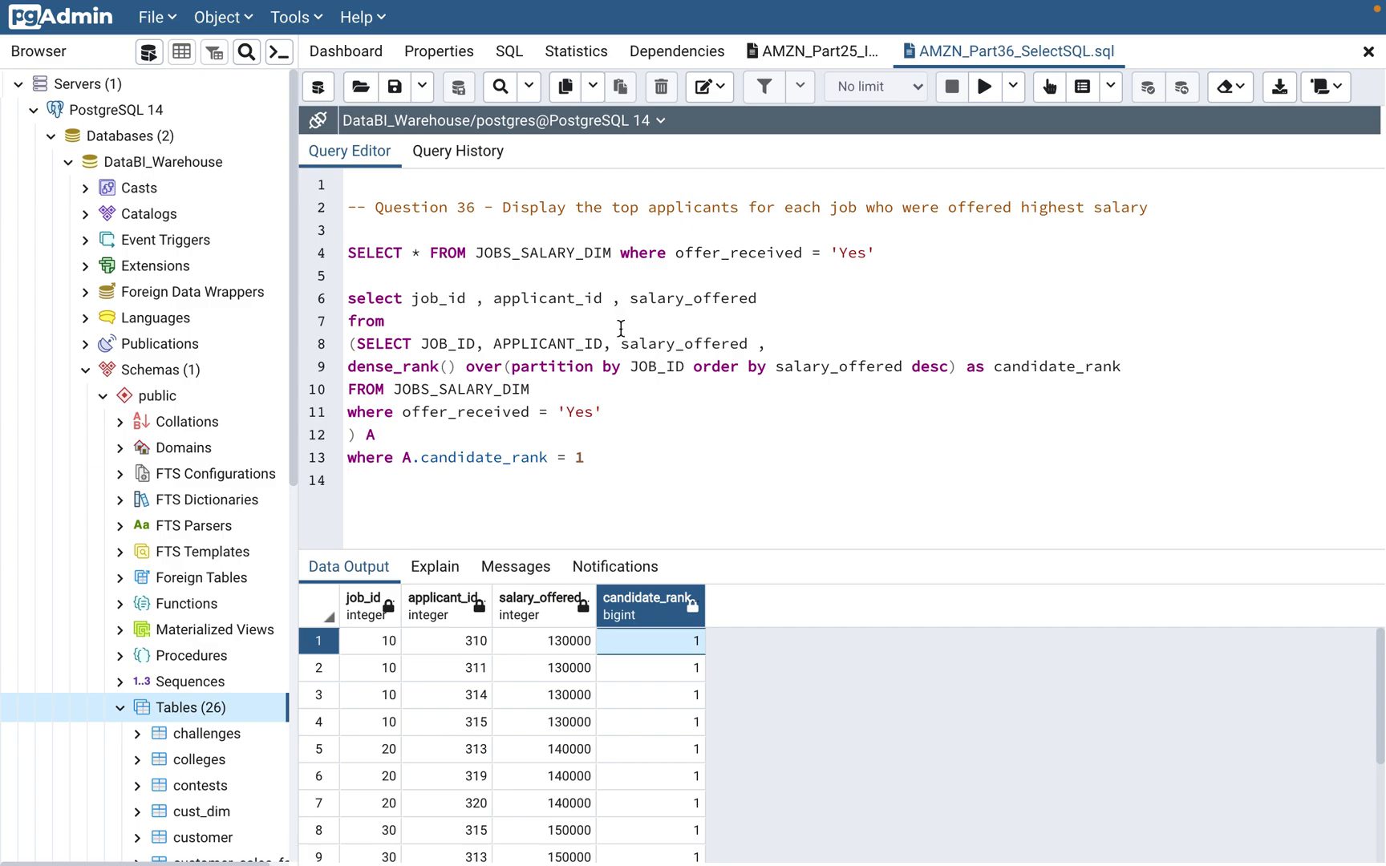
mouse_move(508, 319)
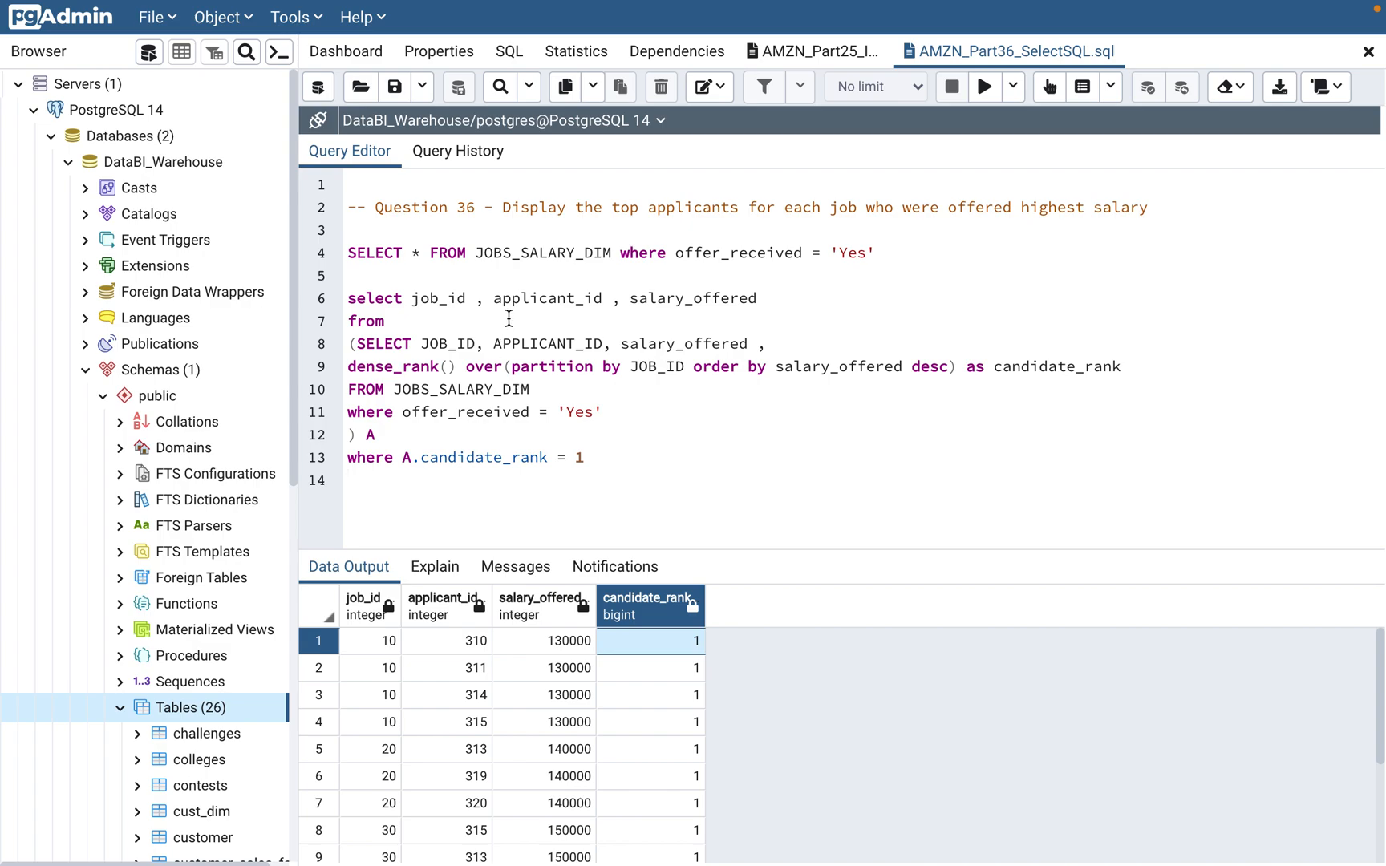
mouse_move(434, 307)
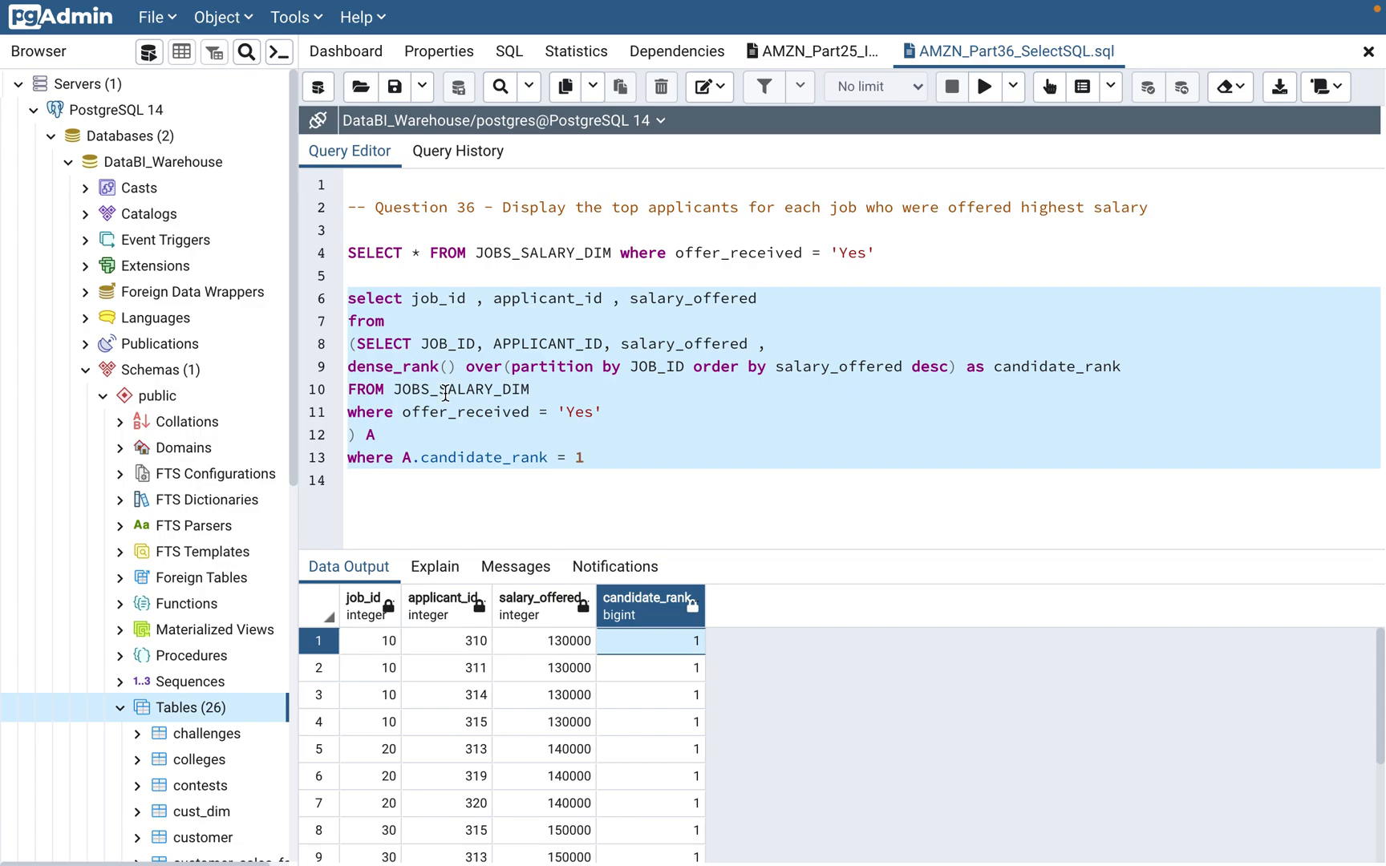
left_click(375, 388)
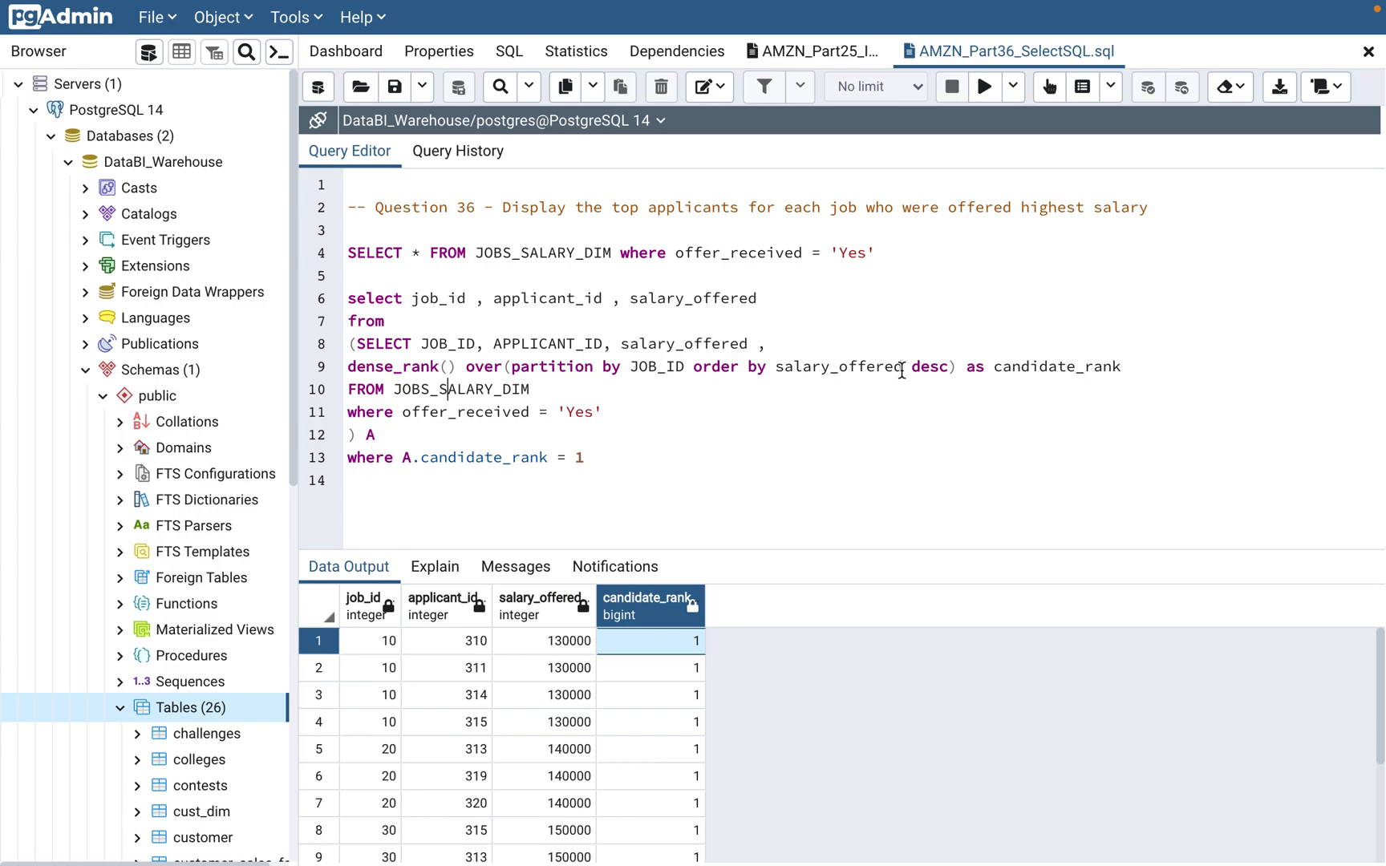
left_click_drag(344, 299, 586, 457)
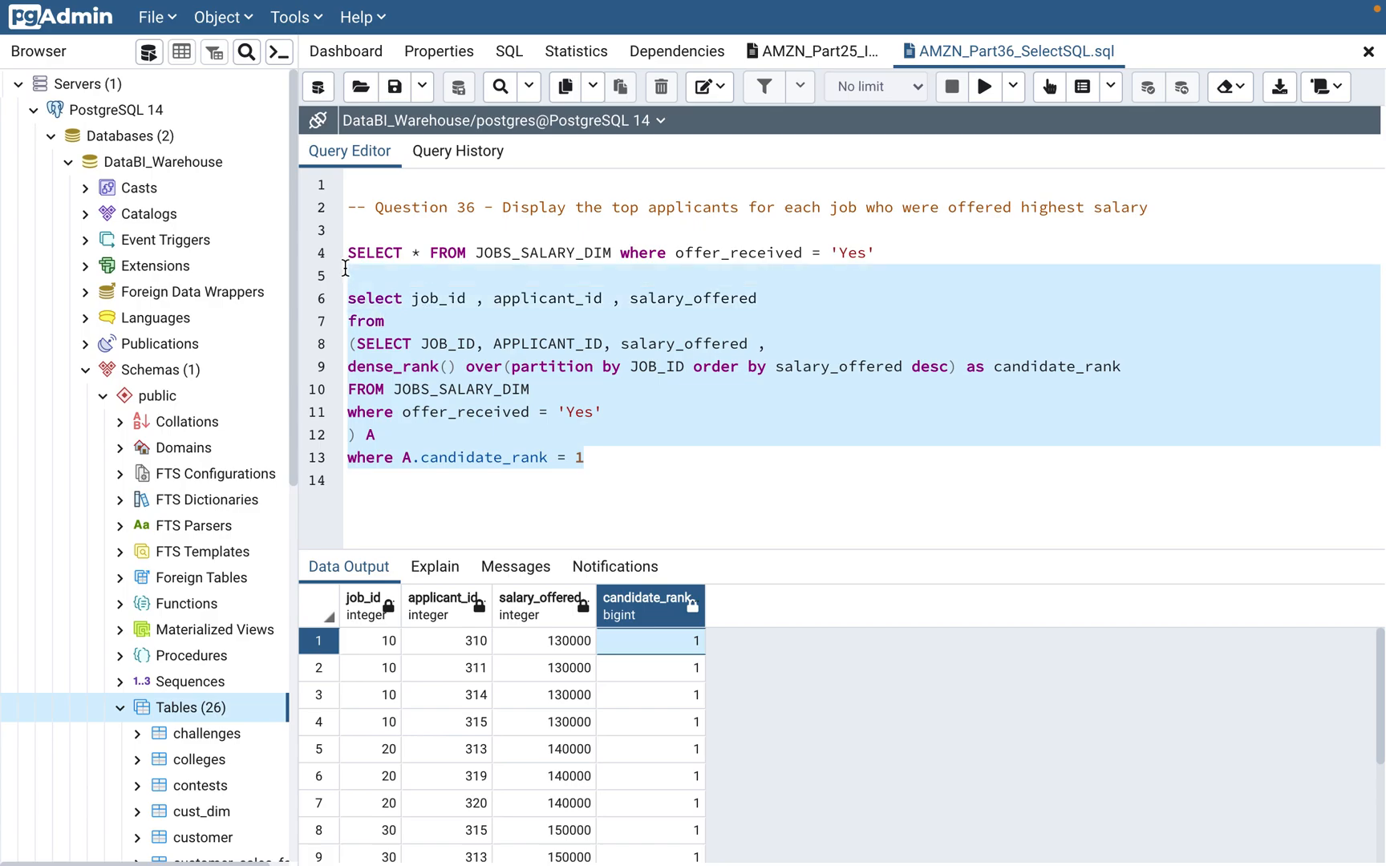
left_click(984, 87)
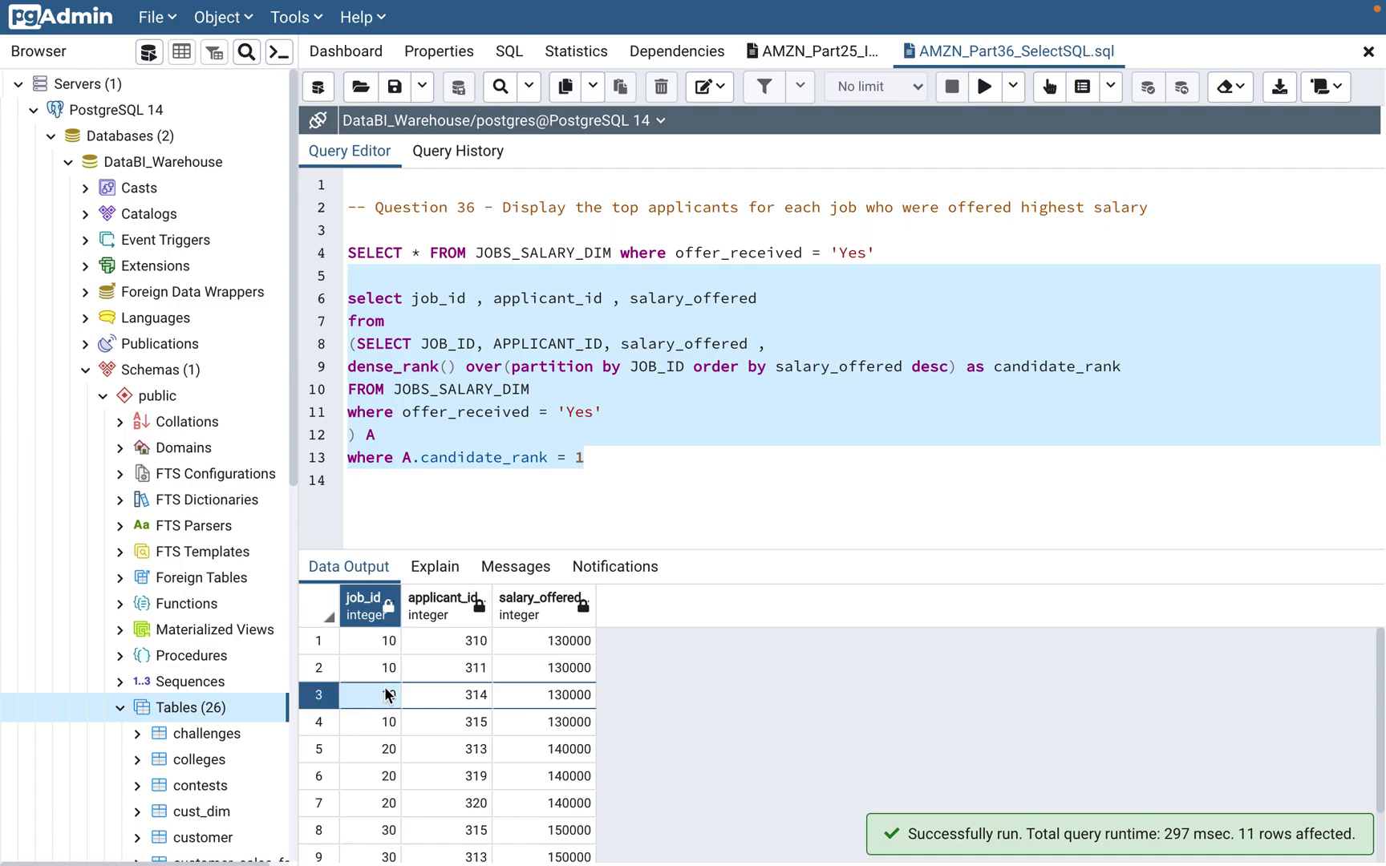
scroll("down", 3)
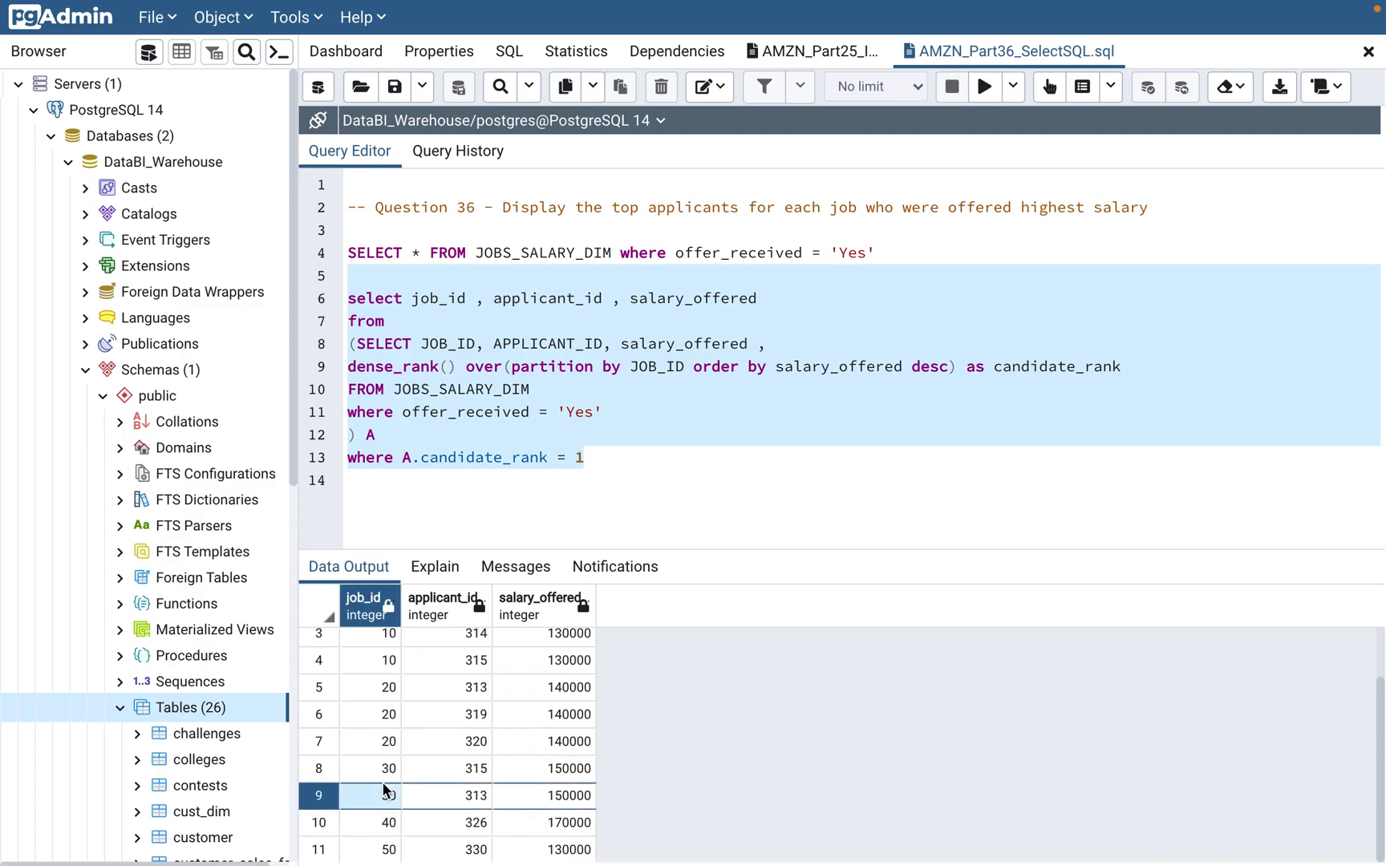
left_click(443, 769)
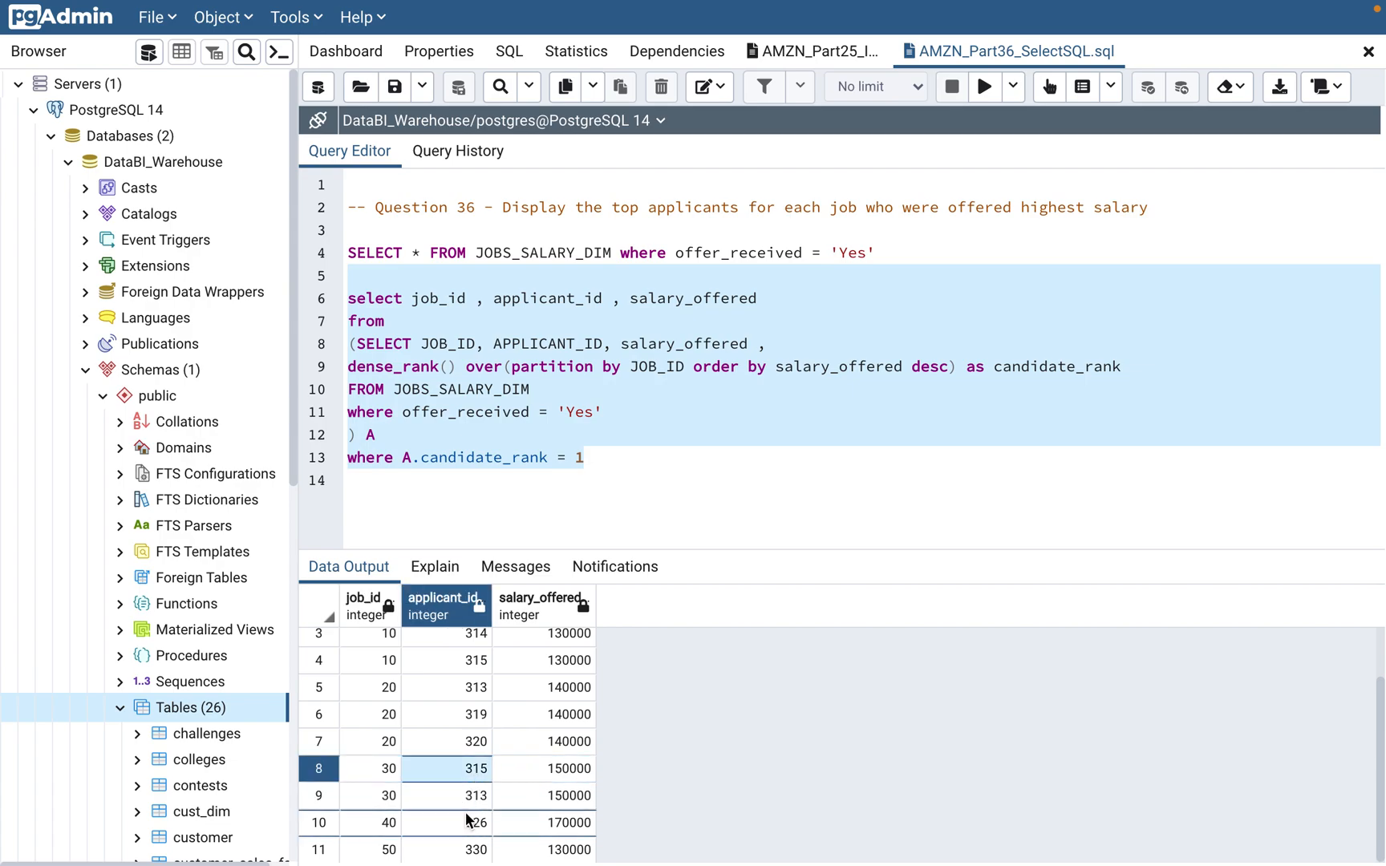
left_click(318, 794)
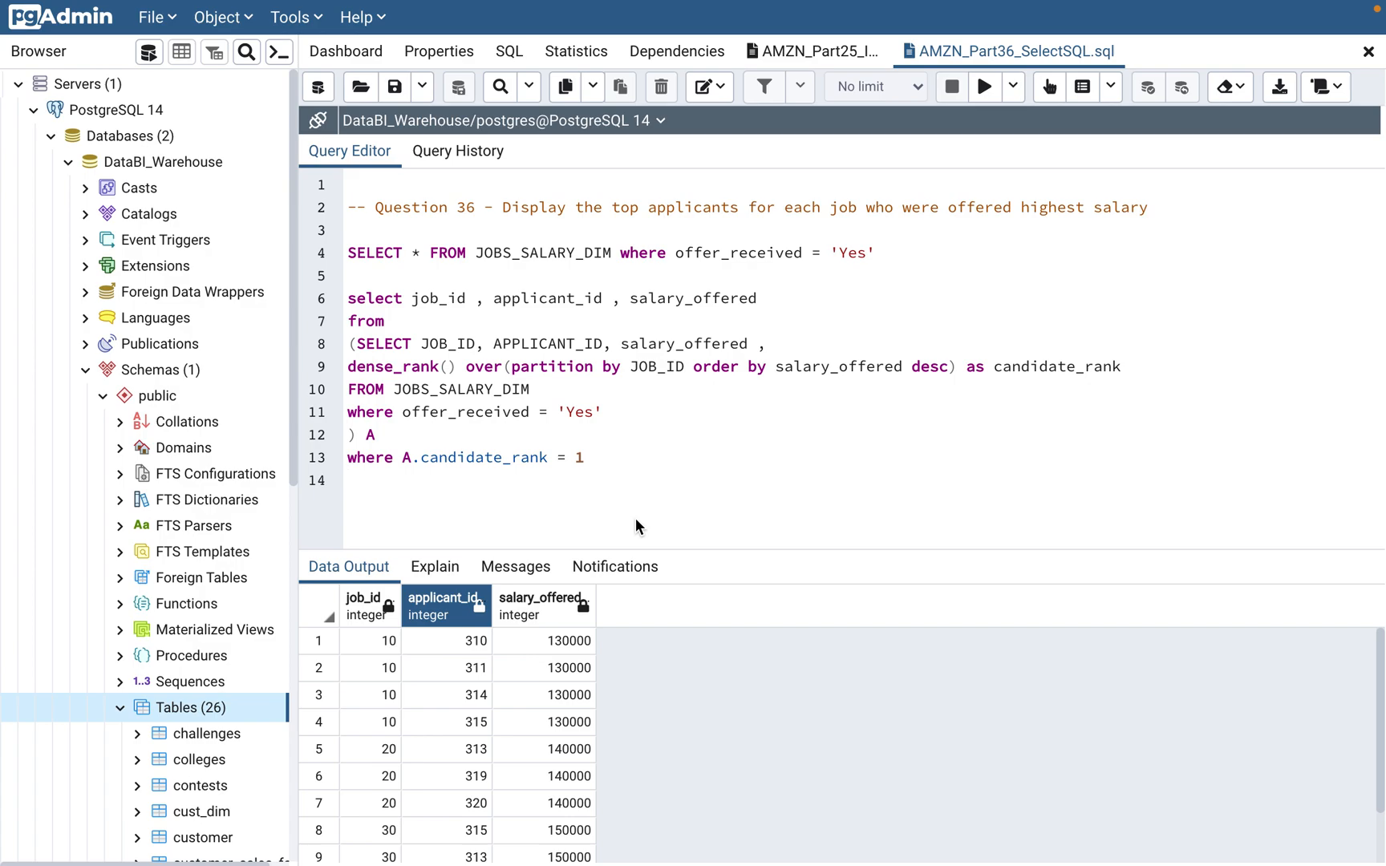
mouse_move(509, 413)
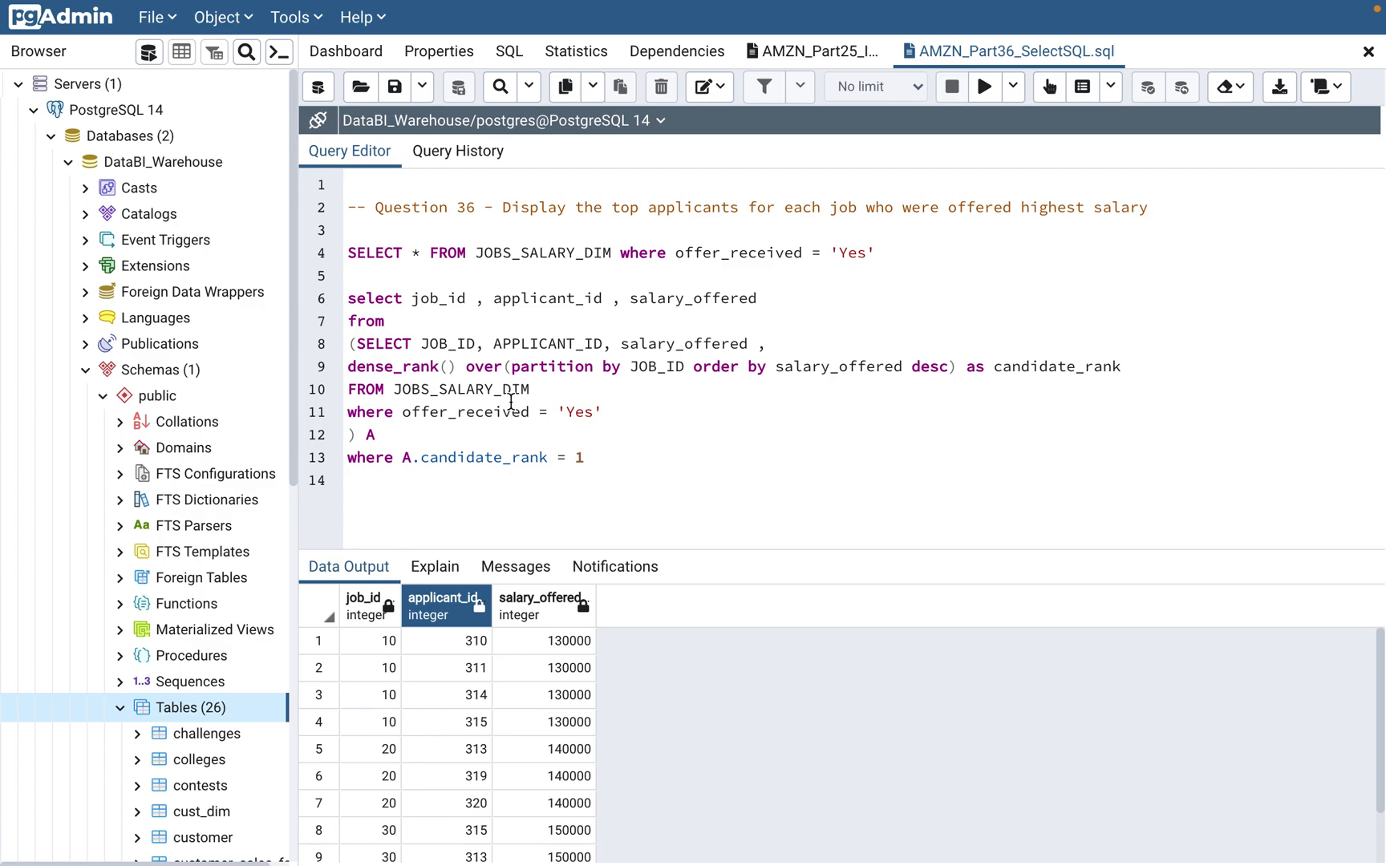
mouse_move(498, 413)
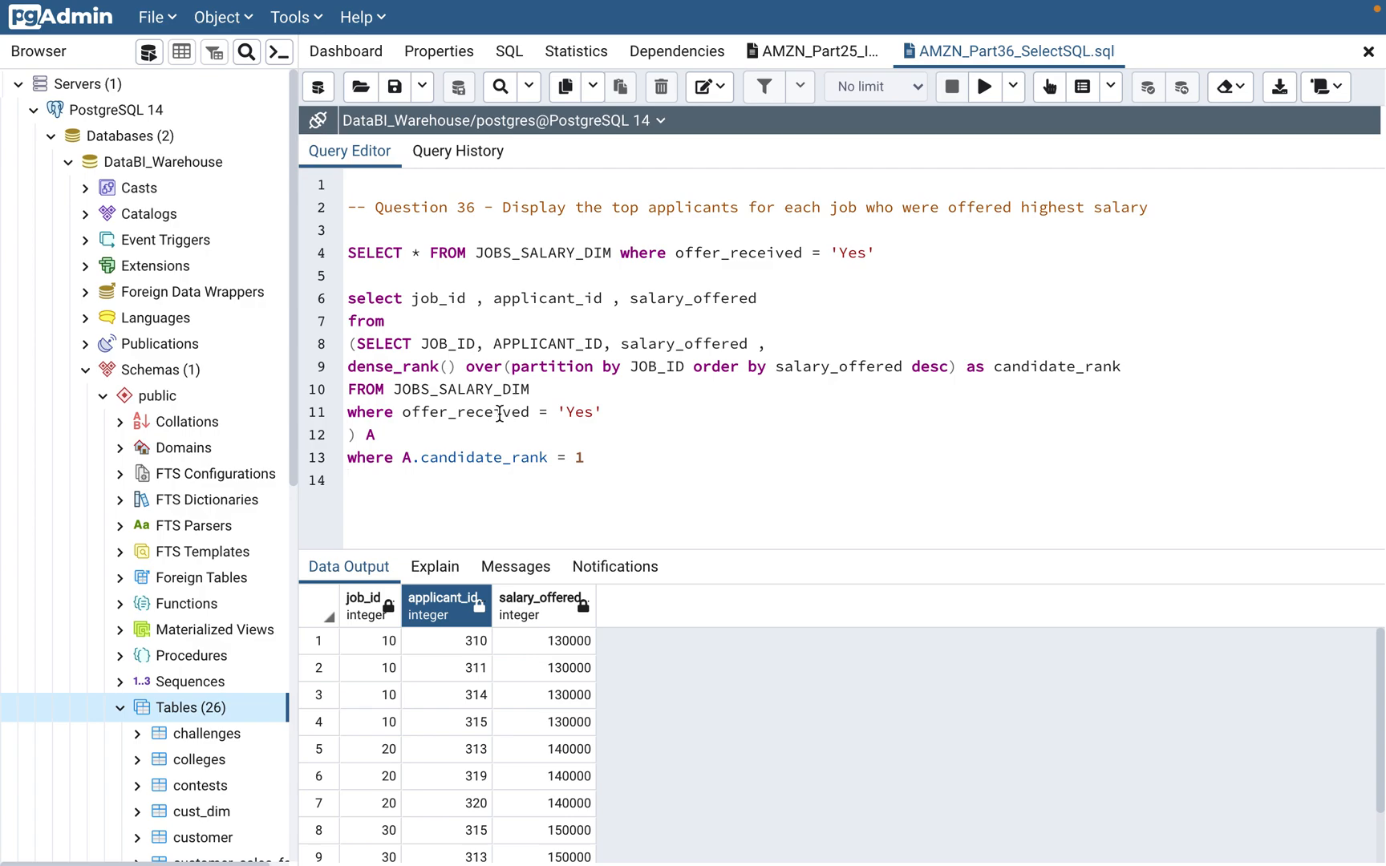
mouse_move(847, 186)
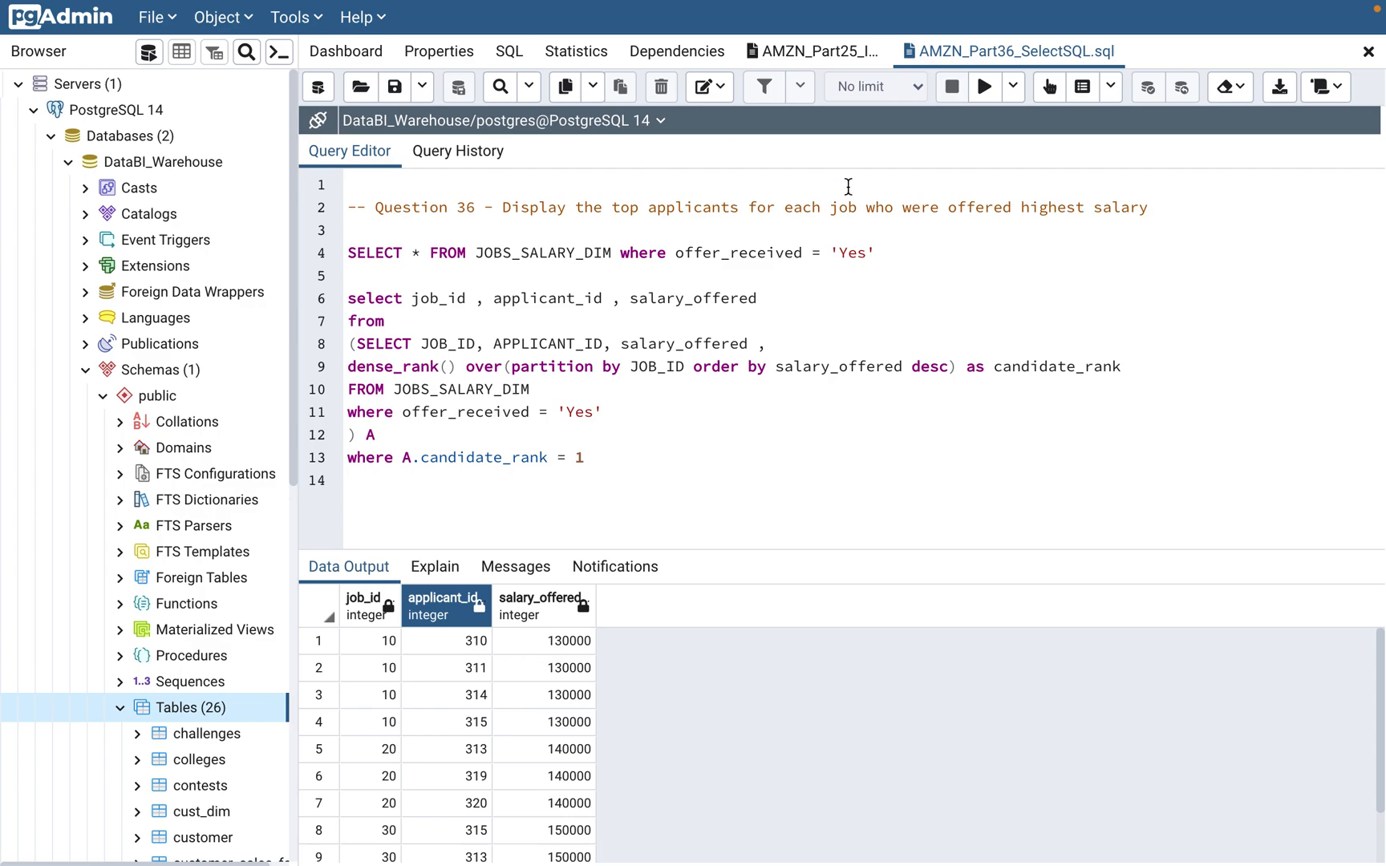
Comment out the offer_received filter with -- and run only the inner ranking subquery (lines 8–10)
left_click(348, 480)
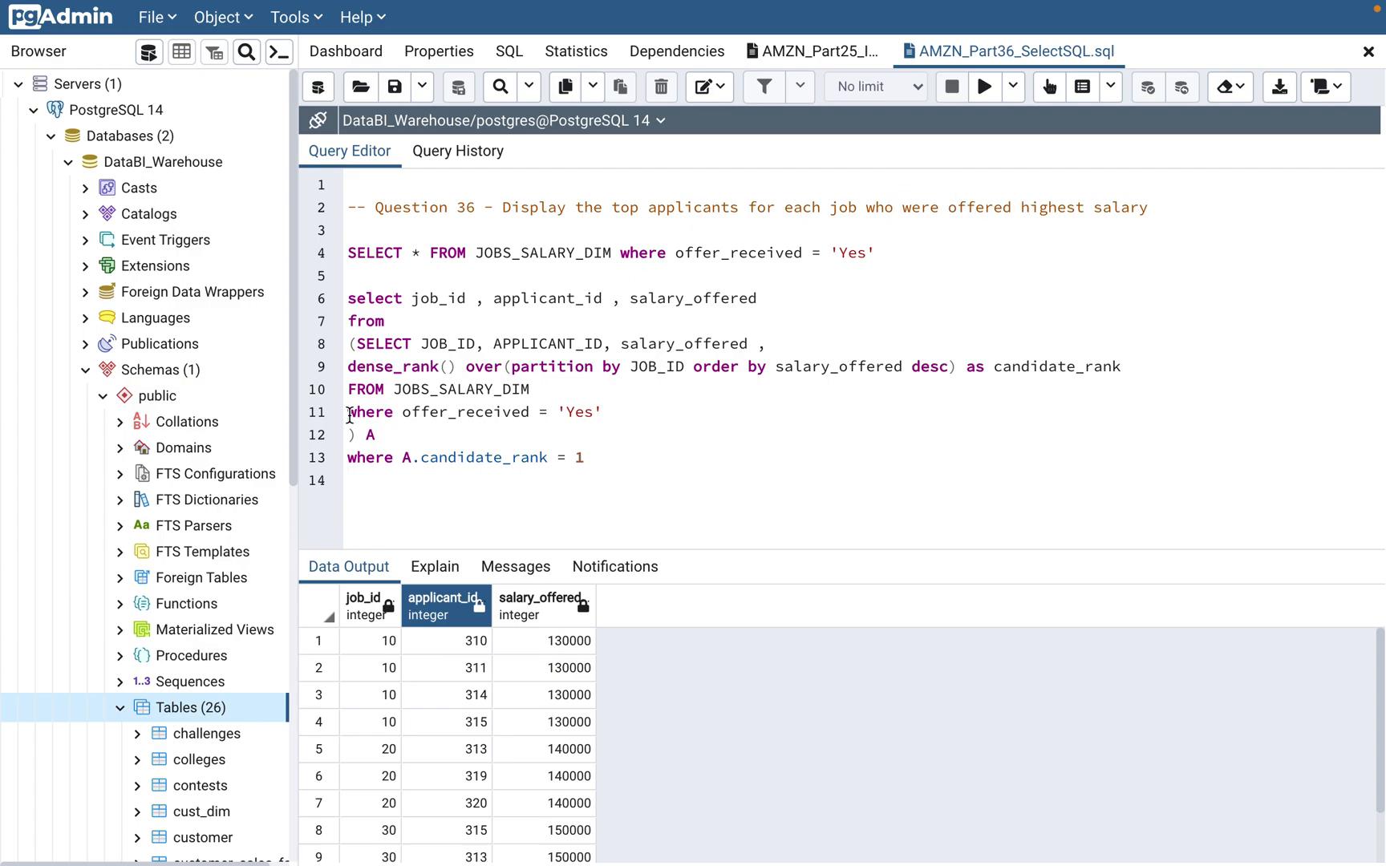
type("--")
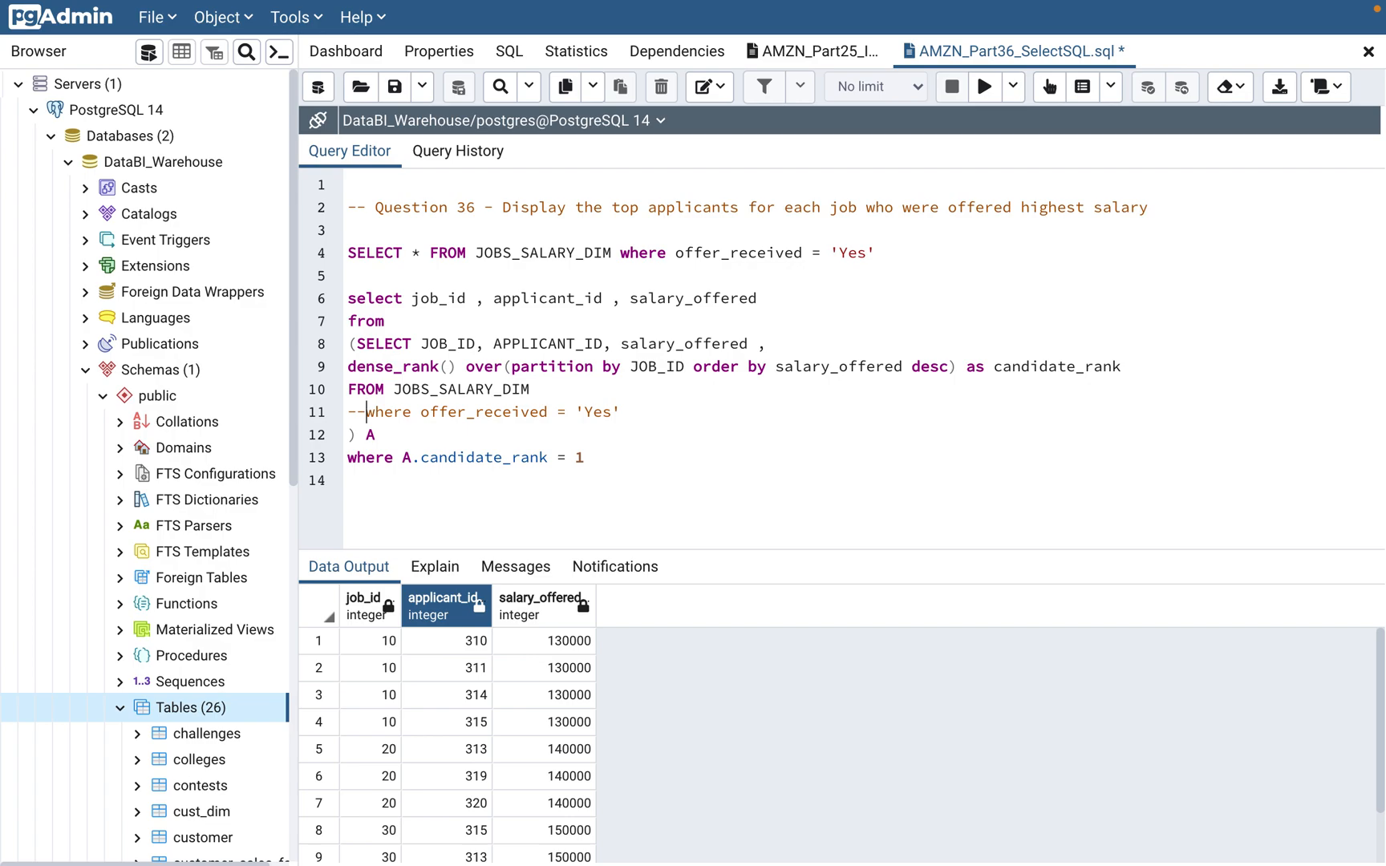
left_click_drag(416, 343, 531, 388)
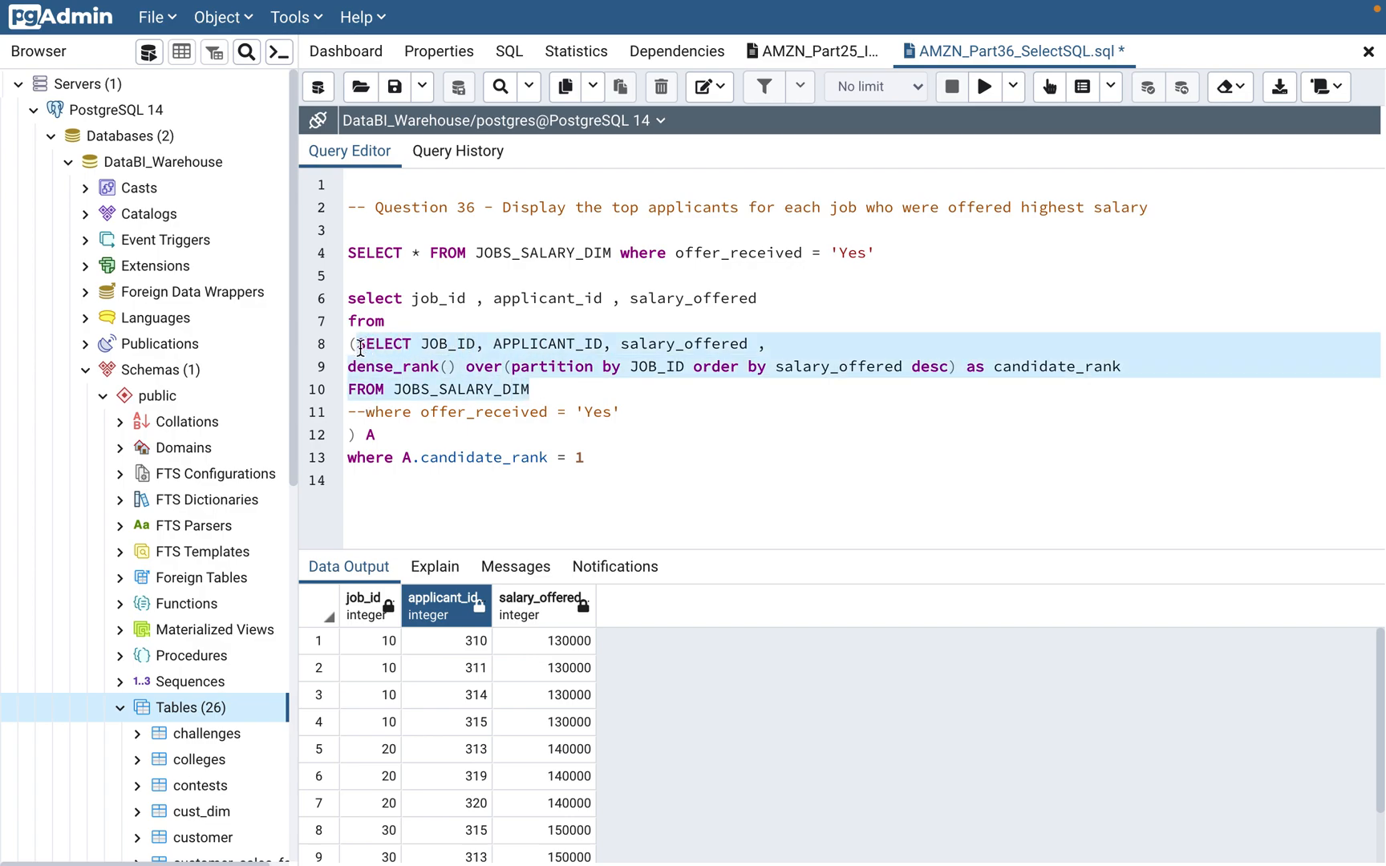
scroll("down", 3)
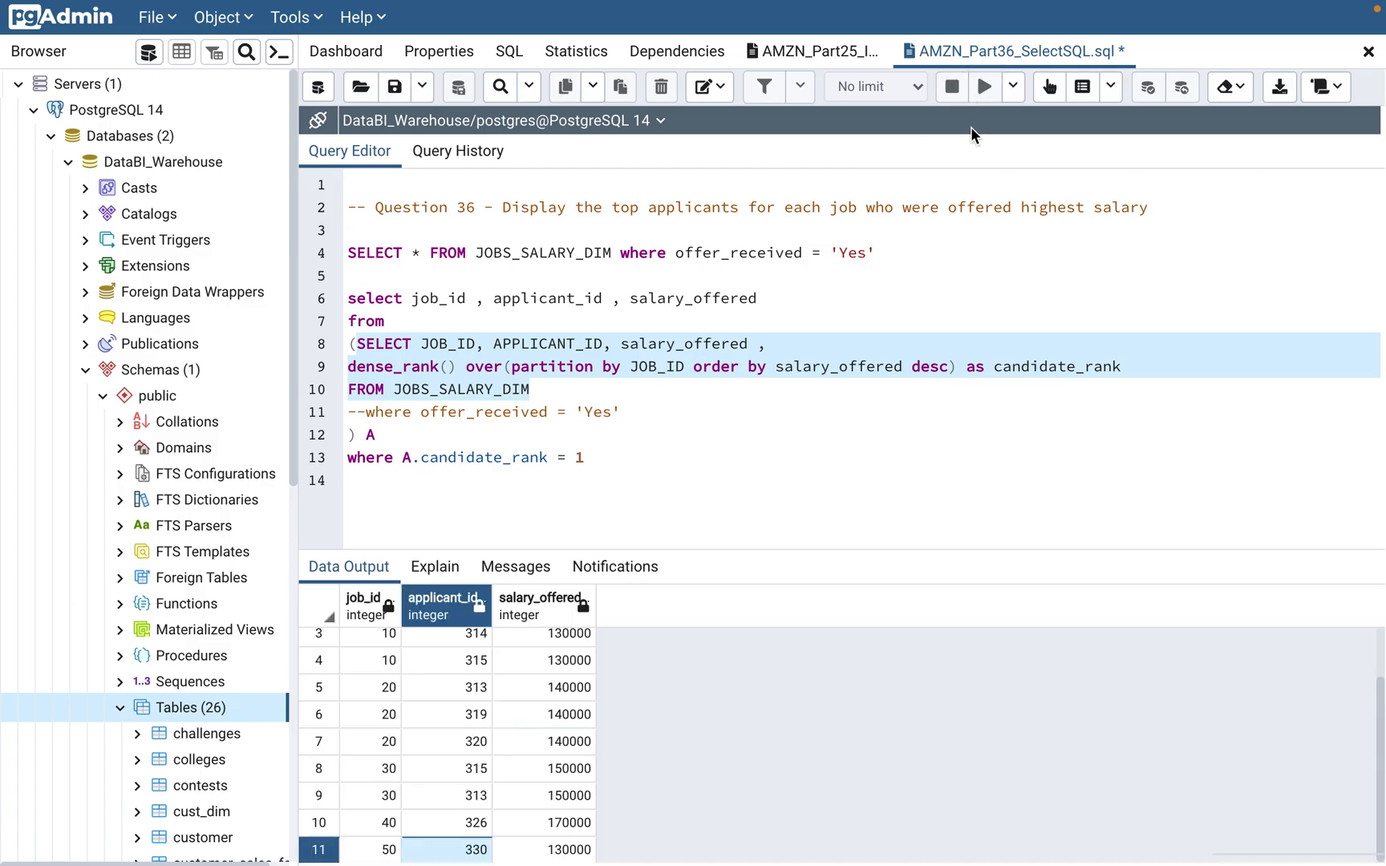
left_click(984, 87)
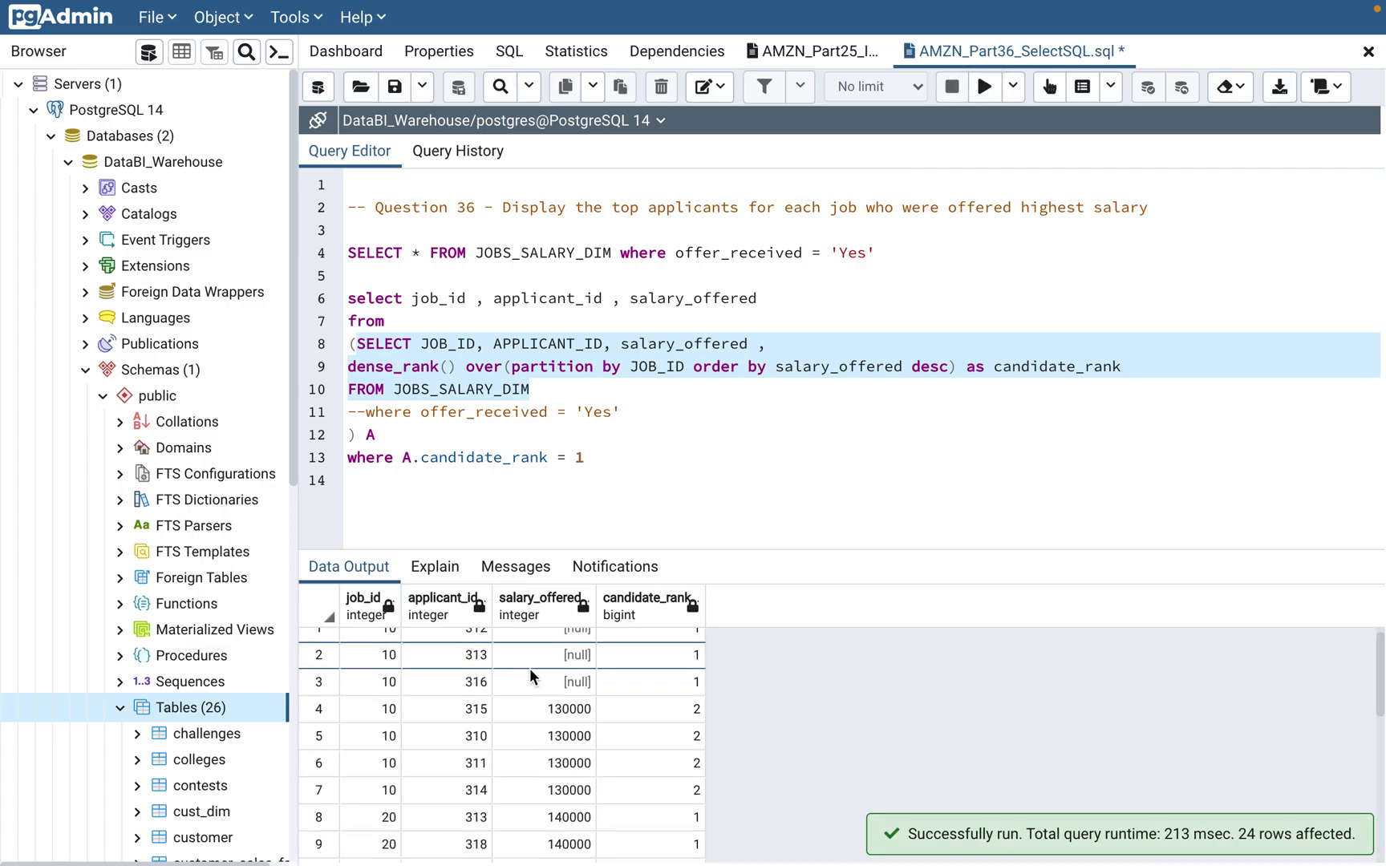
Inspect the 24 ranked rows with job 10's null salaries first, then run the full query without the filter
left_click(446, 722)
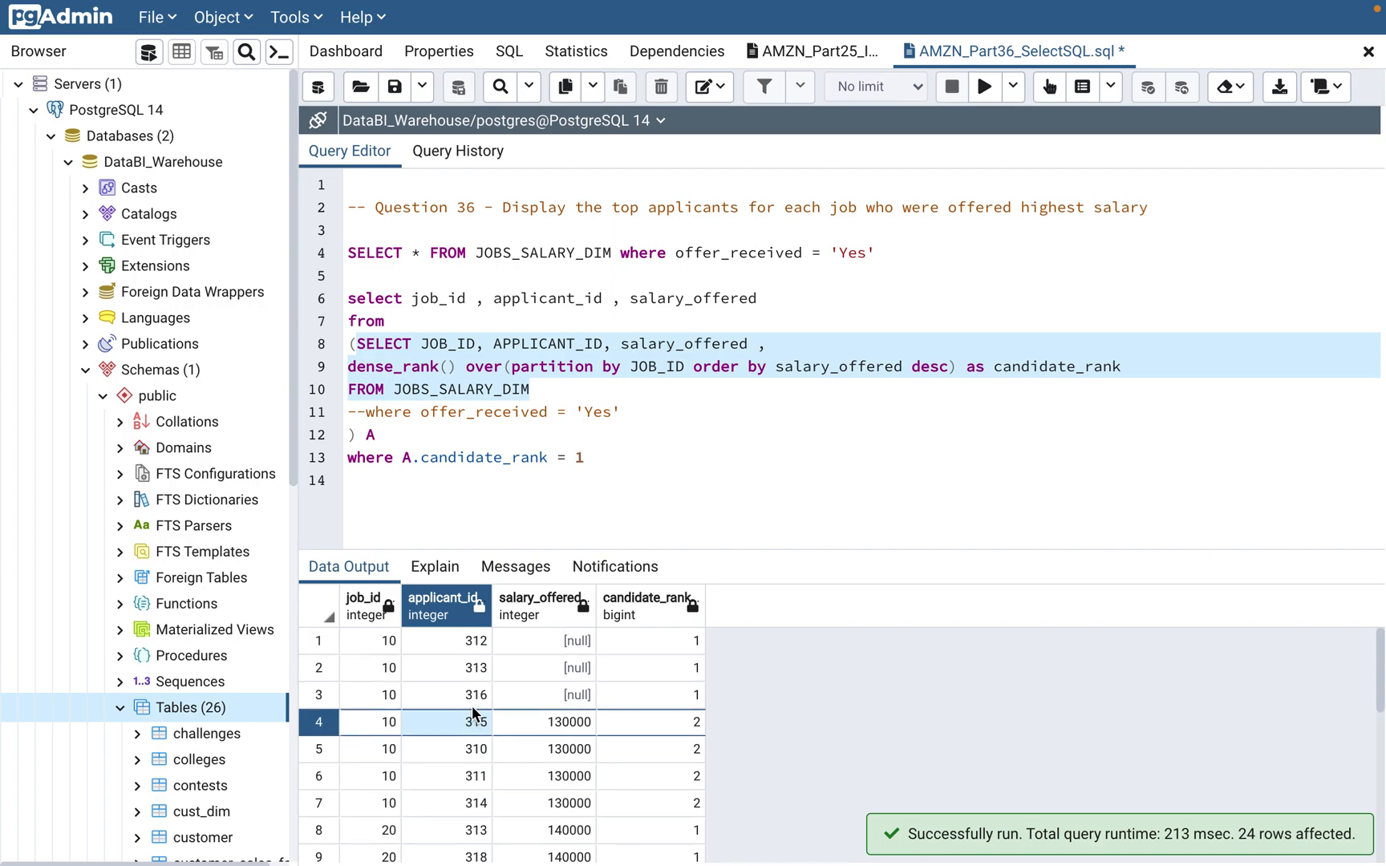
scroll("down", 3)
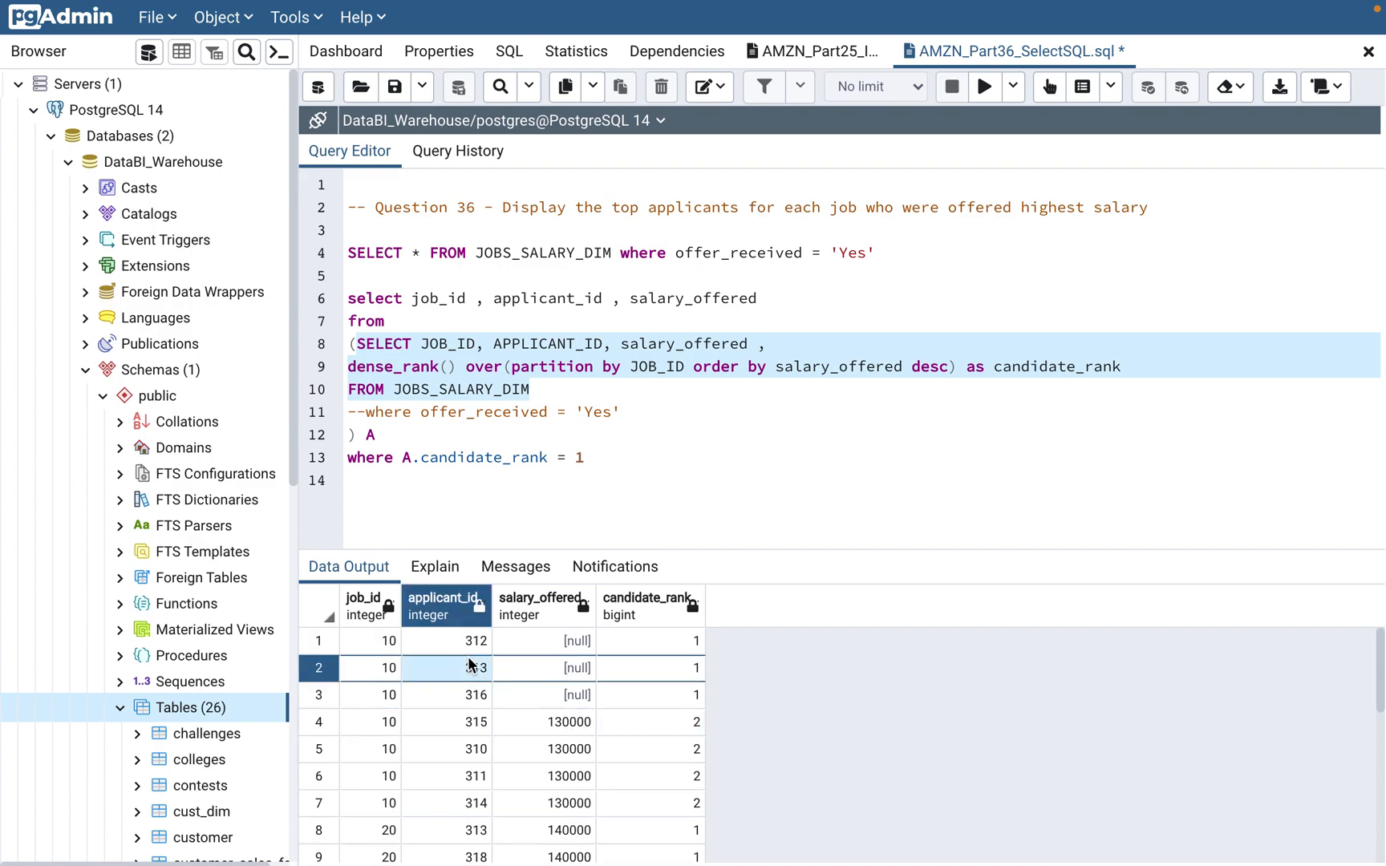
left_click(542, 640)
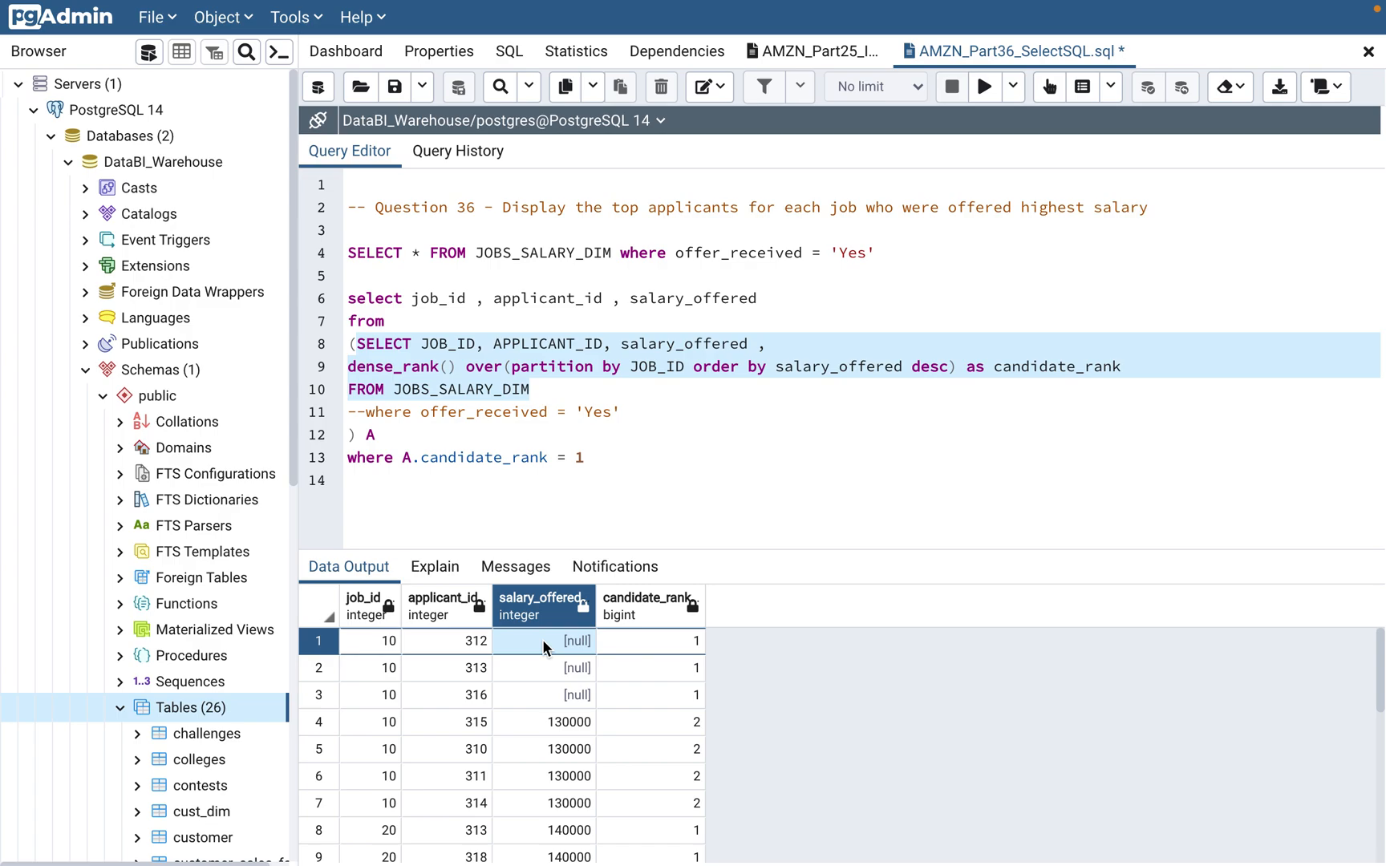
mouse_move(506, 442)
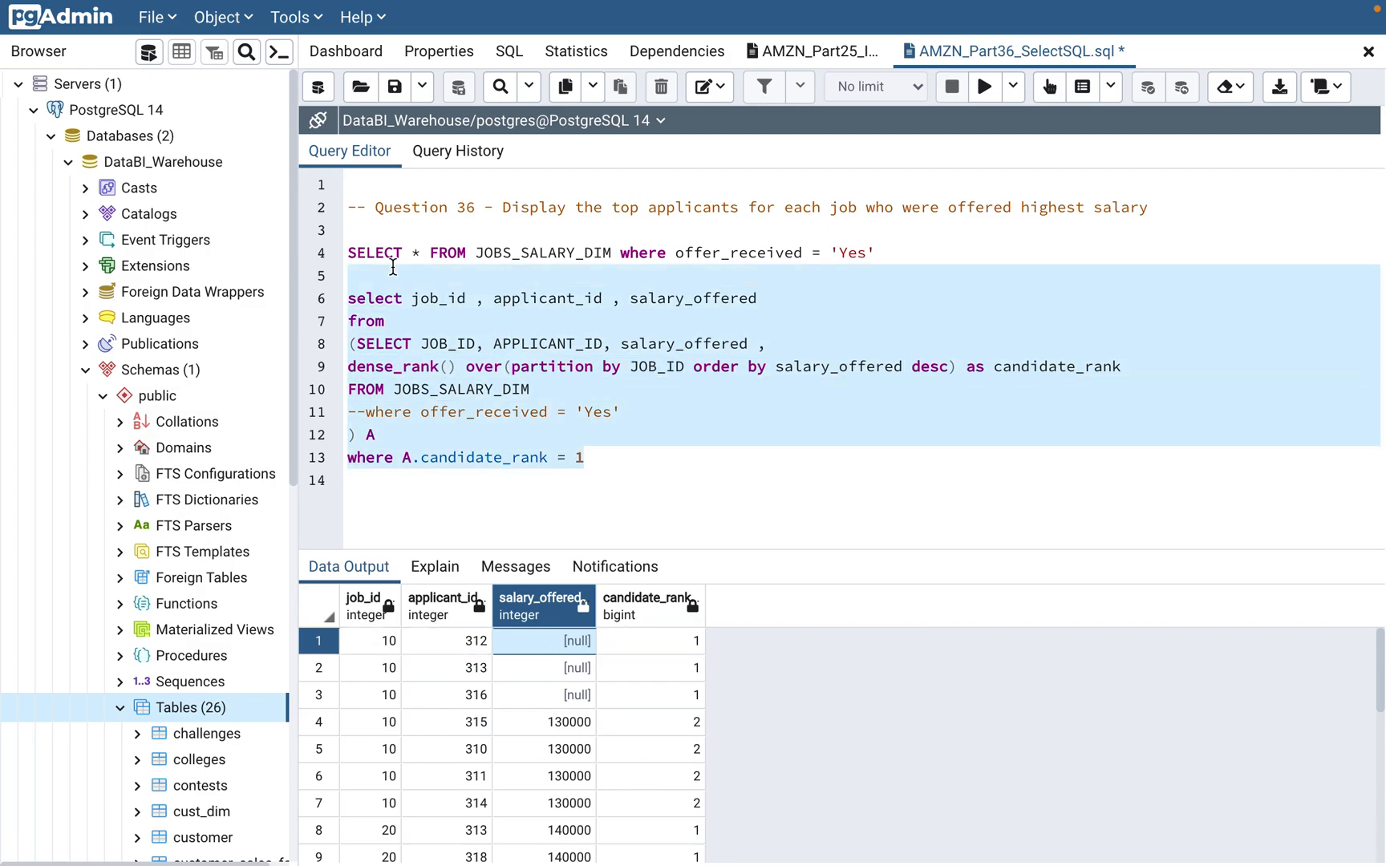
left_click(984, 87)
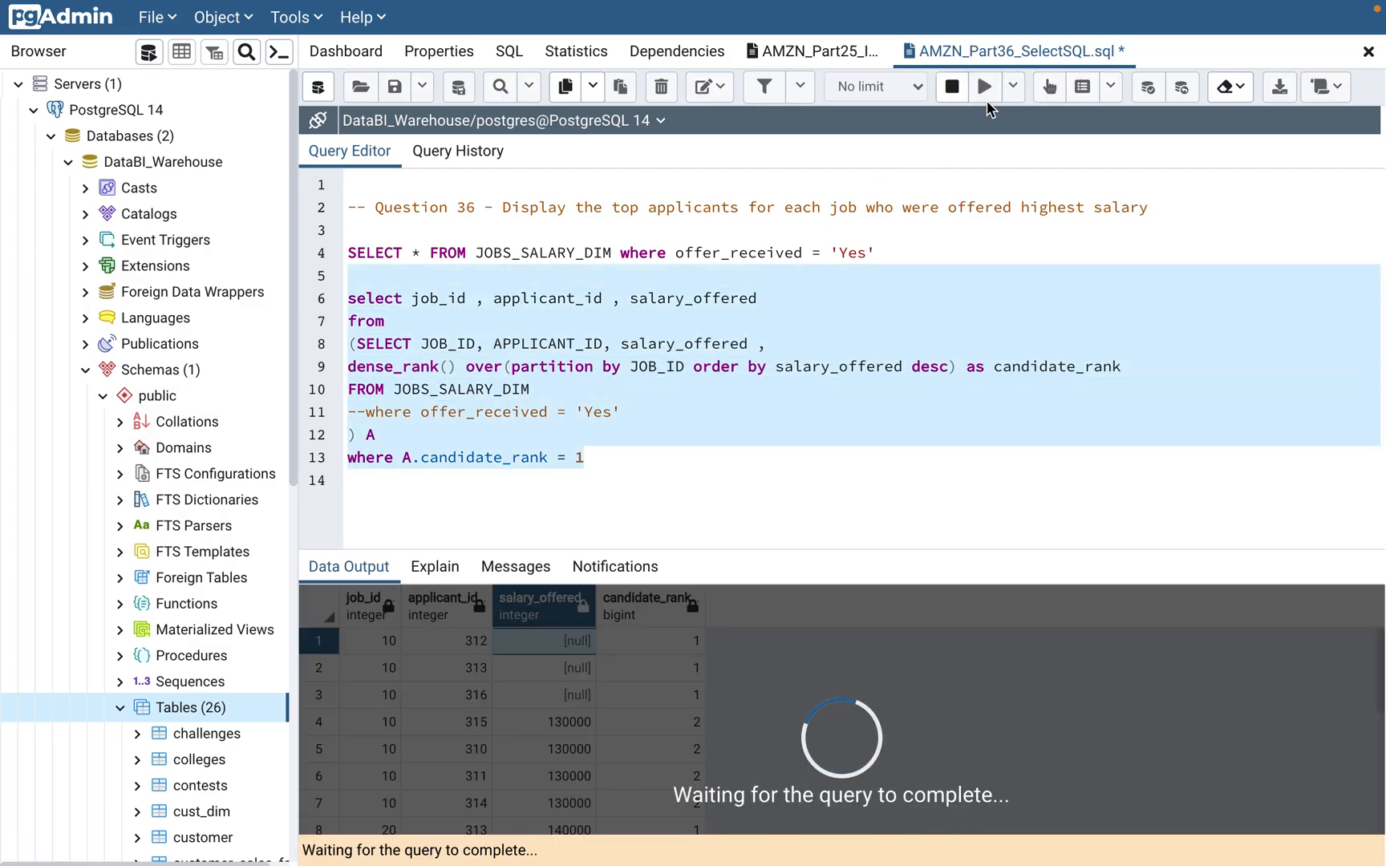
Review the unfiltered query's 12 rank-1 rows with null salaries, then restore the offer_received filter line
left_click(983, 87)
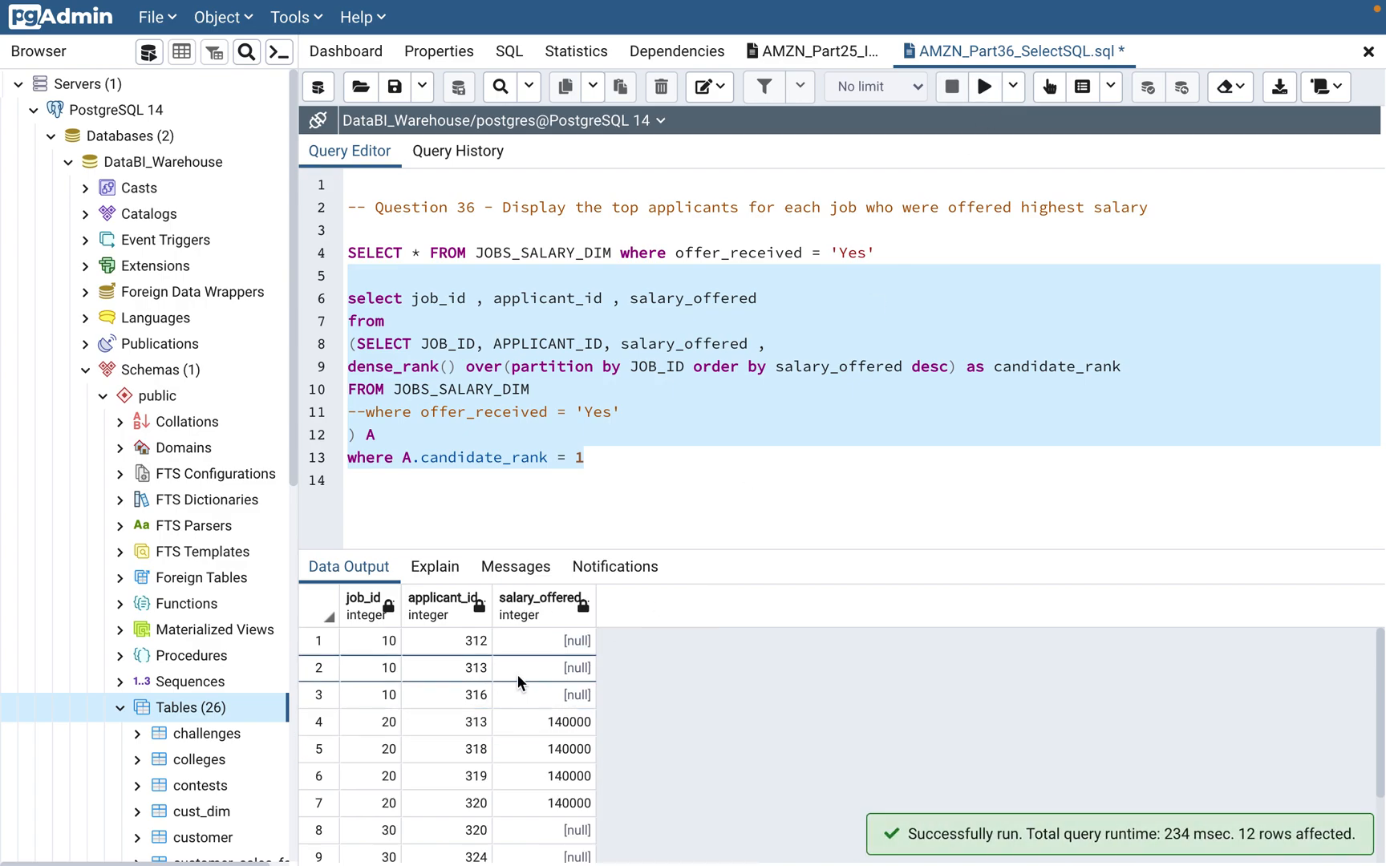
left_click(563, 697)
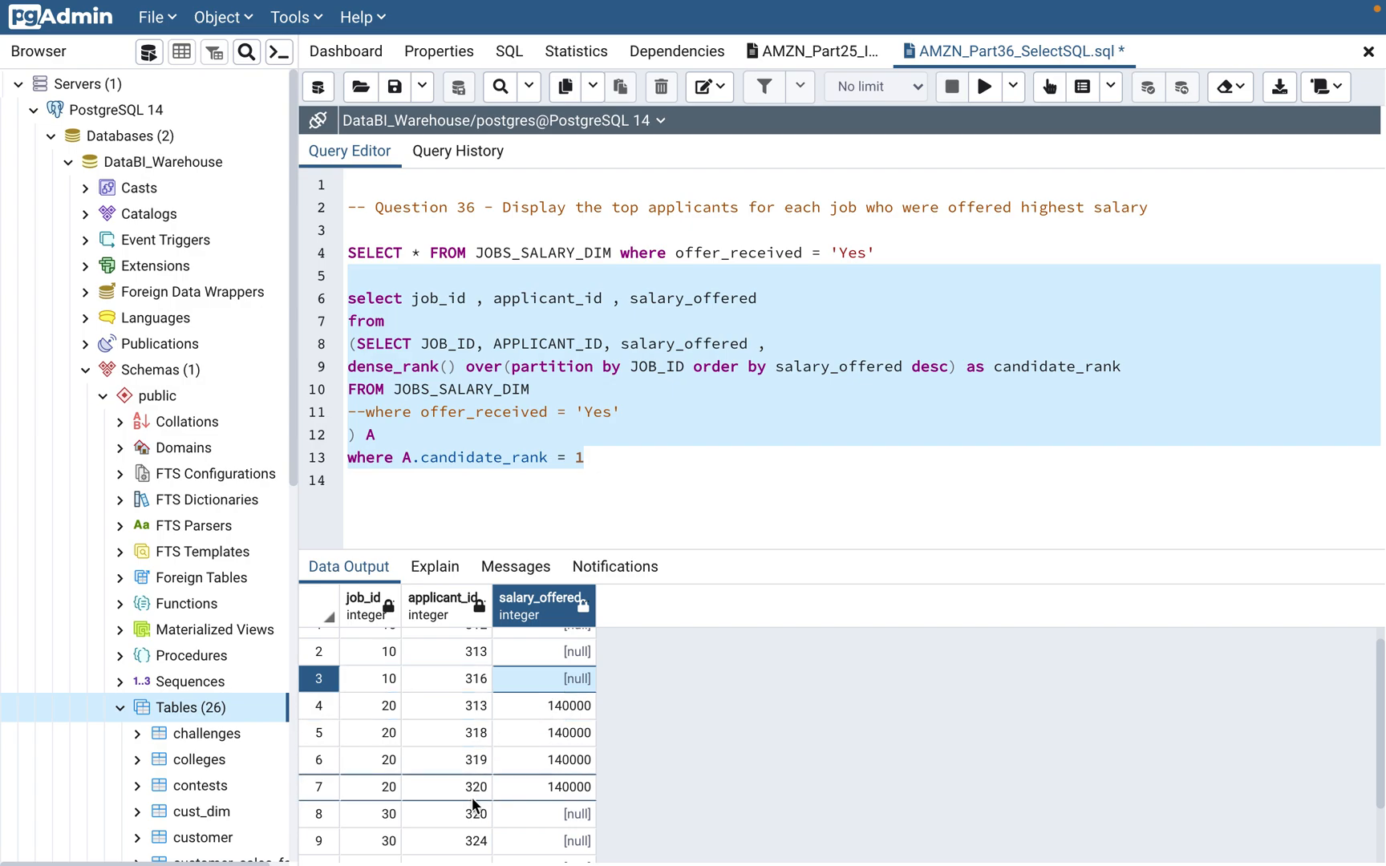
scroll("down", 3)
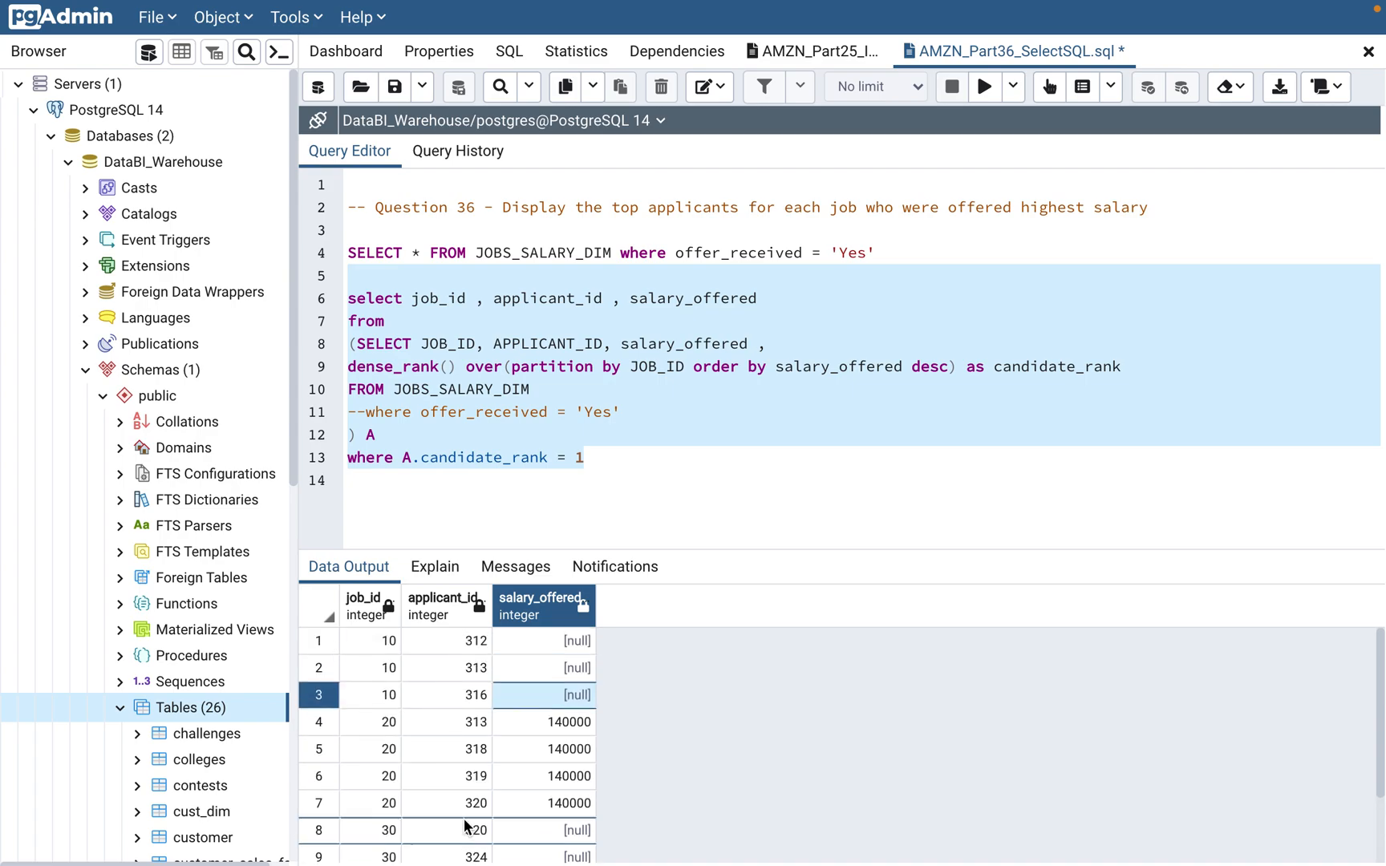
left_click(665, 482)
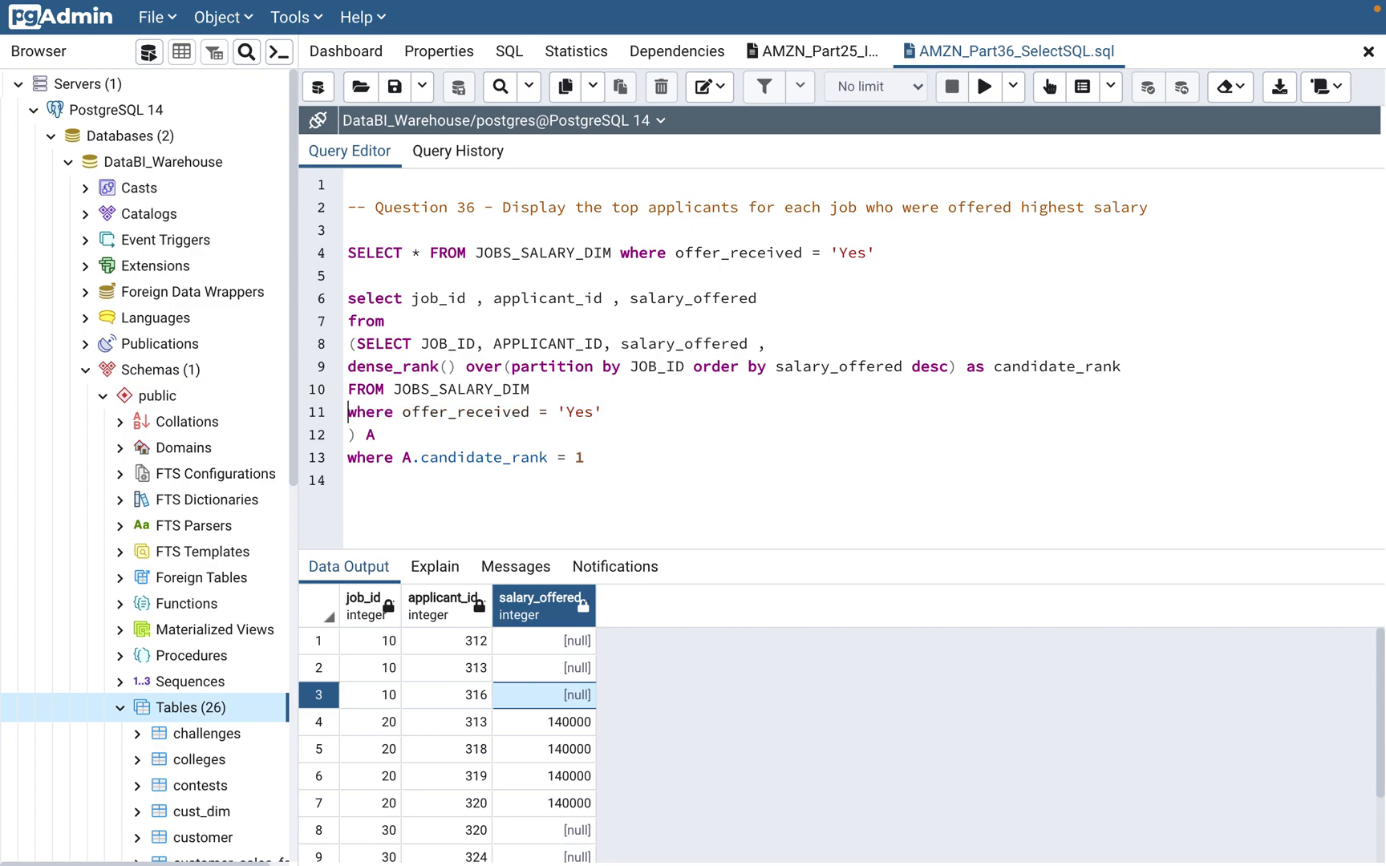
left_click_drag(351, 298, 582, 457)
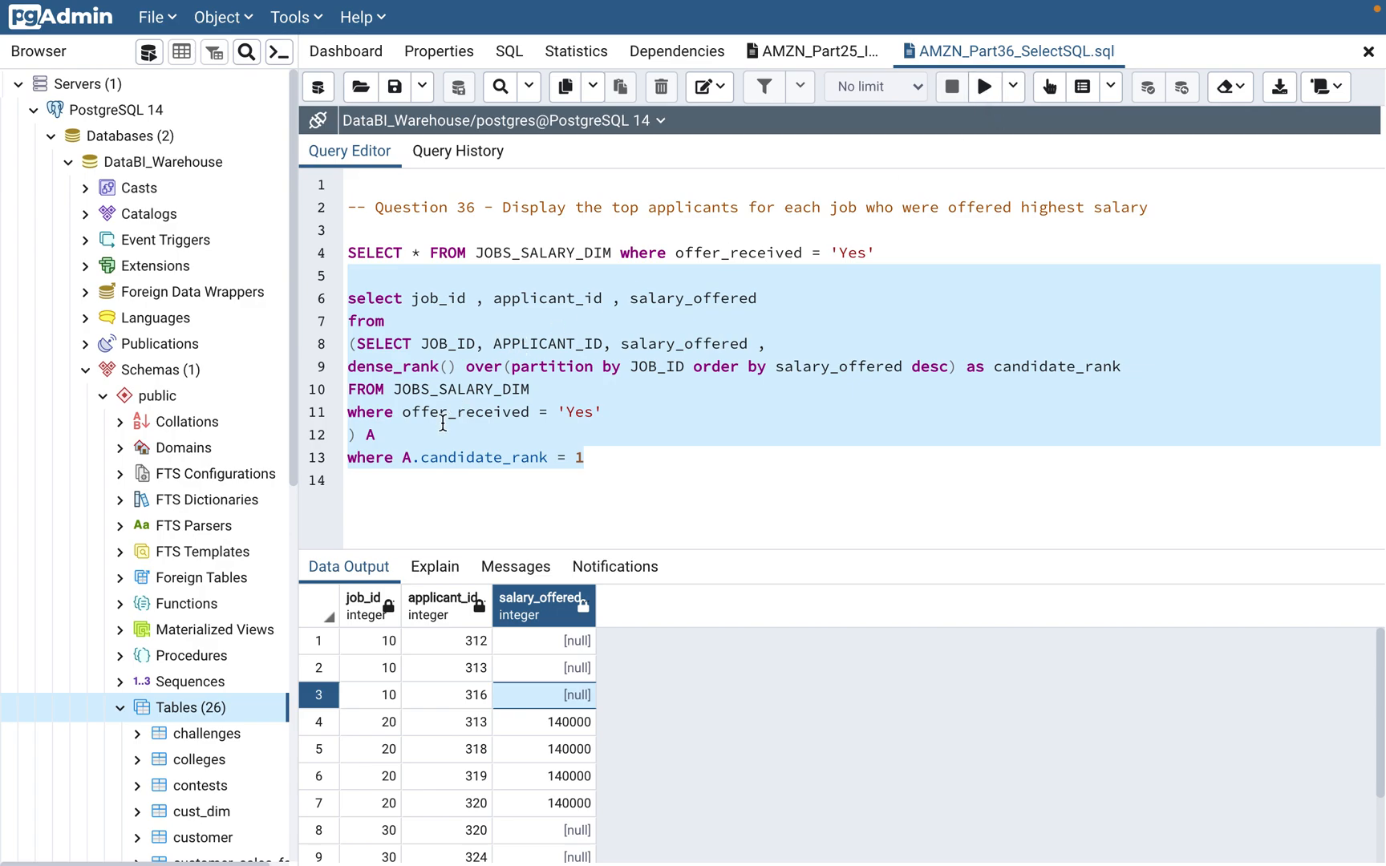
double_click(467, 412)
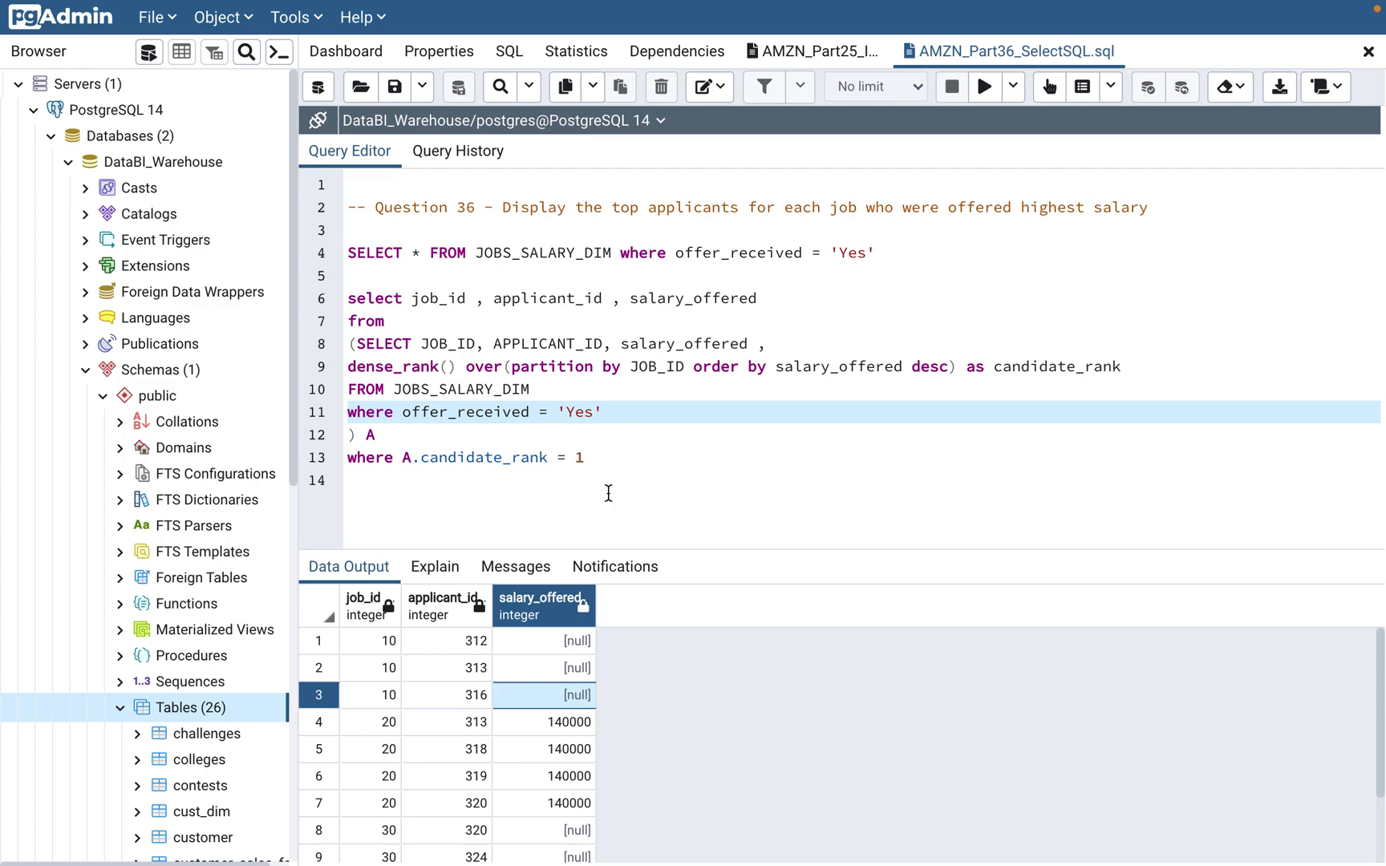
Rerun the filtered ranking query, listing 11 top-salaried applicants starting with job 10's 130000 offers
left_click(353, 480)
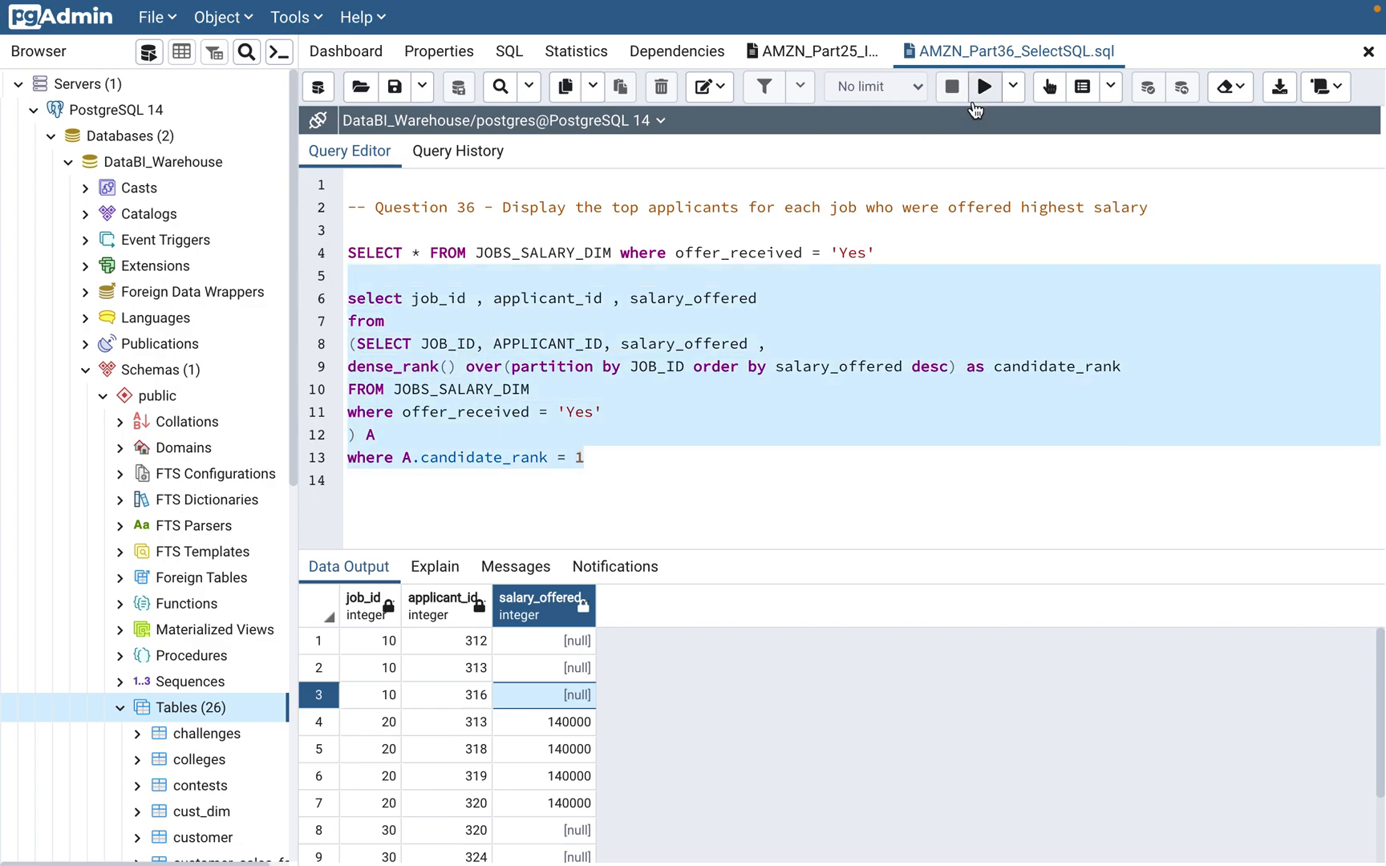
mouse_move(983, 86)
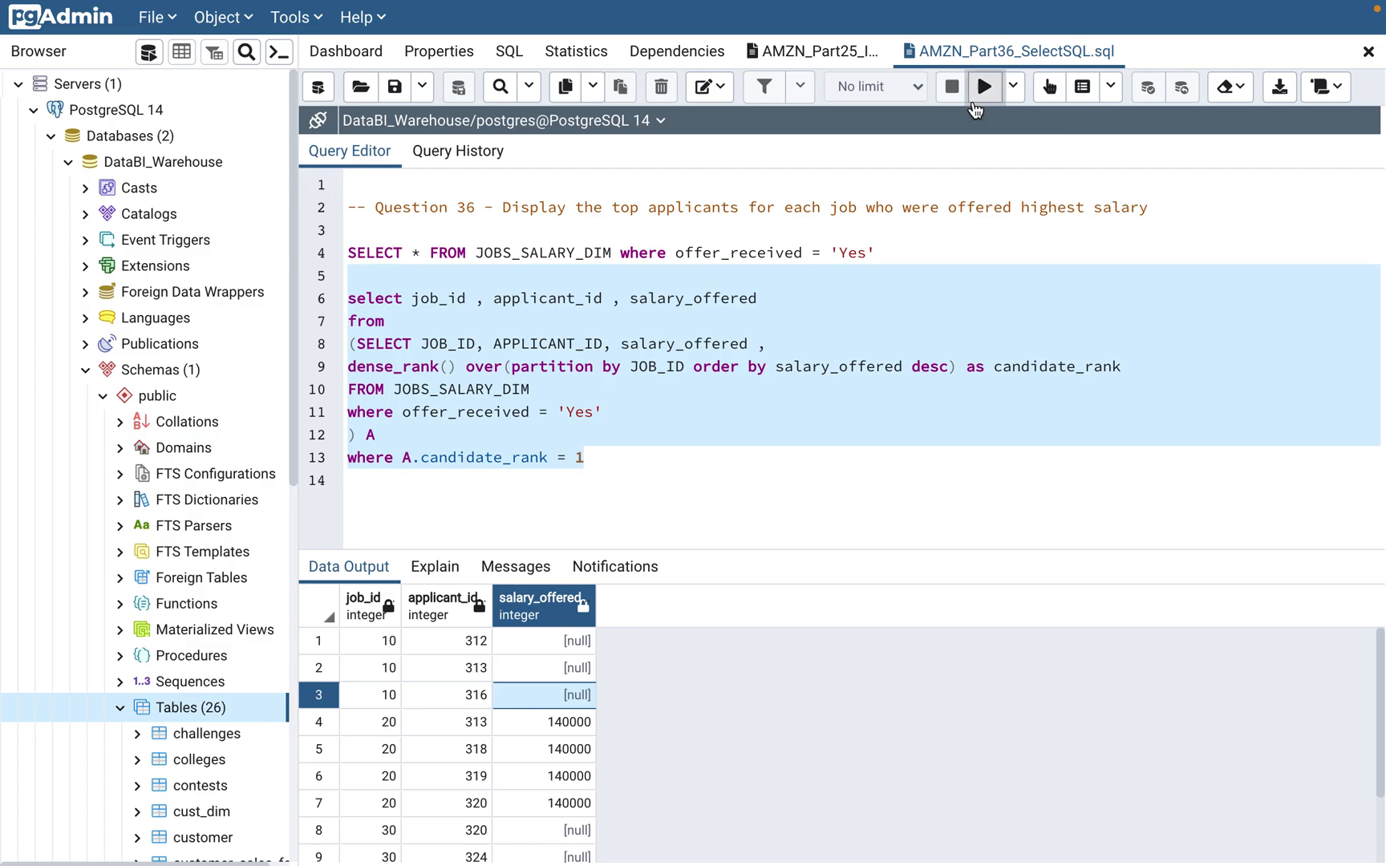
left_click(984, 87)
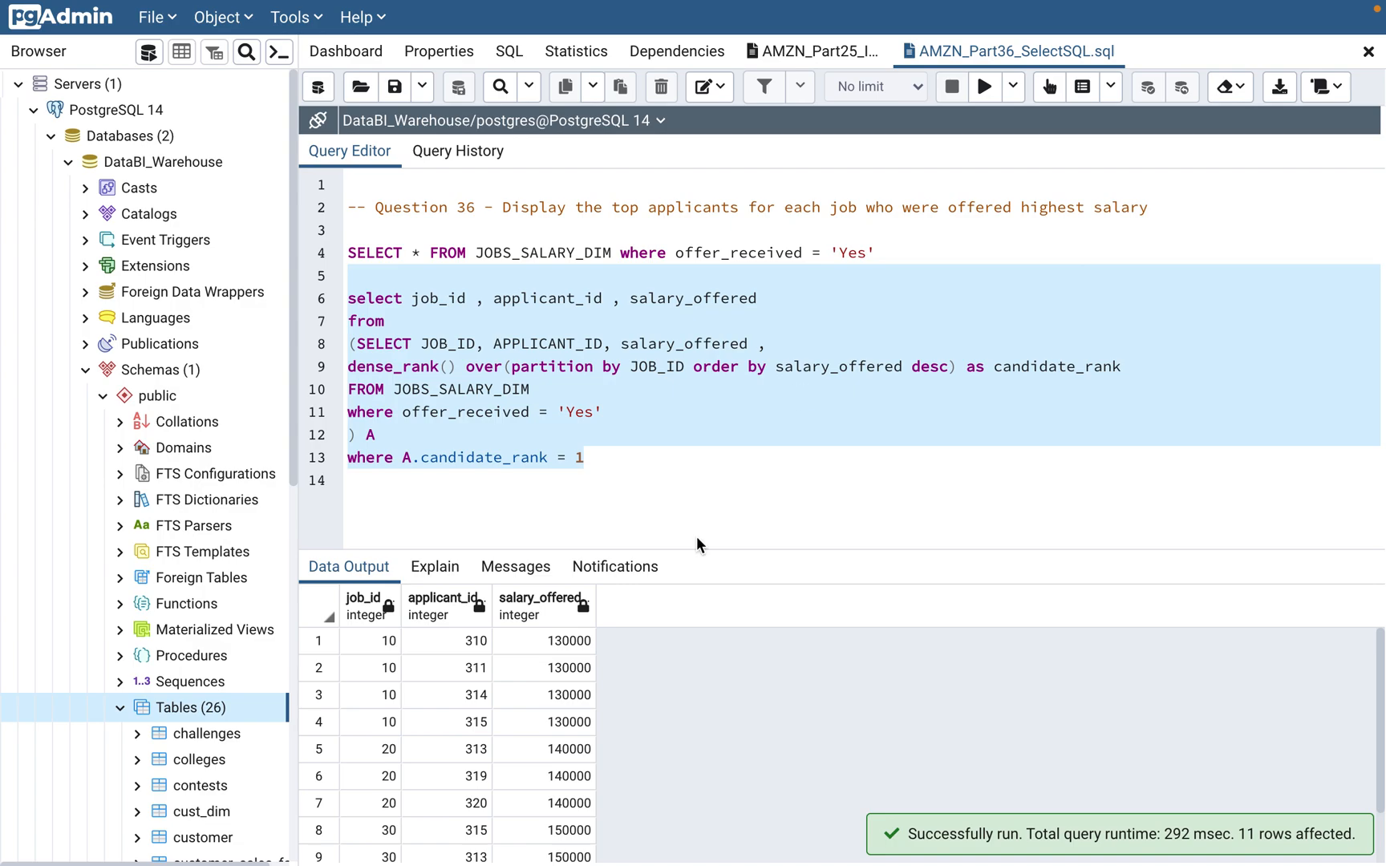